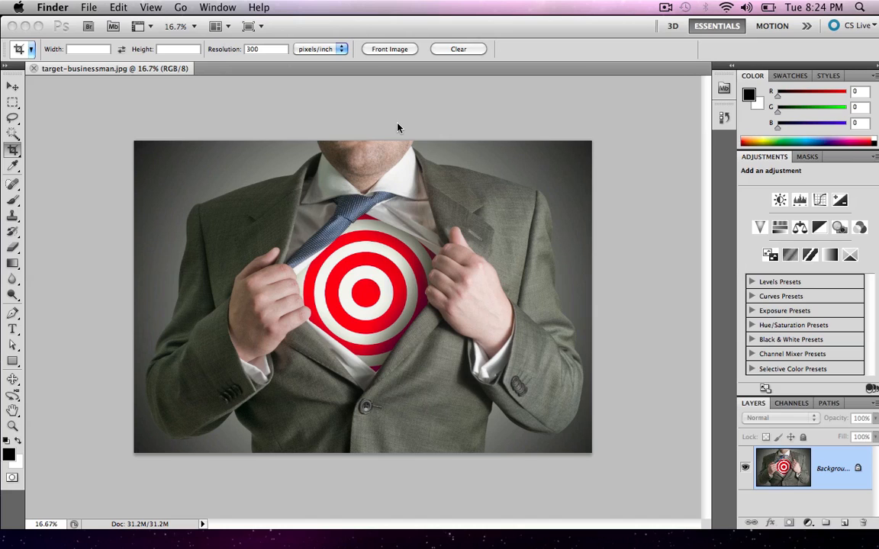
{"action": "mouse_move", "coordinate": [754, 409]}
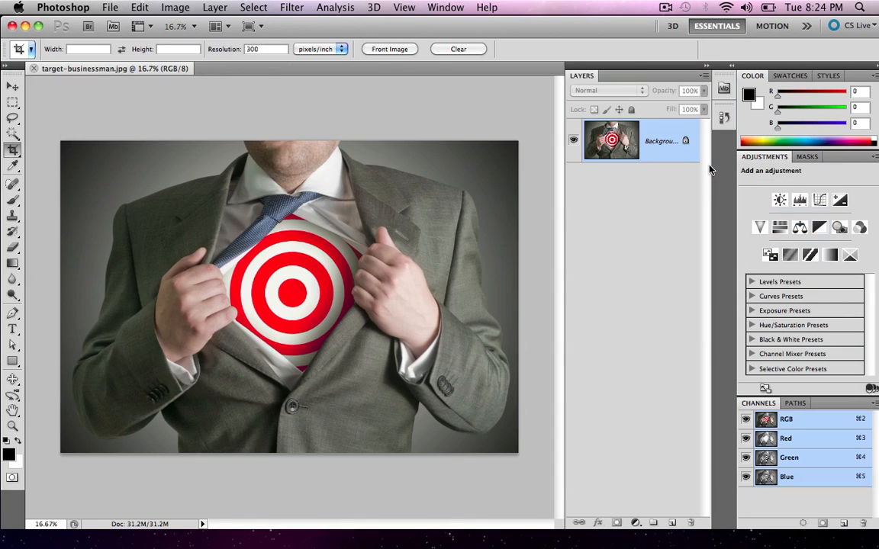
{"action": "mouse_move", "coordinate": [732, 528]}
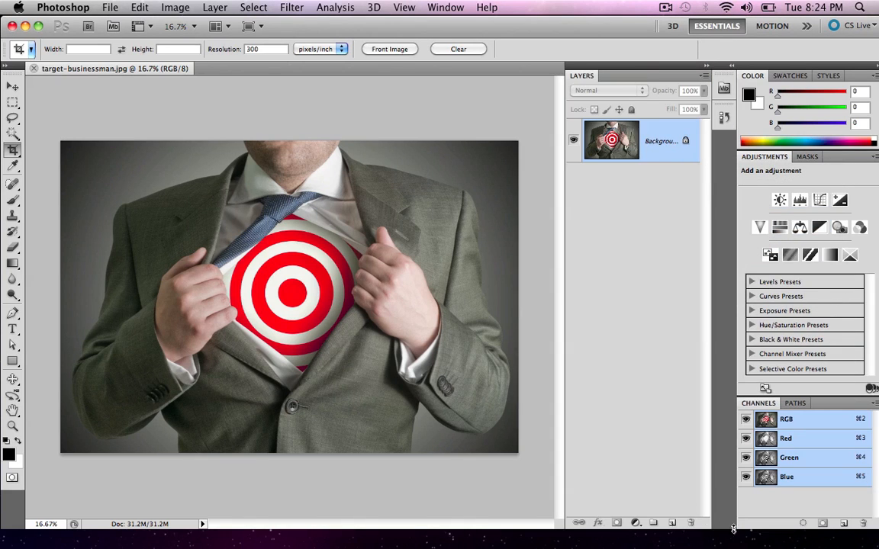
{"action": "mouse_move", "coordinate": [711, 529]}
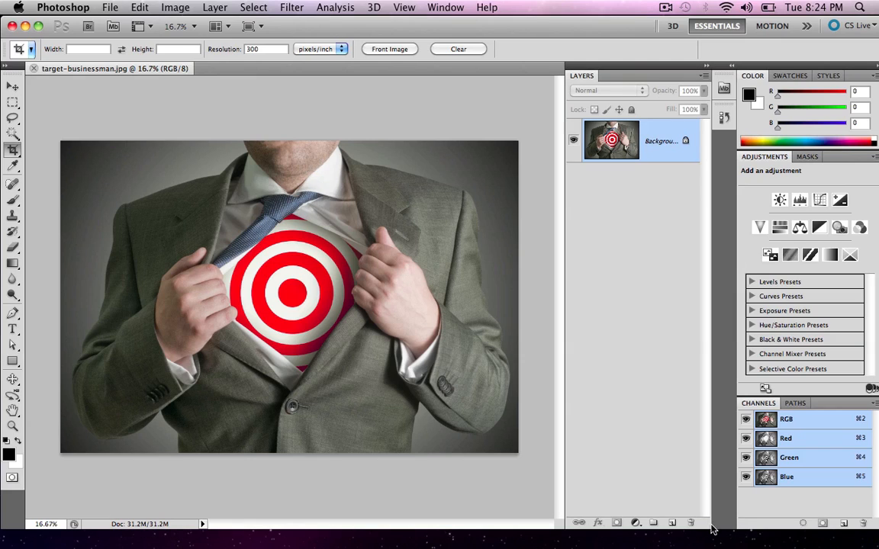
{"action": "mouse_move", "coordinate": [705, 100]}
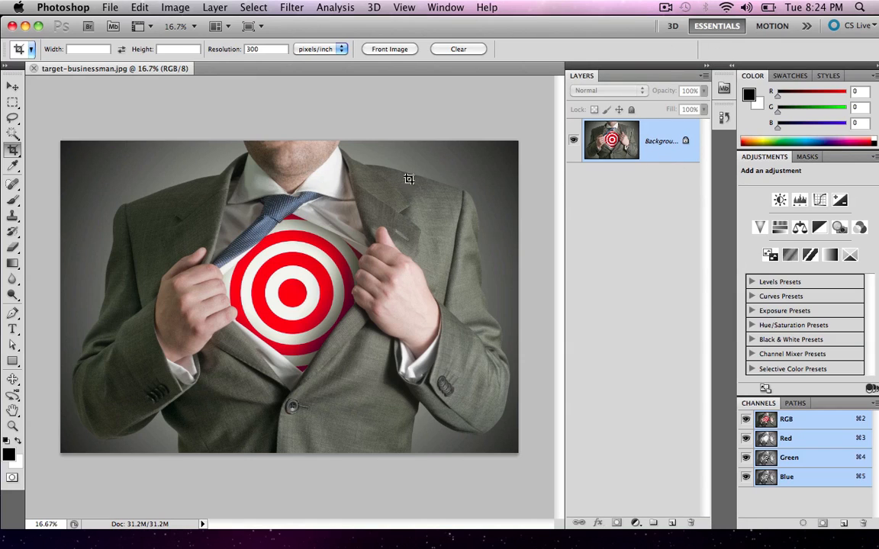
{"action": "mouse_move", "coordinate": [268, 372]}
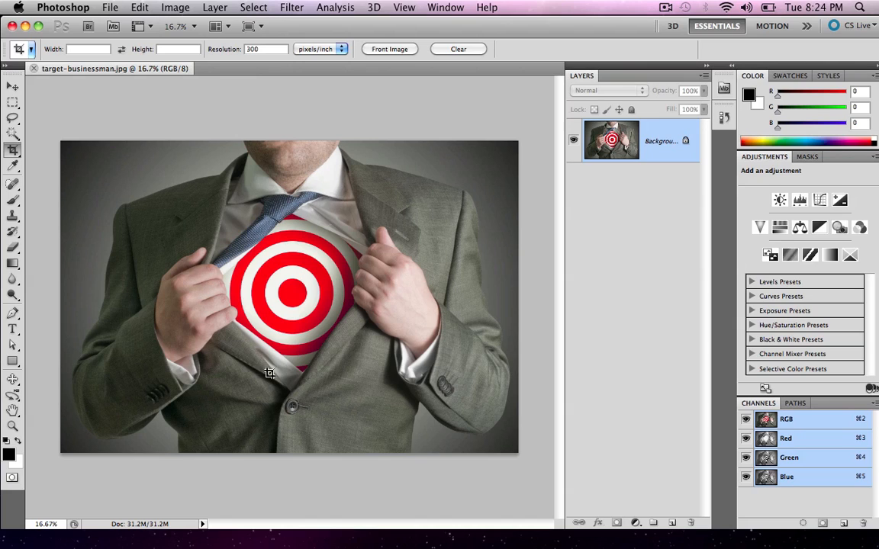
{"action": "mouse_move", "coordinate": [262, 253]}
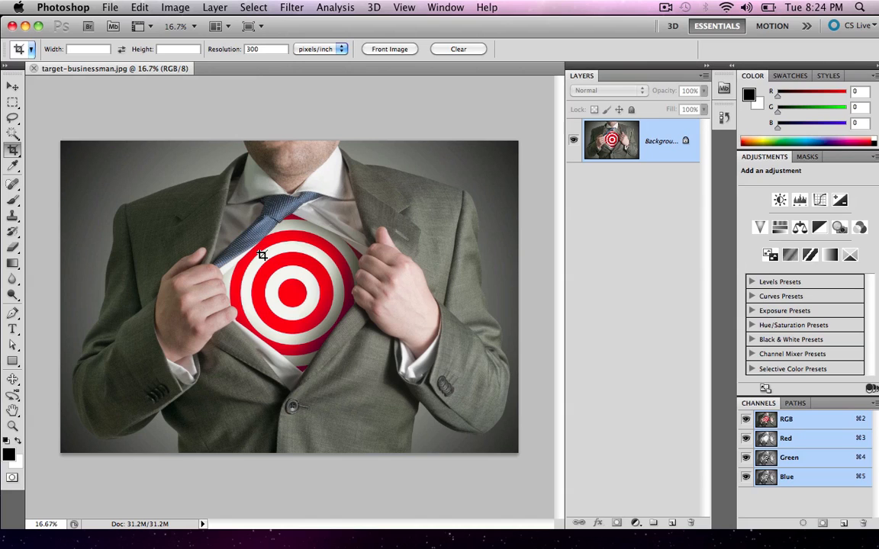
{"action": "mouse_move", "coordinate": [244, 274]}
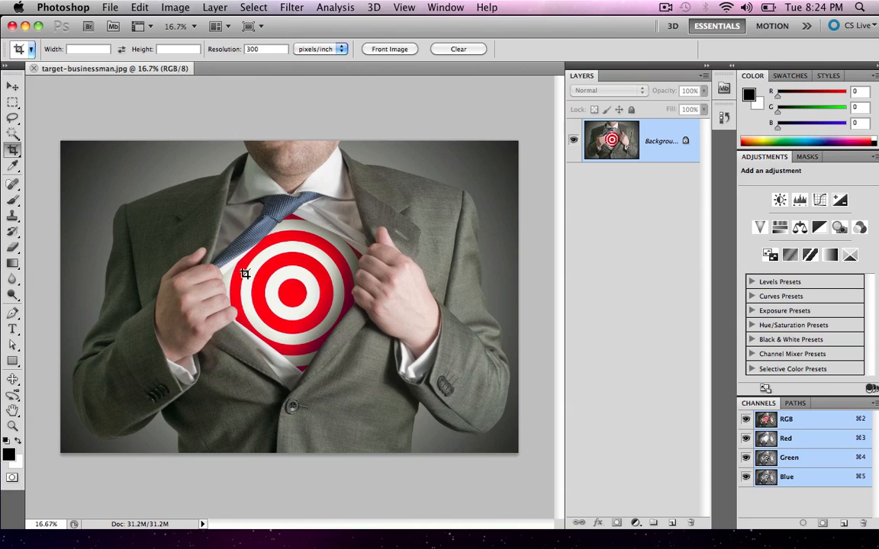
{"action": "mouse_move", "coordinate": [299, 228]}
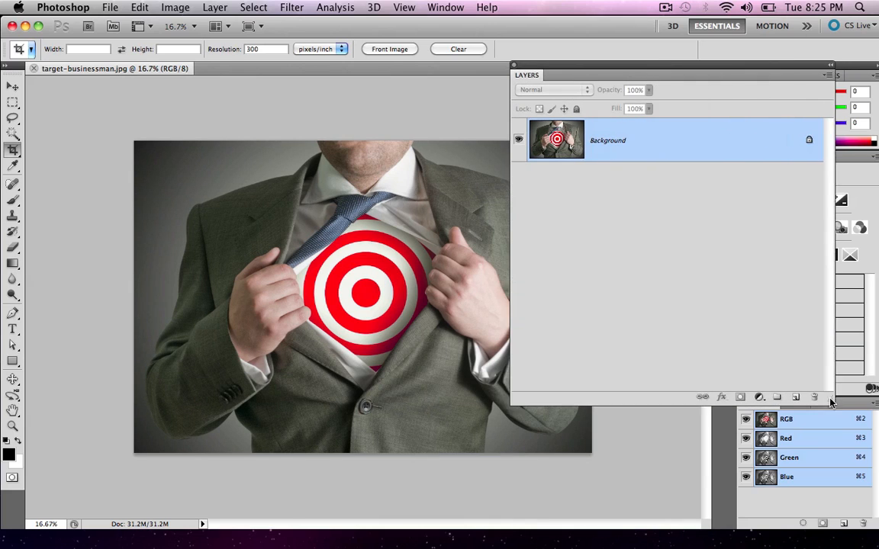
Enlarge the floating Layers panel by dragging its corner
{"action": "left_click_drag", "start_coordinate": [527, 75], "coordinate": [571, 88]}
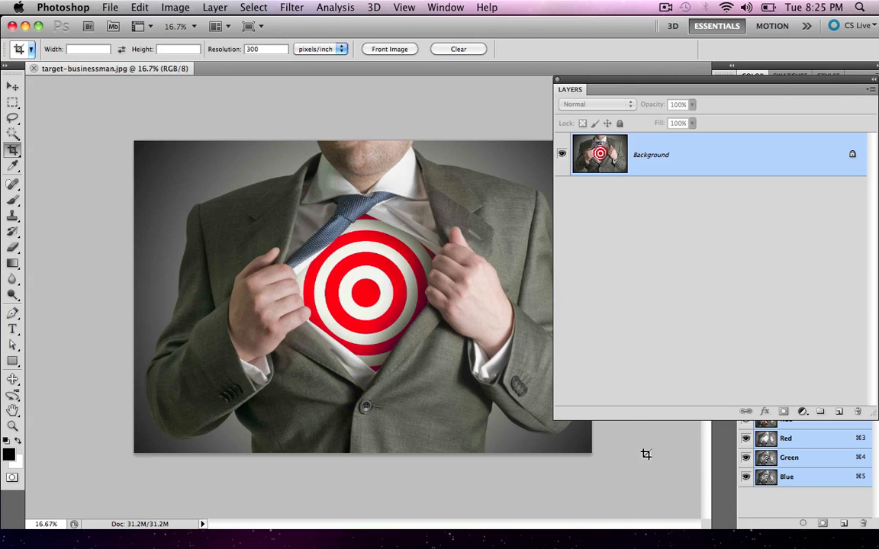
{"action": "mouse_move", "coordinate": [504, 119]}
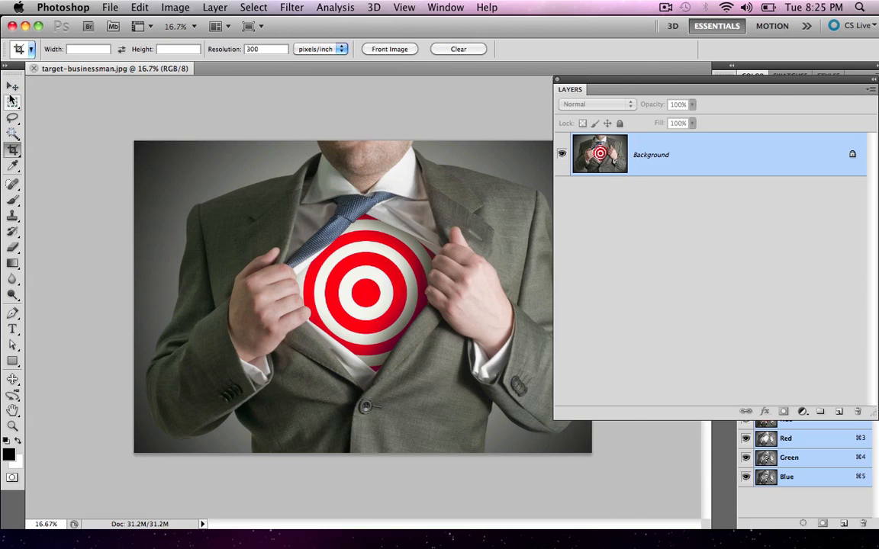
{"action": "mouse_move", "coordinate": [12, 107]}
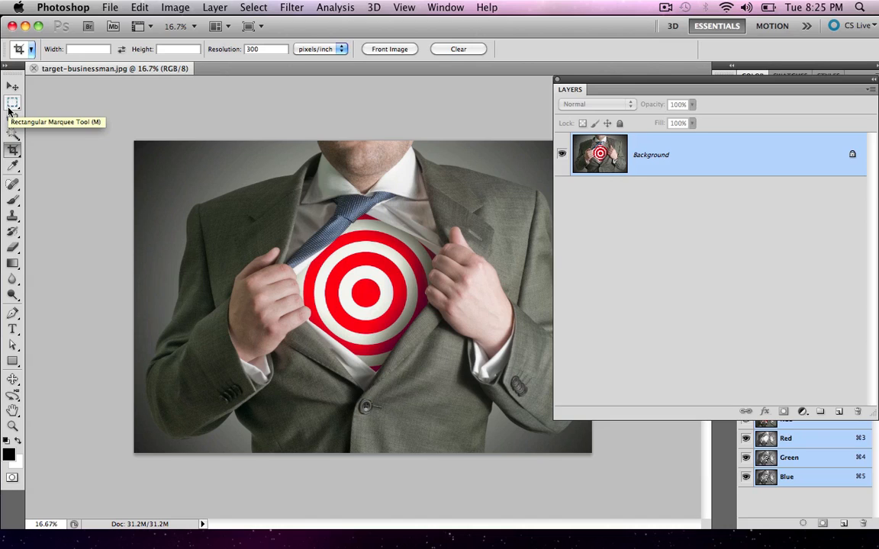
Discard a rectangular attempt and draw an Elliptical Marquee selection around the shirt target
{"action": "left_click", "coordinate": [13, 104]}
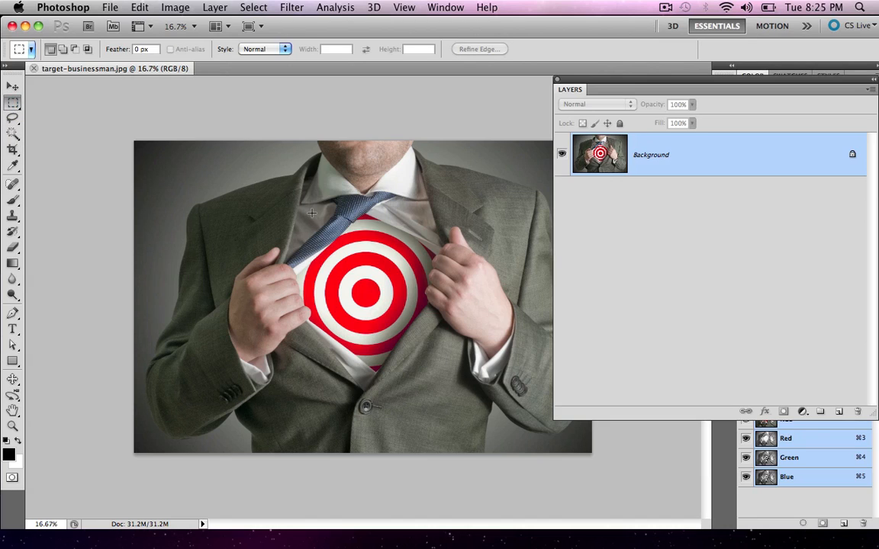
{"action": "left_click_drag", "start_coordinate": [311, 214], "coordinate": [424, 354]}
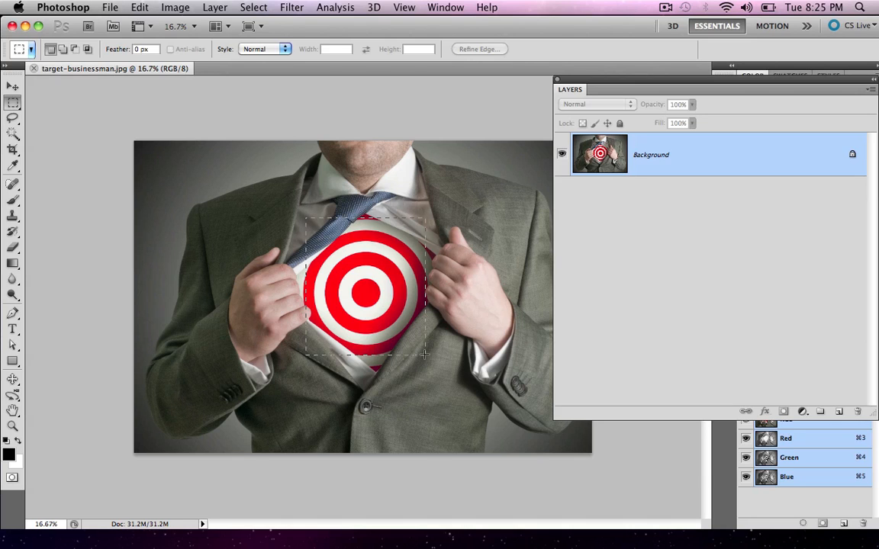
{"action": "key", "text": "cmd+z"}
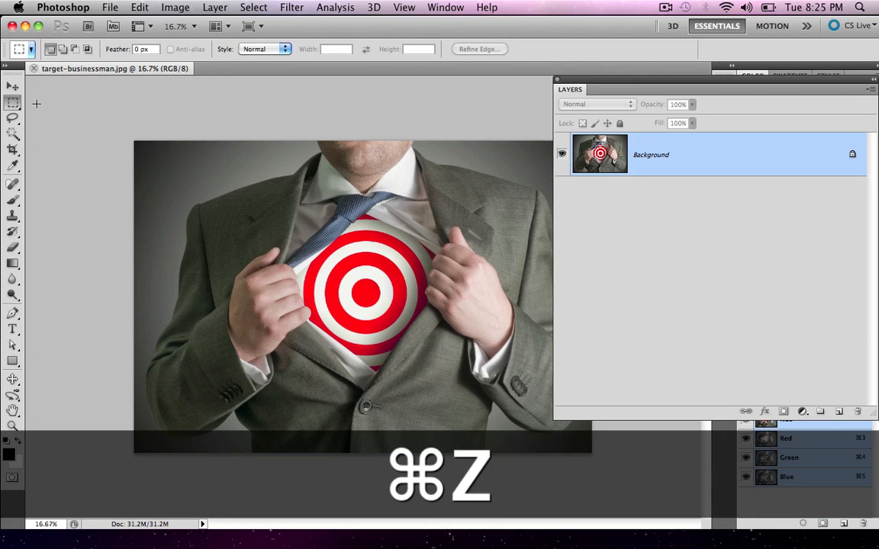
{"action": "left_click", "coordinate": [12, 104]}
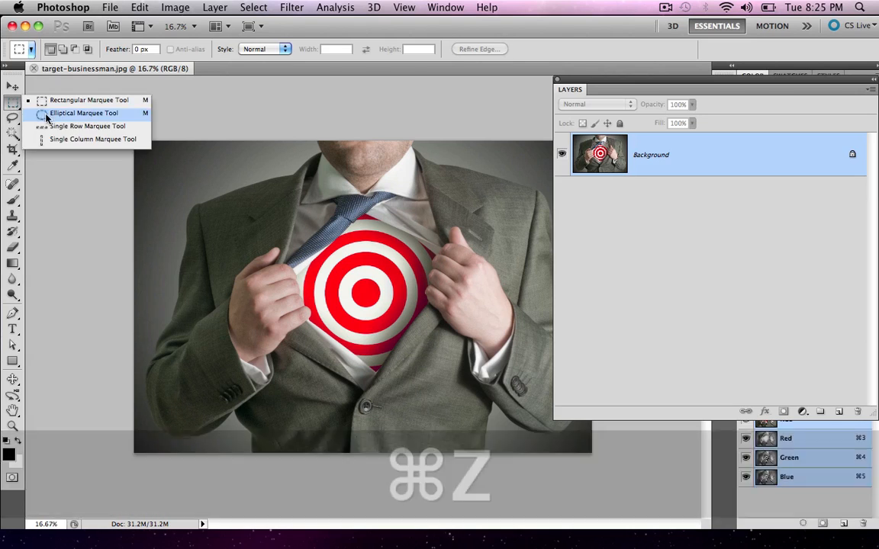
{"action": "left_click", "coordinate": [84, 113]}
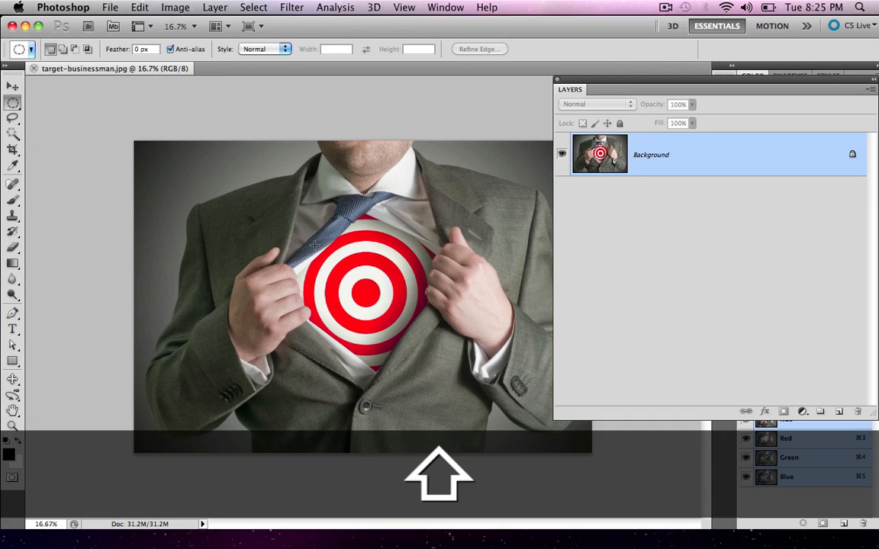
{"action": "left_click_drag", "start_coordinate": [313, 244], "coordinate": [430, 343]}
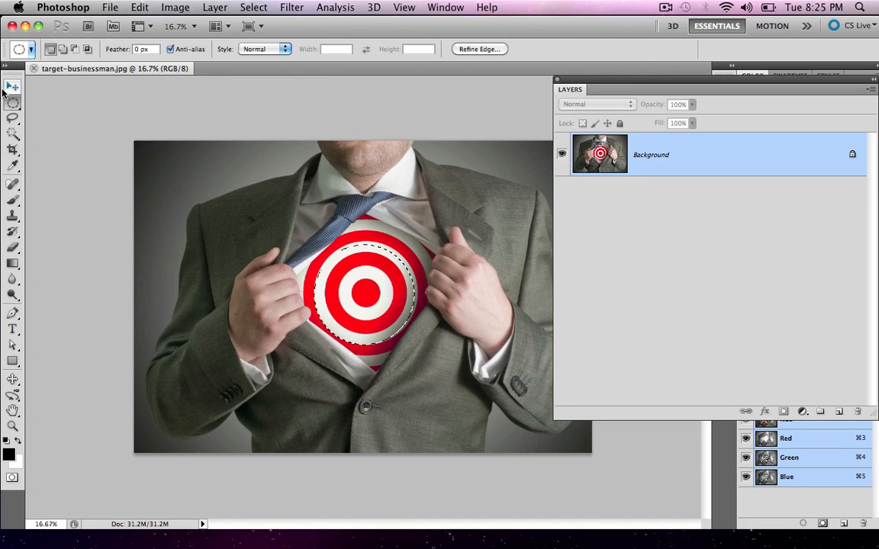
{"action": "mouse_move", "coordinate": [12, 104]}
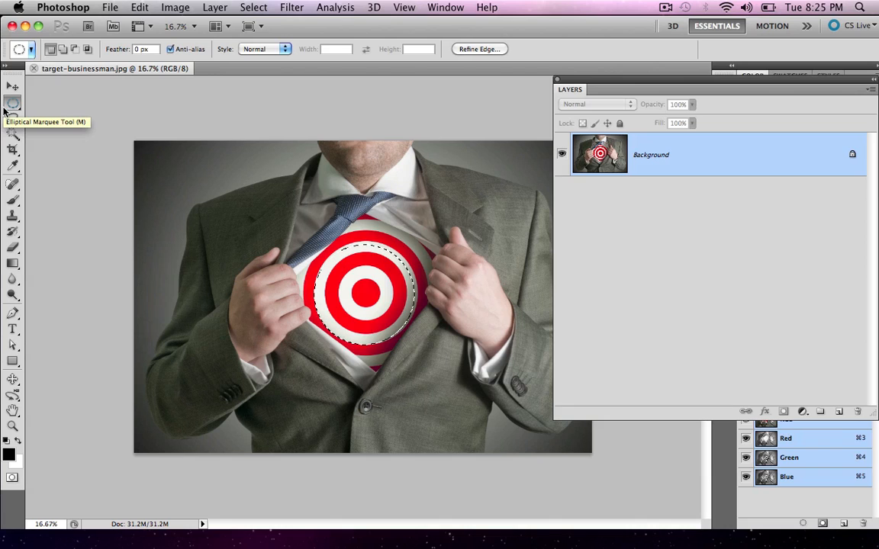
{"action": "mouse_move", "coordinate": [205, 215]}
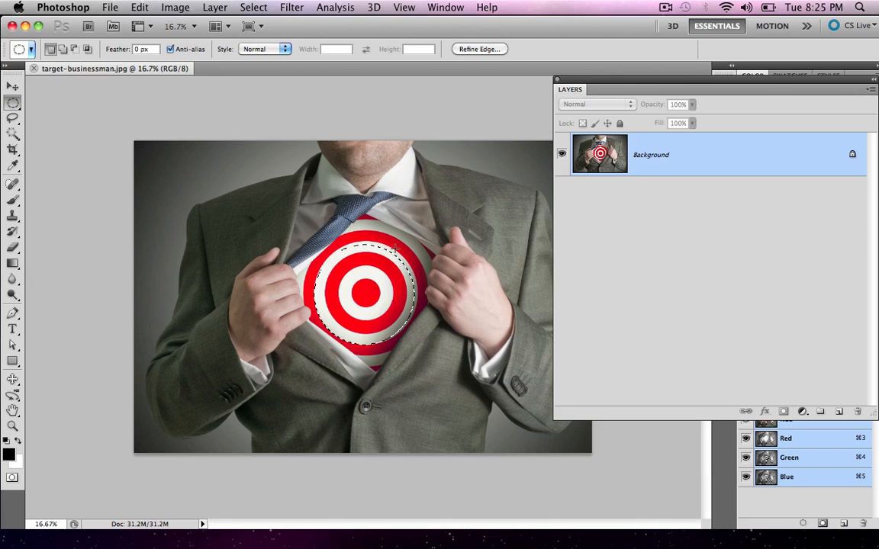
{"action": "mouse_move", "coordinate": [298, 305]}
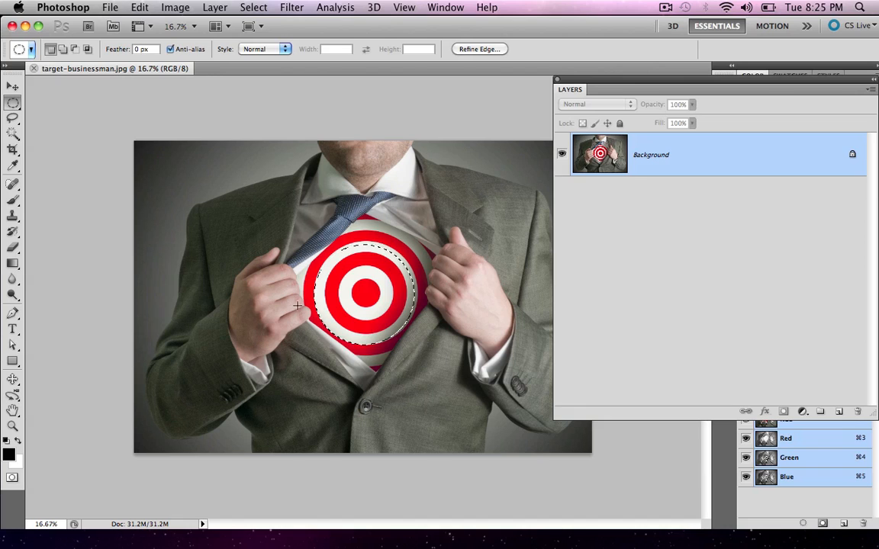
{"action": "mouse_move", "coordinate": [363, 288]}
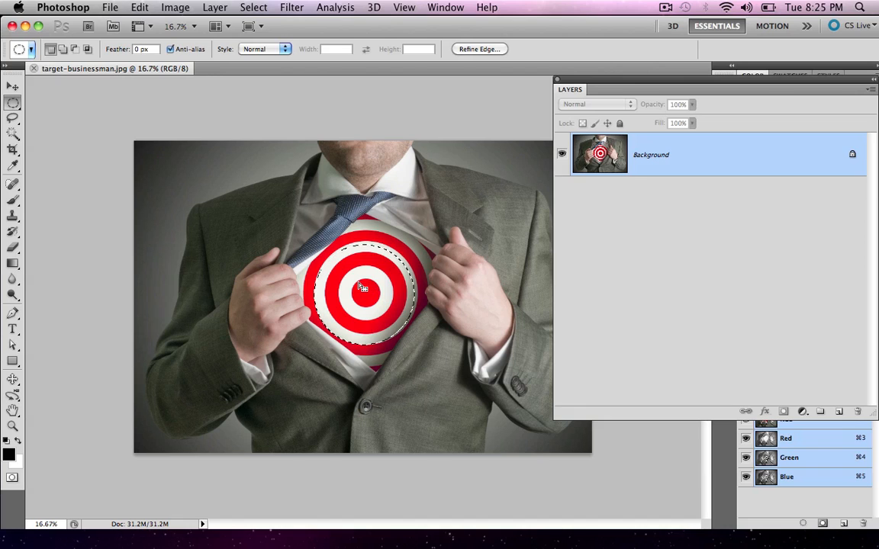
{"action": "right_click", "coordinate": [363, 287]}
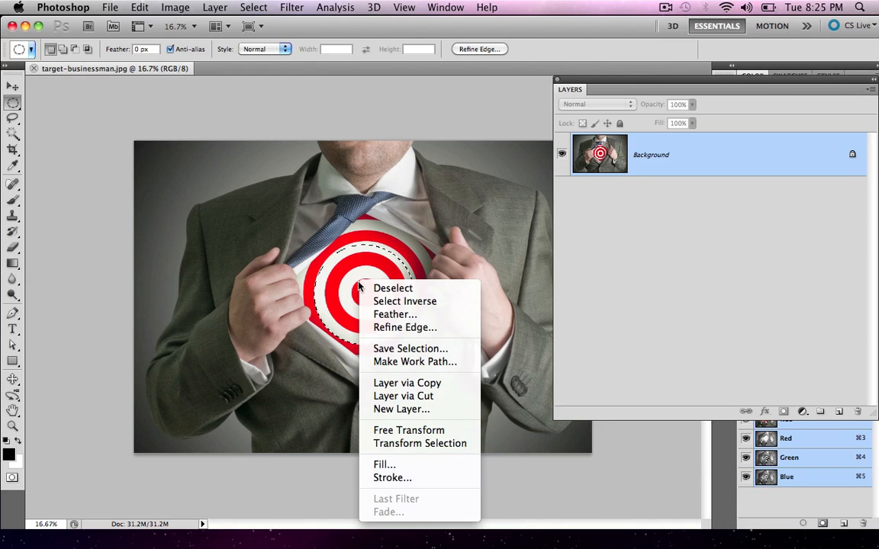
{"action": "mouse_move", "coordinate": [341, 256]}
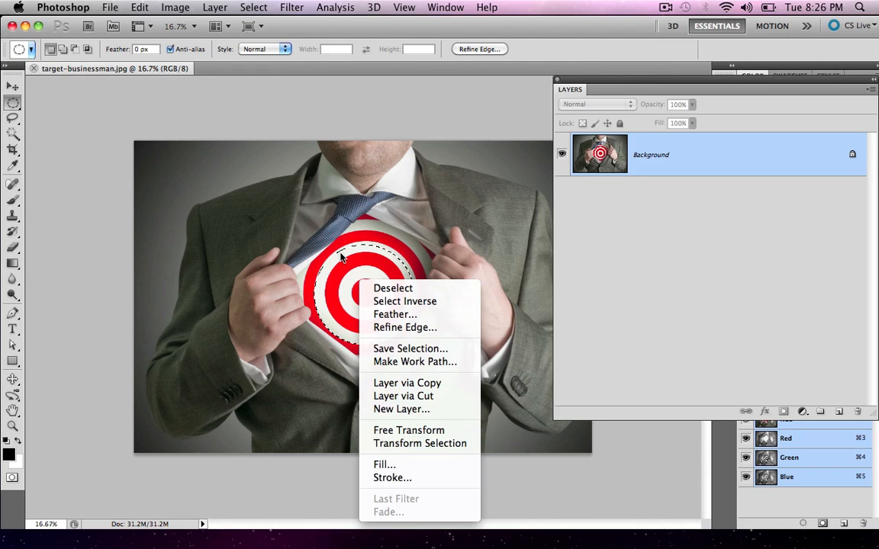
{"action": "mouse_move", "coordinate": [338, 315]}
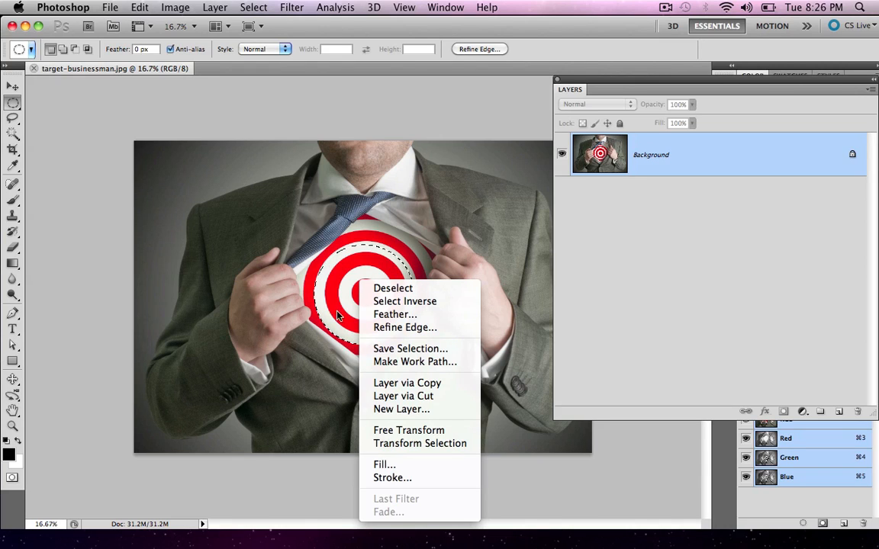
{"action": "mouse_move", "coordinate": [406, 383]}
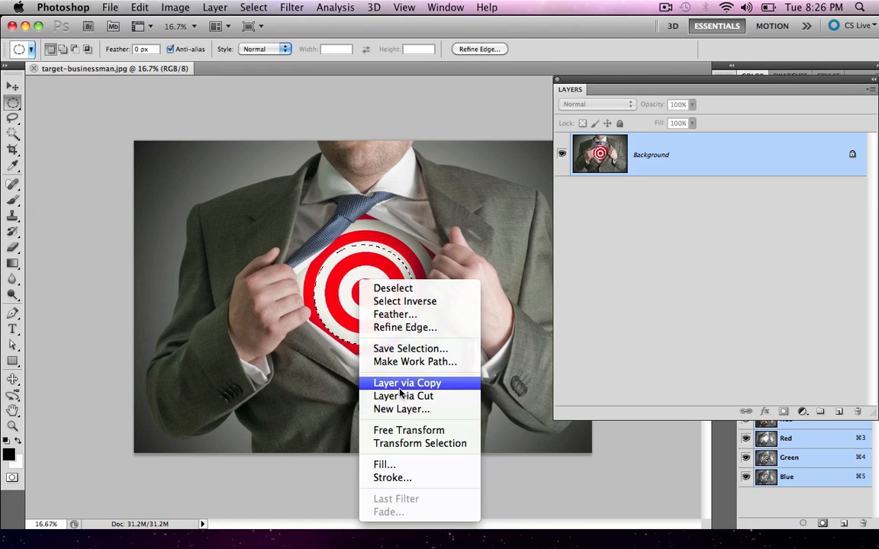
{"action": "left_click", "coordinate": [406, 382]}
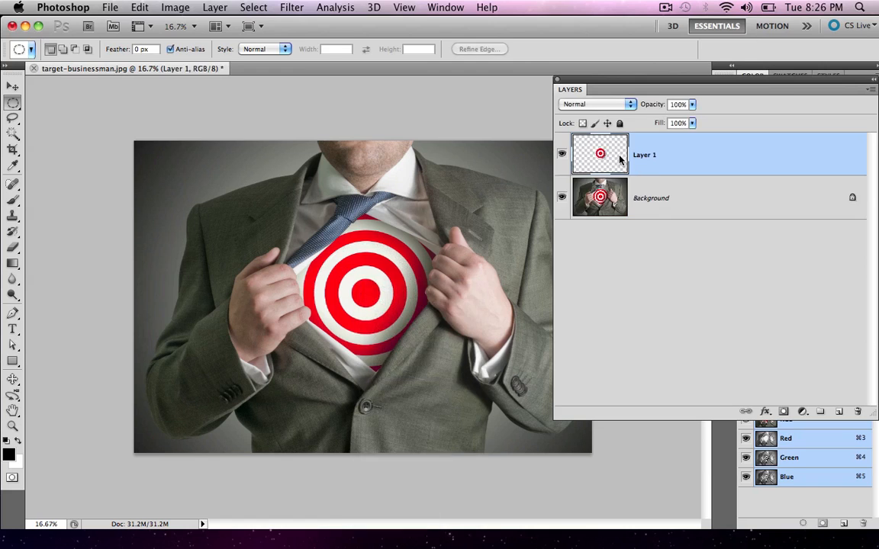
{"action": "left_click", "coordinate": [562, 198]}
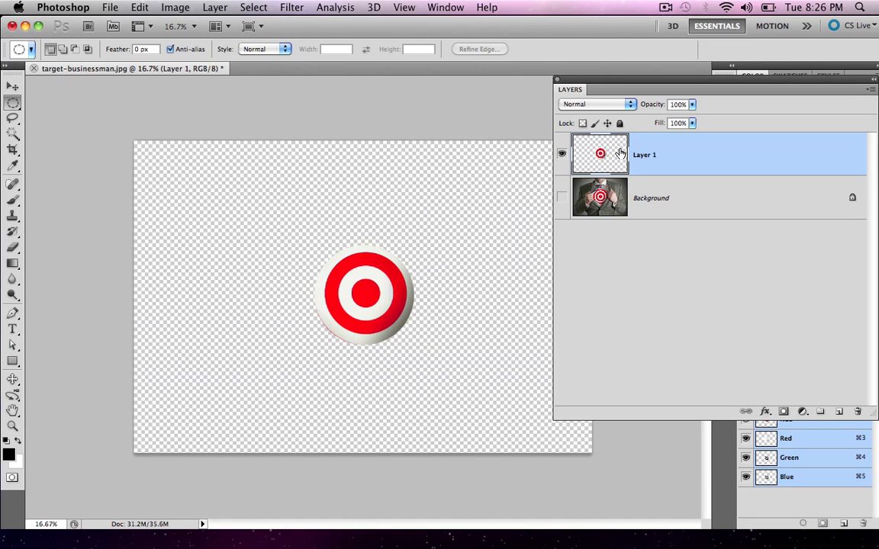
{"action": "left_click_drag", "start_coordinate": [599, 154], "coordinate": [610, 395]}
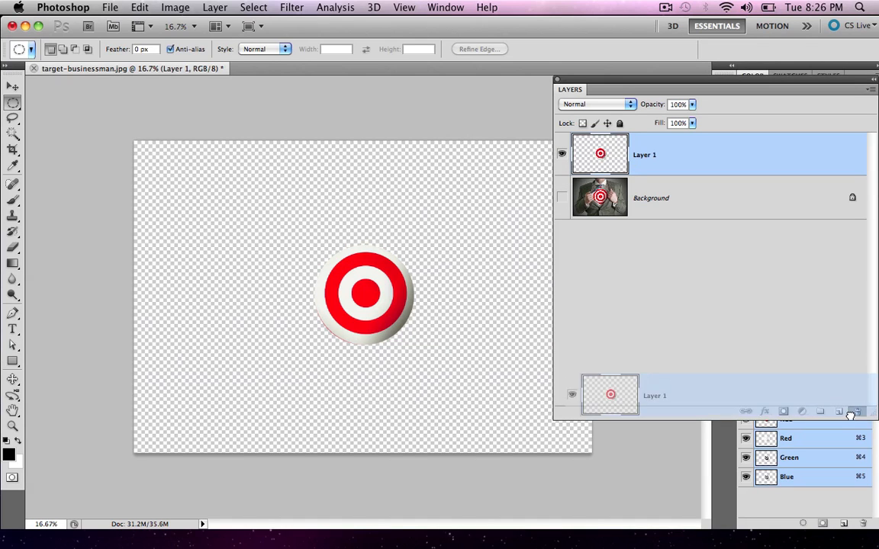
{"action": "left_click", "coordinate": [853, 412]}
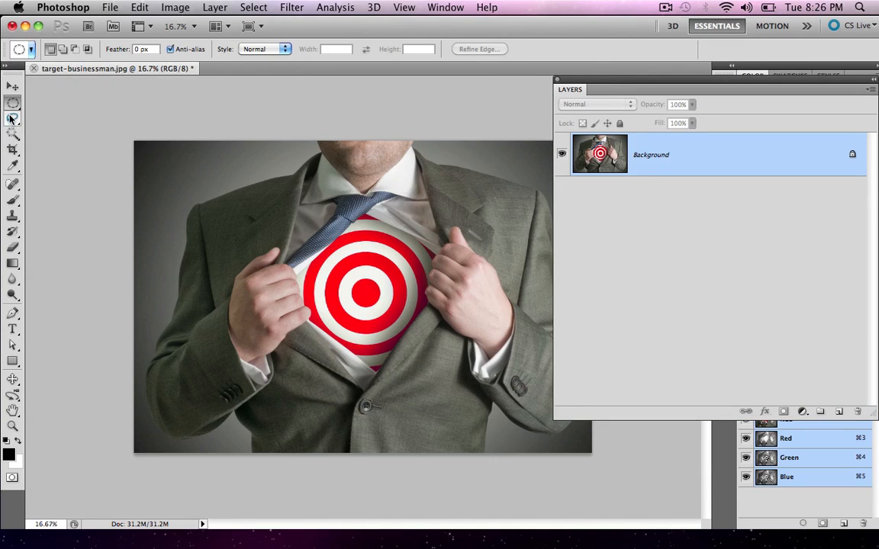
{"action": "mouse_move", "coordinate": [13, 119]}
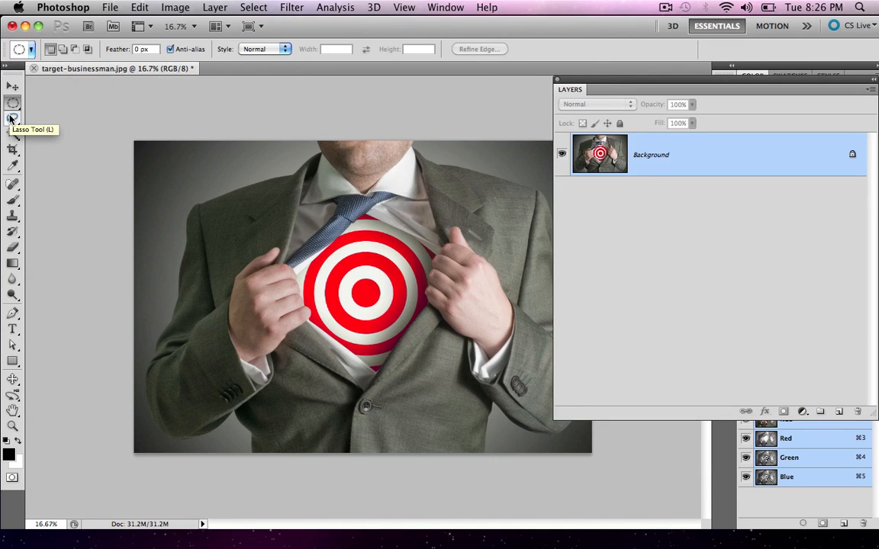
{"action": "mouse_move", "coordinate": [12, 104]}
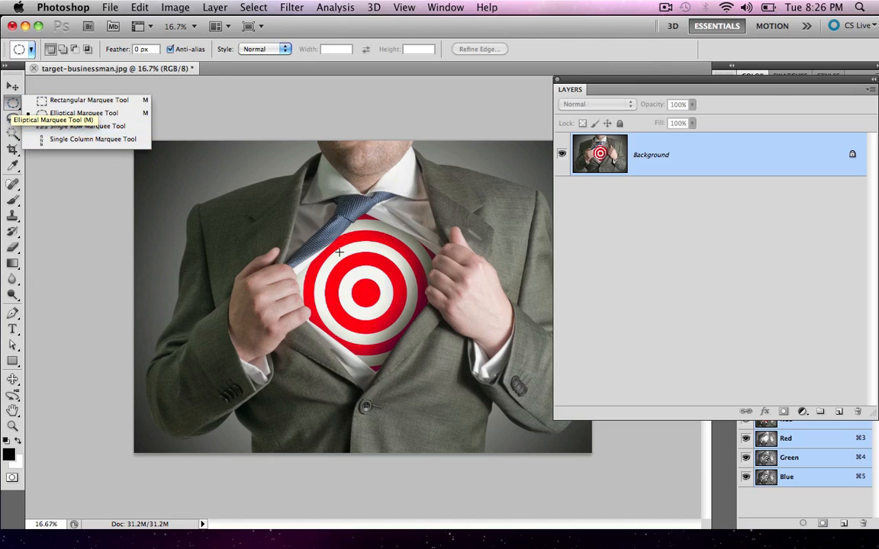
{"action": "mouse_move", "coordinate": [88, 101]}
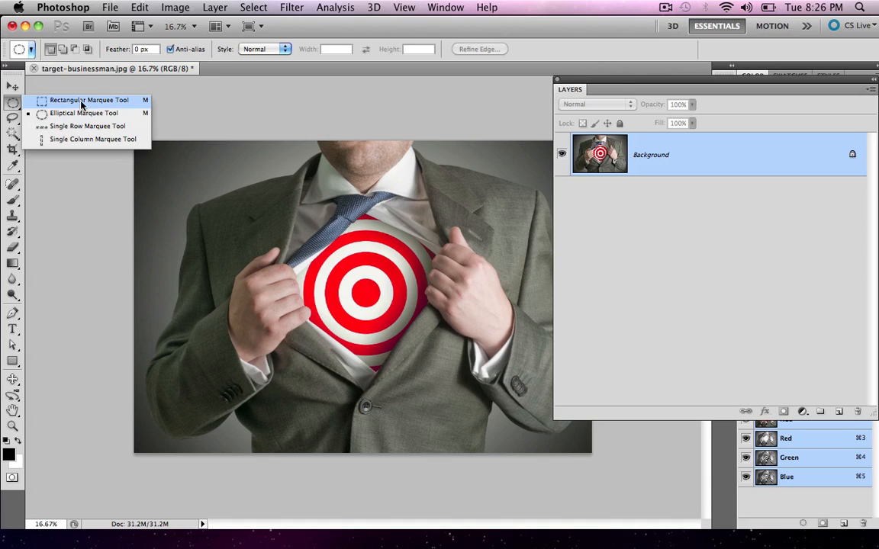
{"action": "left_click", "coordinate": [89, 101]}
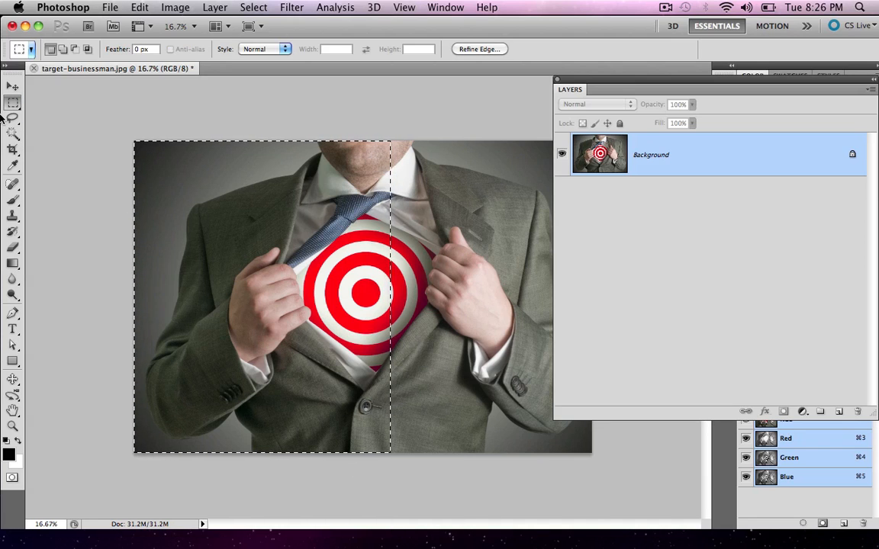
{"action": "key", "text": "cmd+d"}
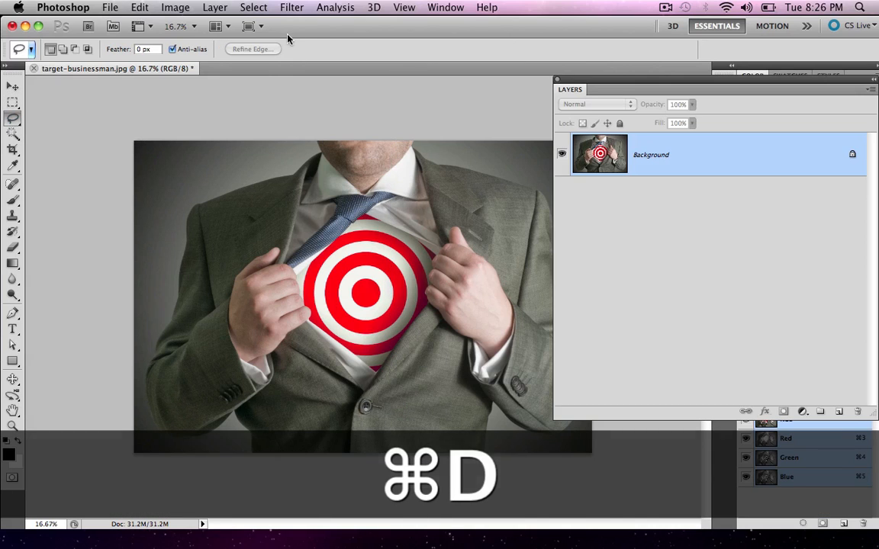
Deselect the current rectangular selection with ⌘D
{"action": "key", "text": "cmd+d"}
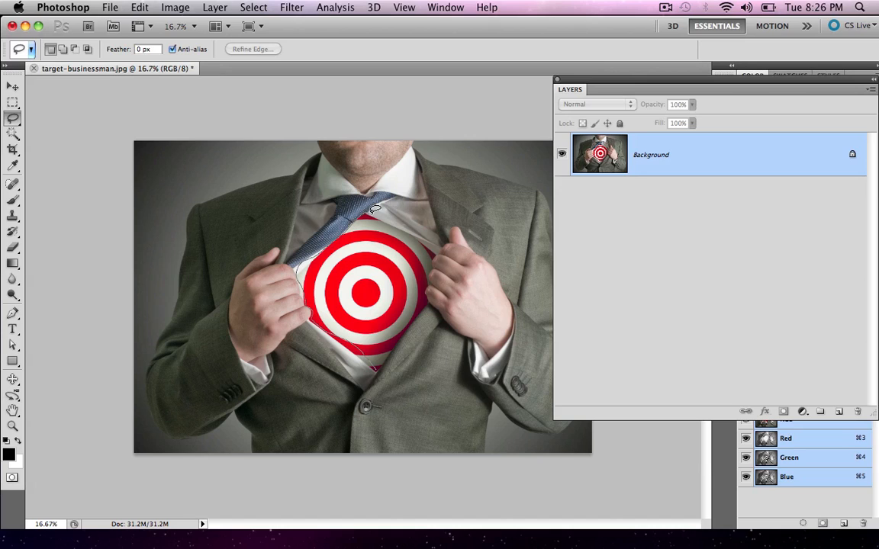
{"action": "mouse_move", "coordinate": [441, 251]}
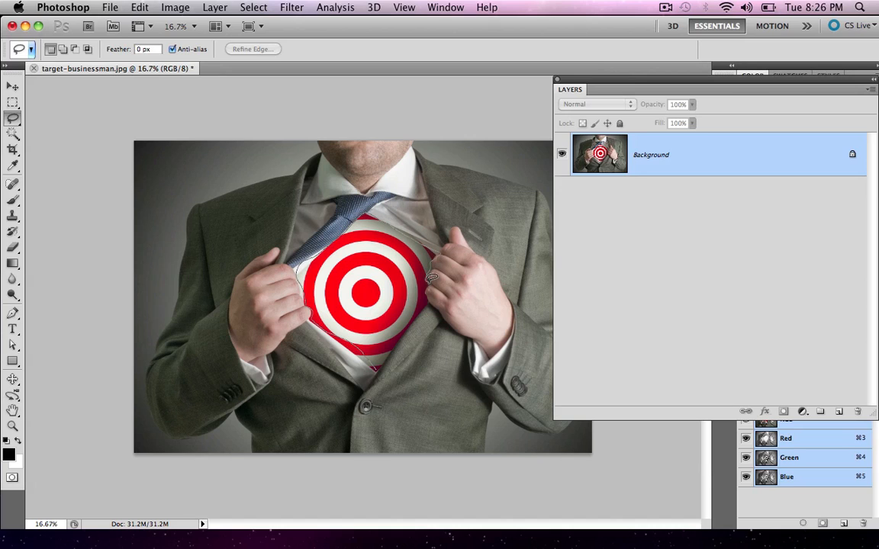
{"action": "mouse_move", "coordinate": [411, 321]}
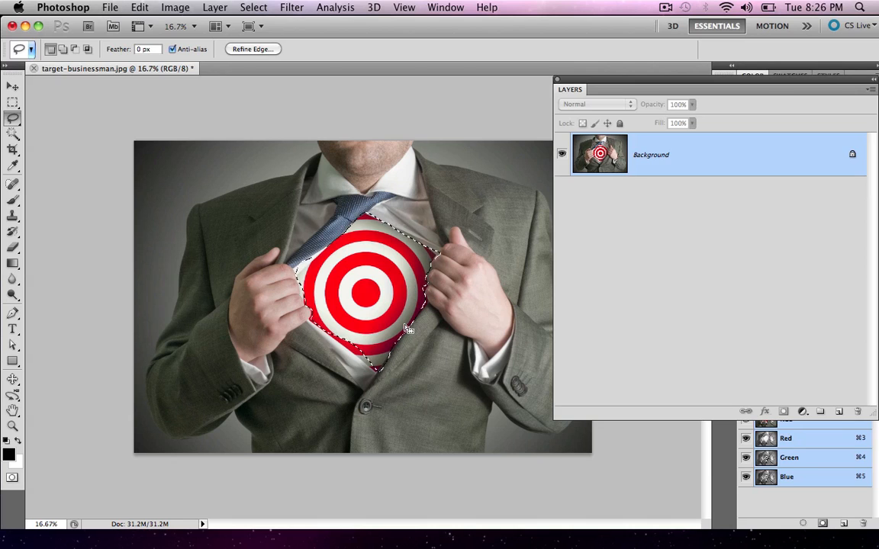
{"action": "mouse_move", "coordinate": [333, 281]}
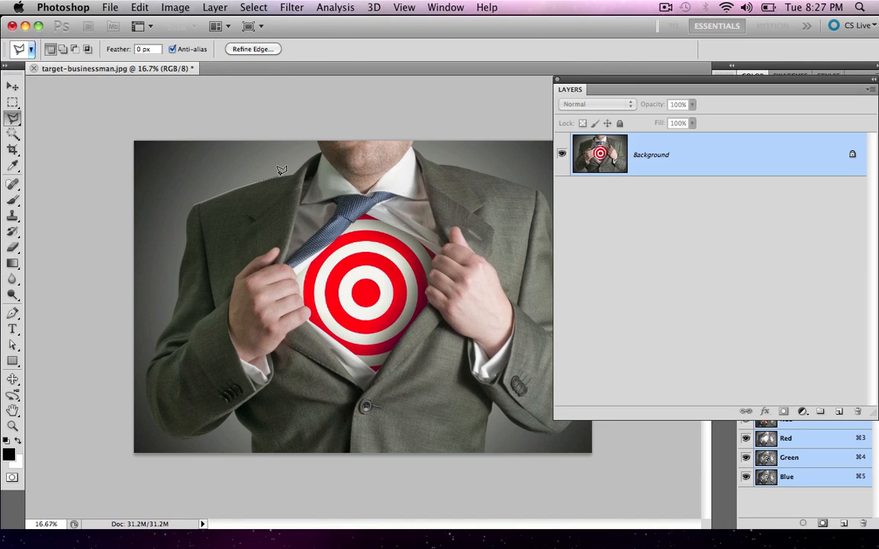
{"action": "mouse_move", "coordinate": [316, 214]}
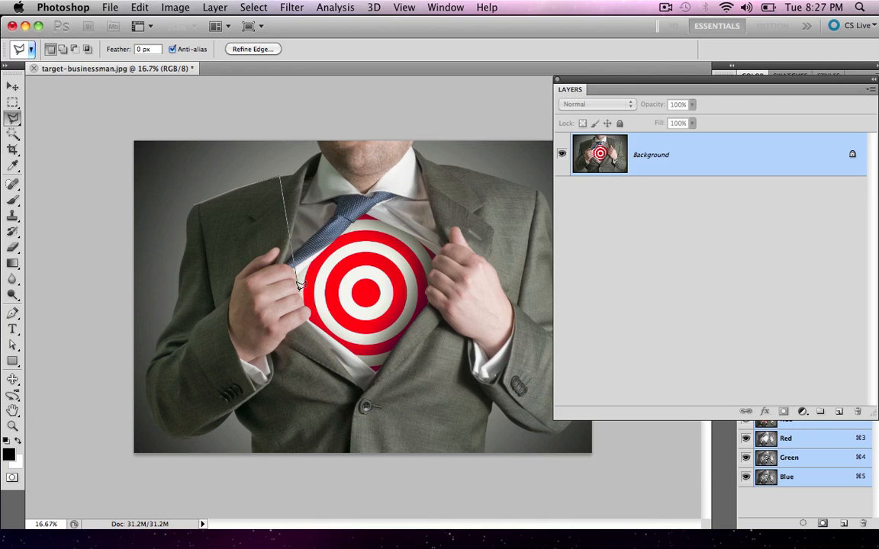
Clear the unfinished outline, trace around the target area, and step back mistaken points
{"action": "left_click", "coordinate": [314, 262]}
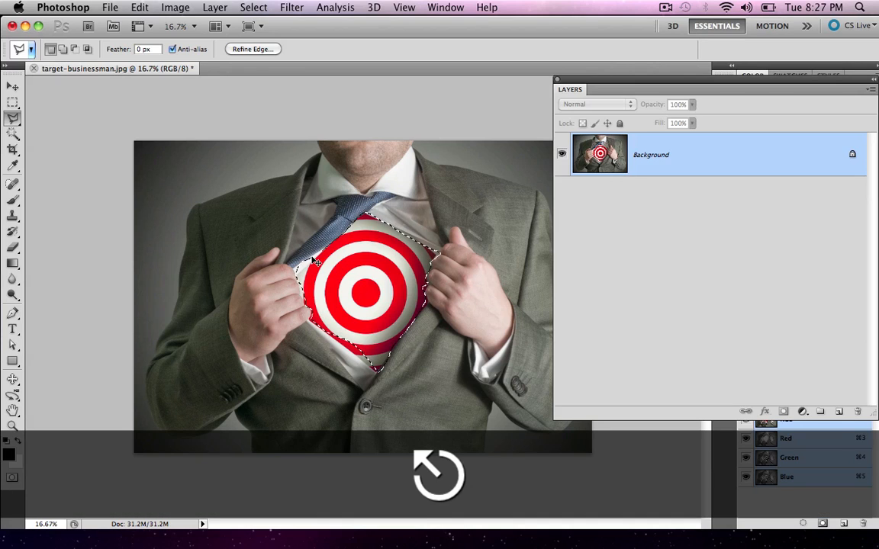
{"action": "key", "text": "cmd+d"}
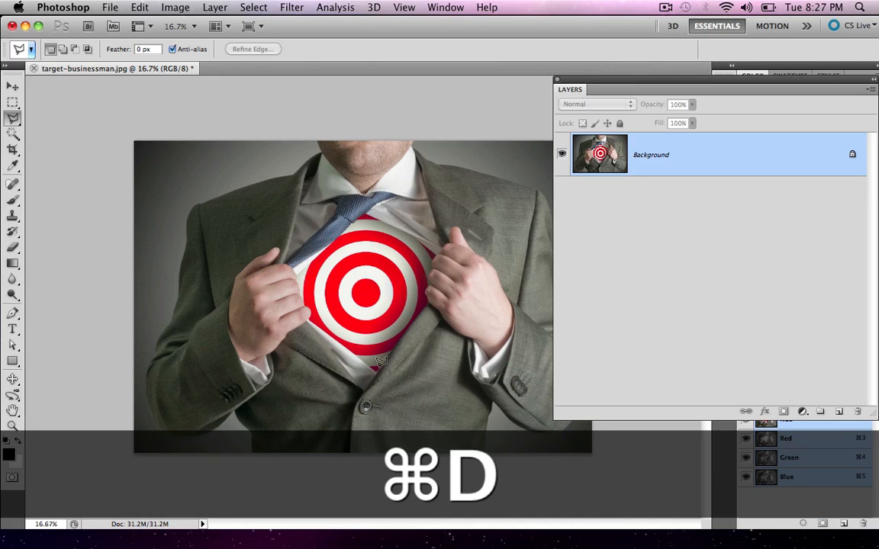
{"action": "key", "text": "cmd+d"}
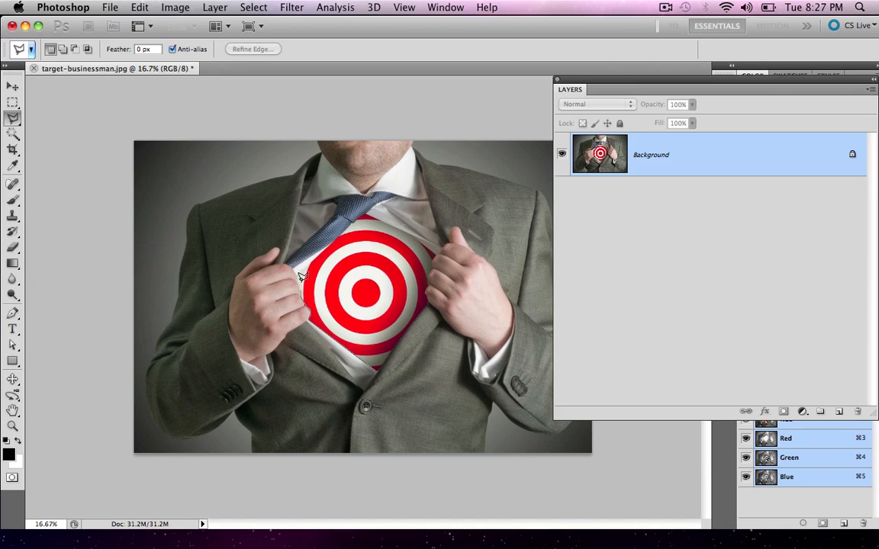
{"action": "left_click_drag", "start_coordinate": [299, 276], "coordinate": [427, 259]}
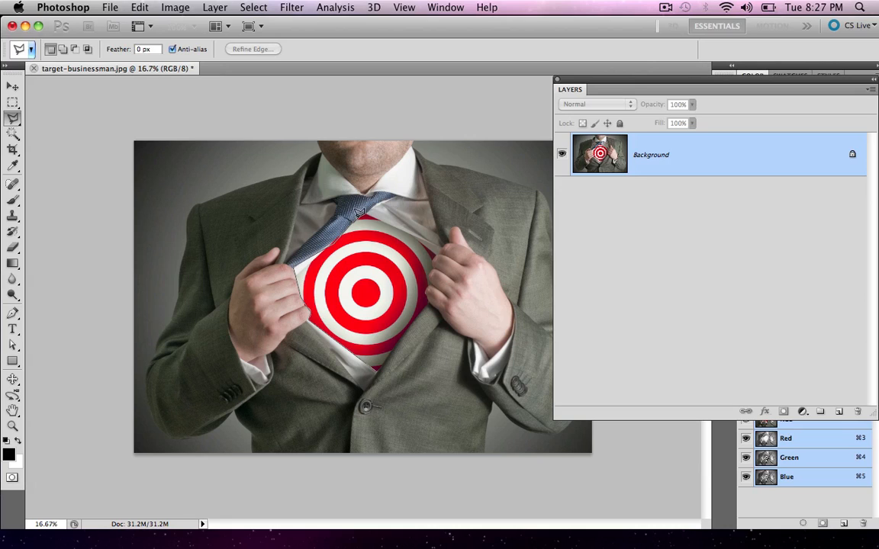
{"action": "mouse_move", "coordinate": [403, 228]}
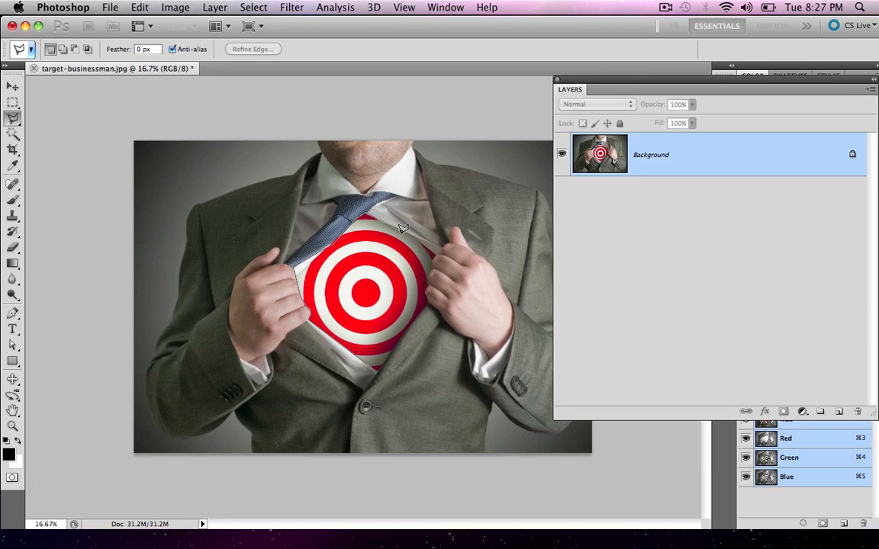
{"action": "mouse_move", "coordinate": [430, 254]}
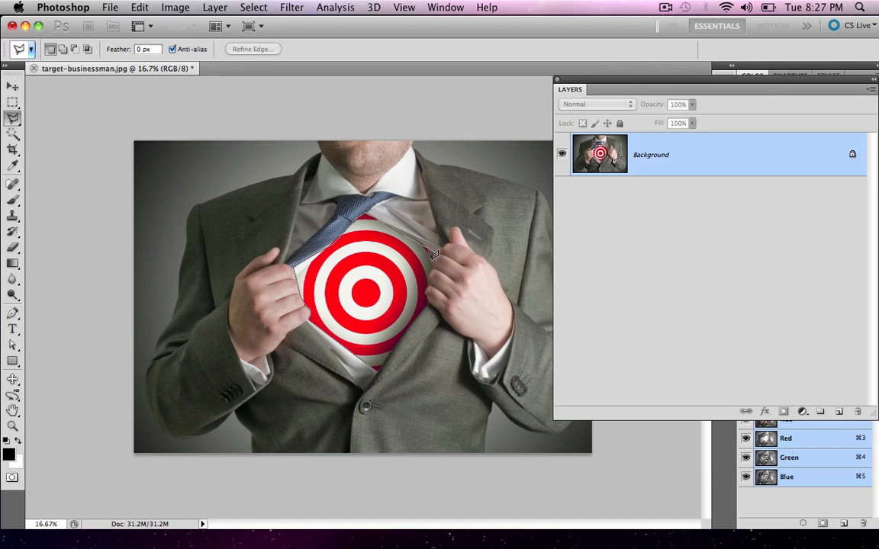
{"action": "mouse_move", "coordinate": [424, 288]}
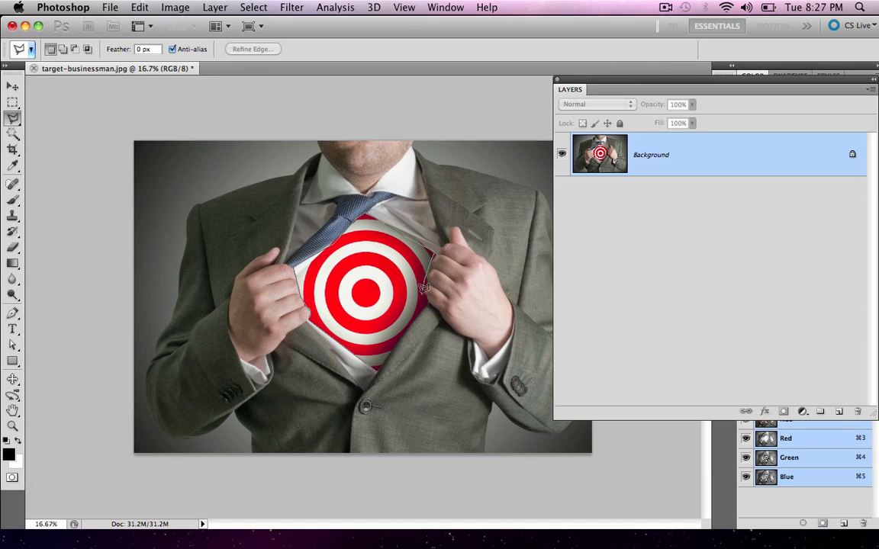
{"action": "mouse_move", "coordinate": [389, 345]}
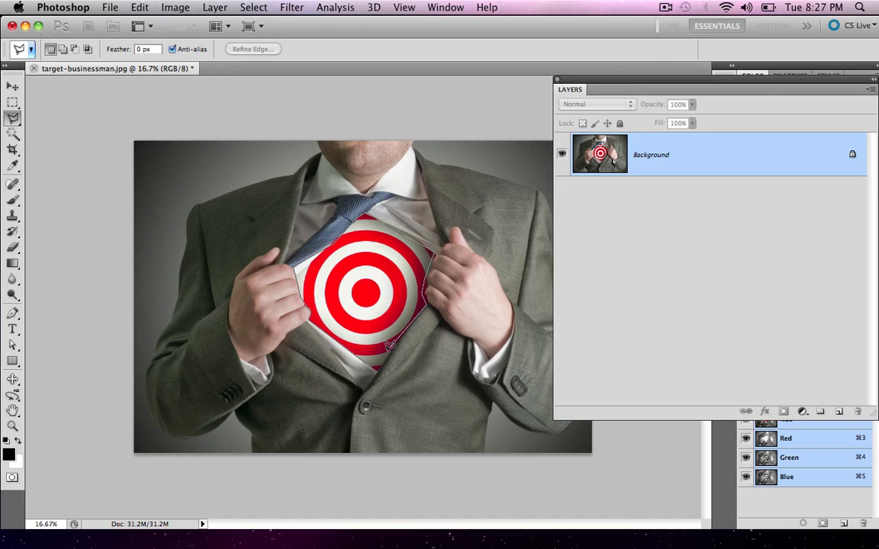
{"action": "mouse_move", "coordinate": [404, 334]}
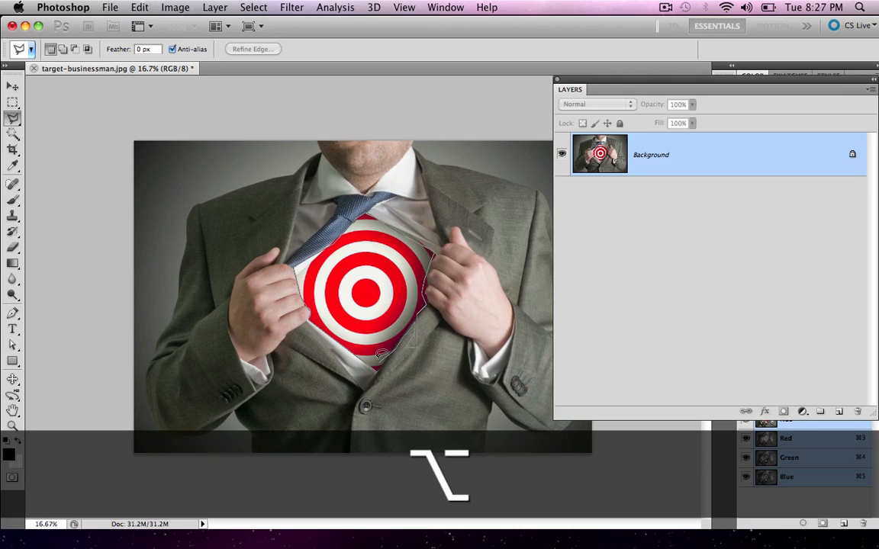
{"action": "key", "text": "cmd+z"}
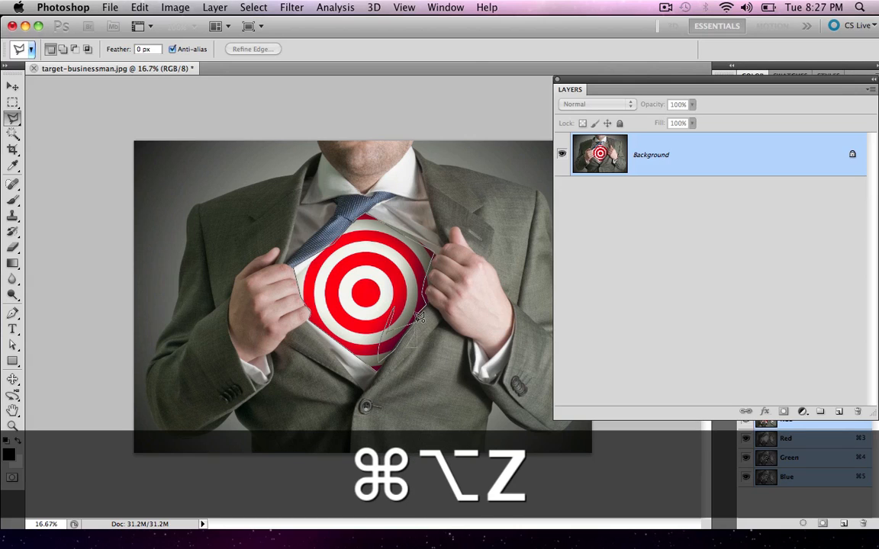
{"action": "key", "text": "cmd+z"}
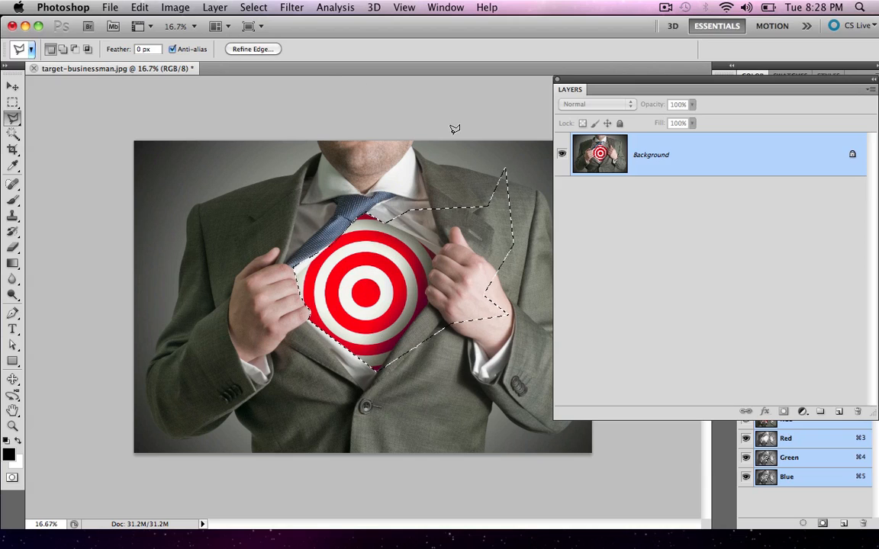
{"action": "mouse_move", "coordinate": [366, 168]}
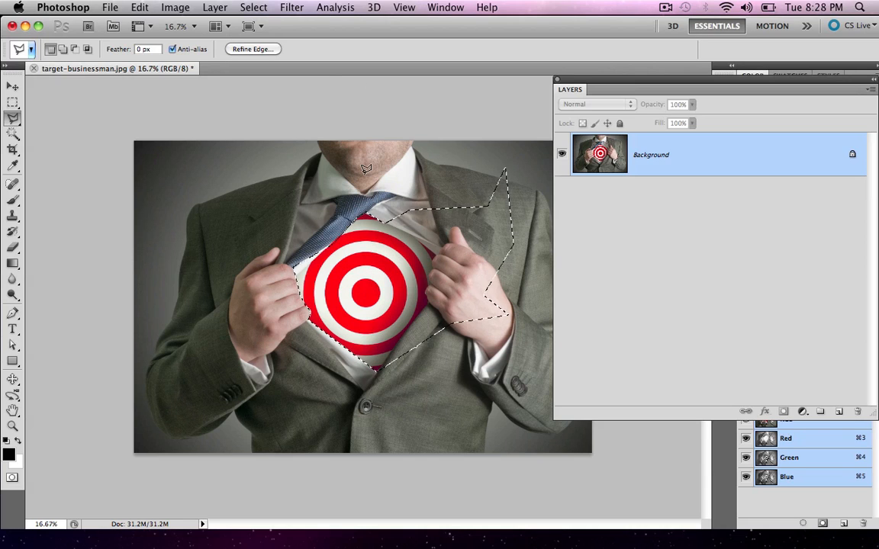
Deselect the straight-edged outline with ⌘D, leaving the photo unselected
{"action": "key", "text": "cmd+d"}
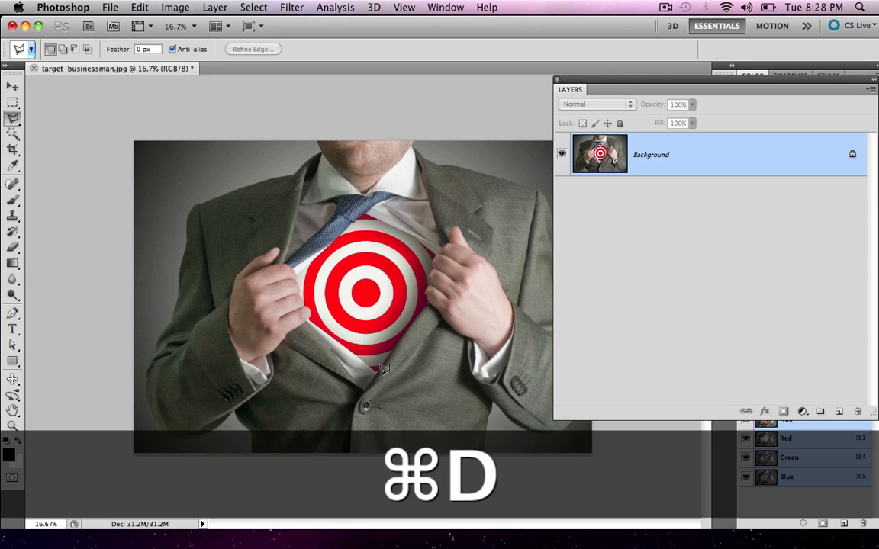
{"action": "key", "text": "cmd+d"}
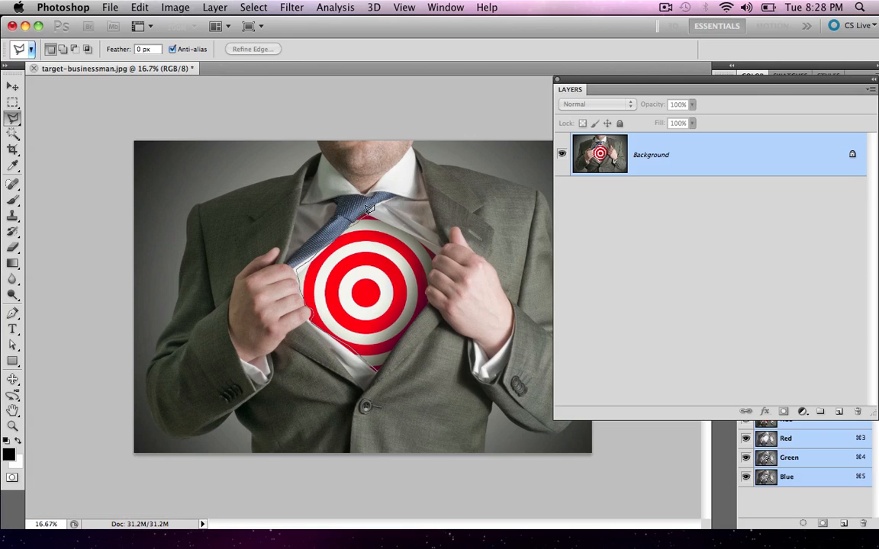
{"action": "mouse_move", "coordinate": [415, 235]}
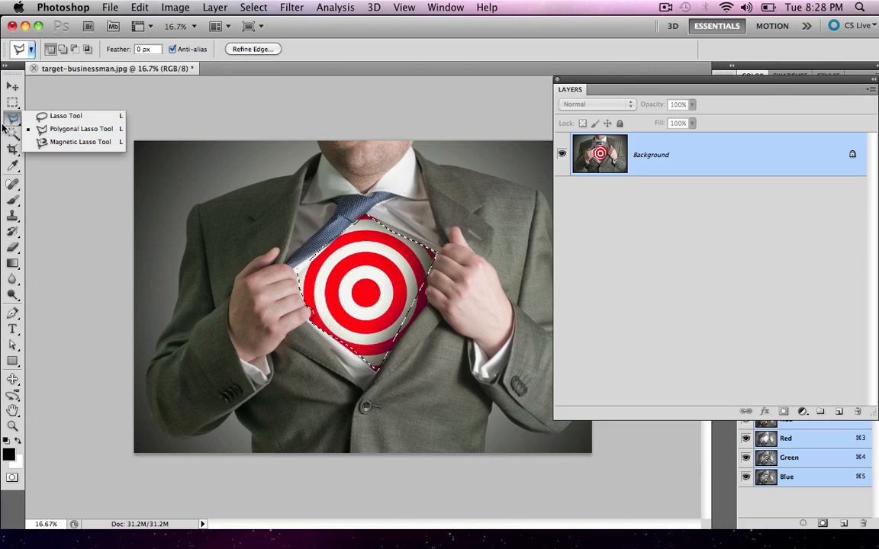
{"action": "mouse_move", "coordinate": [79, 143]}
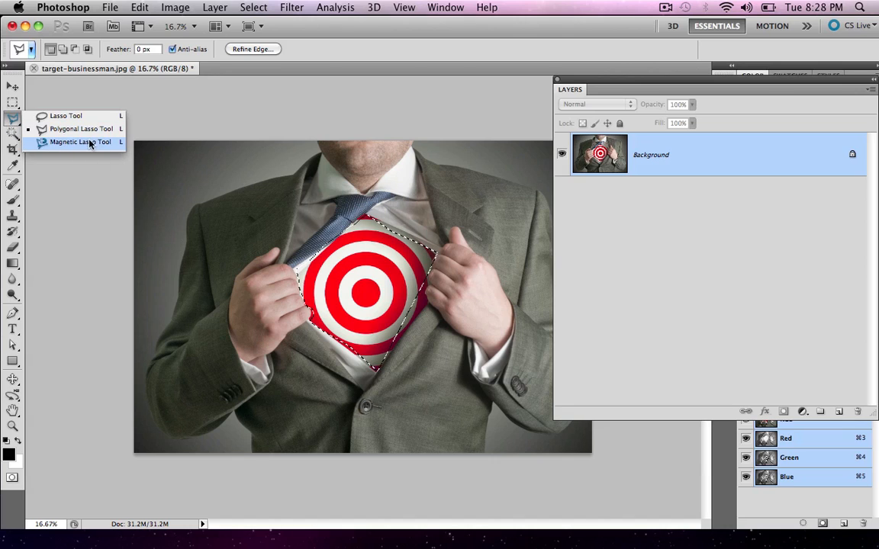
{"action": "left_click", "coordinate": [80, 142]}
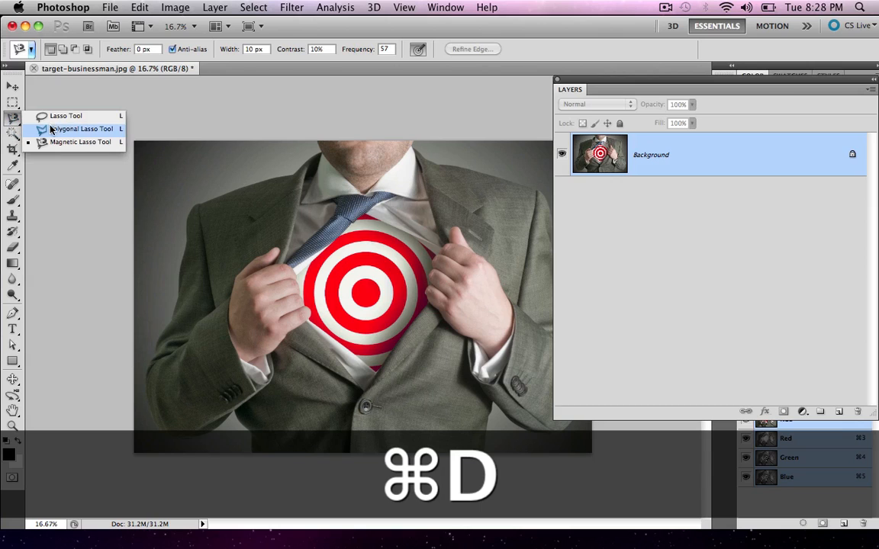
{"action": "key", "text": "cmd+d"}
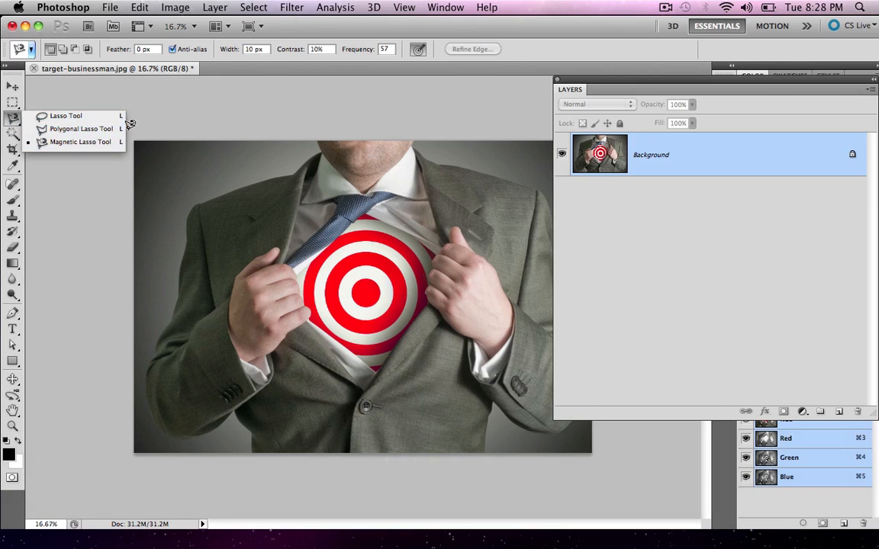
{"action": "mouse_move", "coordinate": [376, 292]}
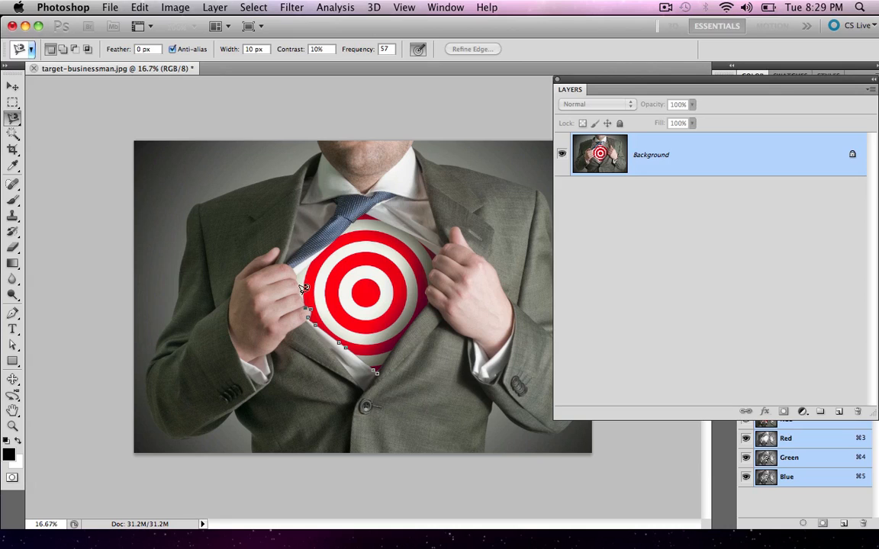
{"action": "mouse_move", "coordinate": [299, 281]}
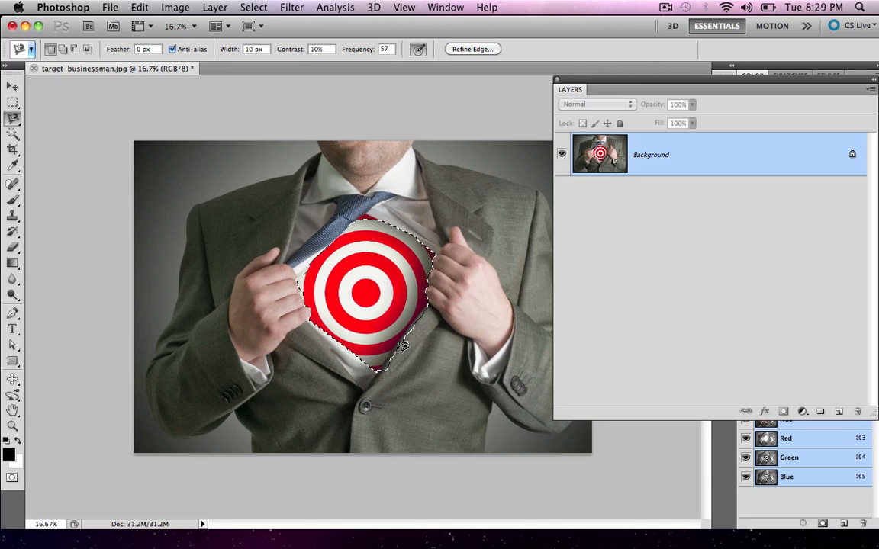
{"action": "key", "text": "cmd+d"}
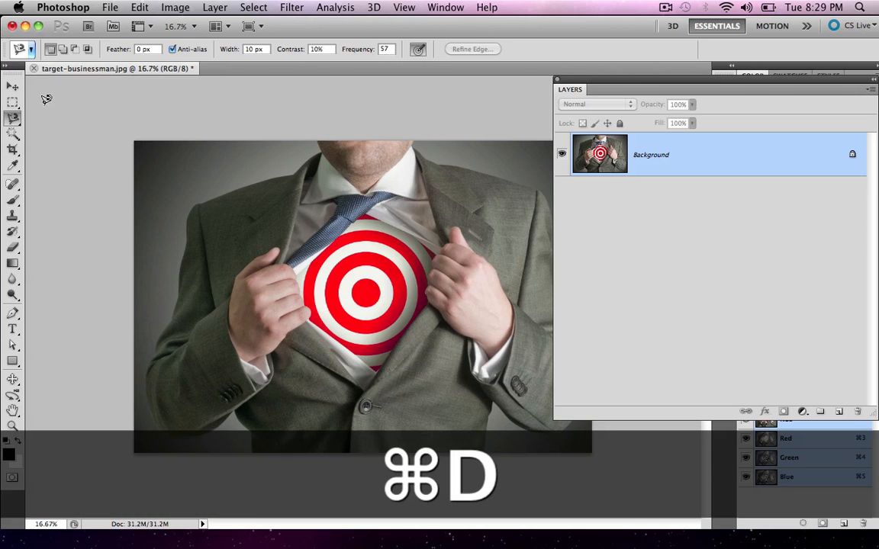
{"action": "key", "text": "cmd+d"}
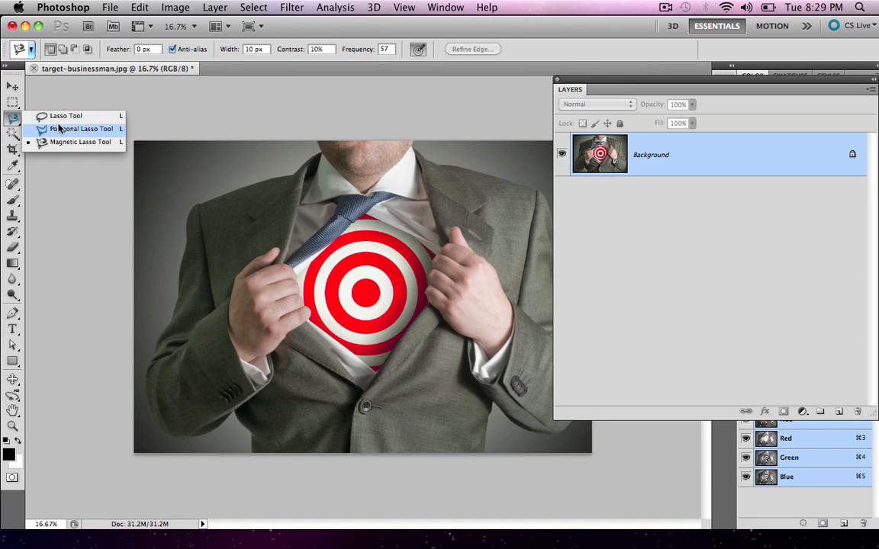
Trace the torn shirt opening with the Polygonal Lasso, undoing a stray segment
{"action": "left_click", "coordinate": [66, 116]}
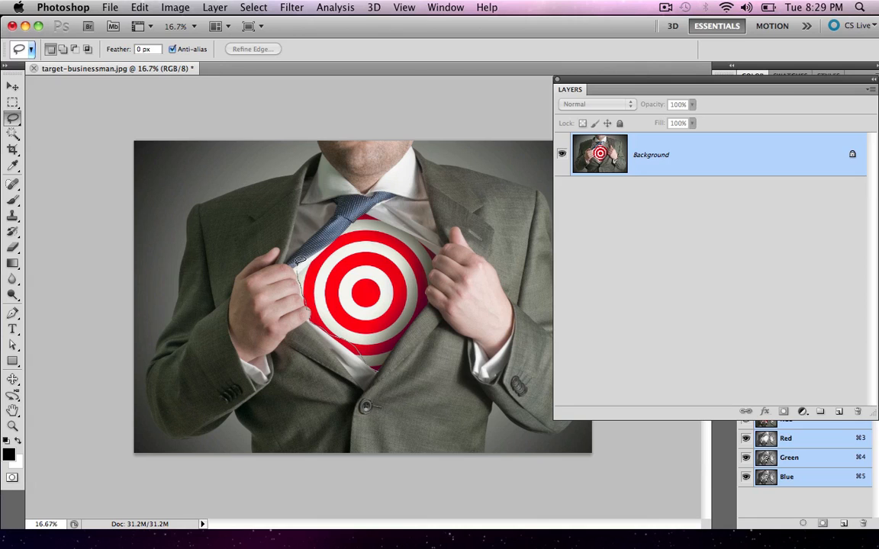
{"action": "left_click_drag", "start_coordinate": [297, 263], "coordinate": [374, 371]}
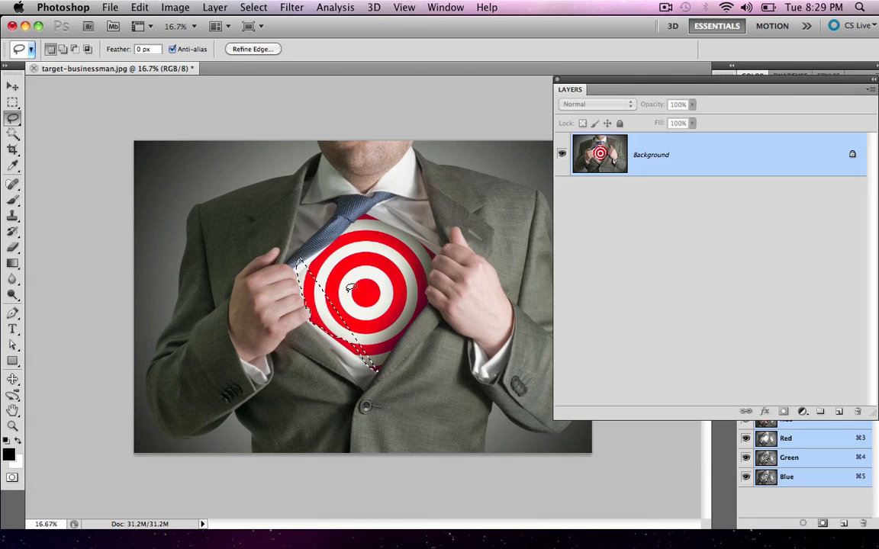
{"action": "mouse_move", "coordinate": [350, 273]}
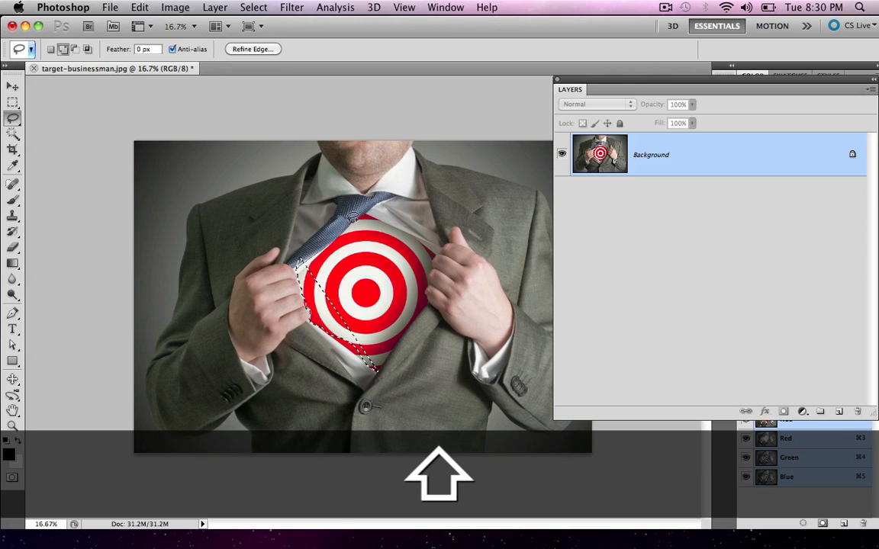
{"action": "mouse_move", "coordinate": [412, 232]}
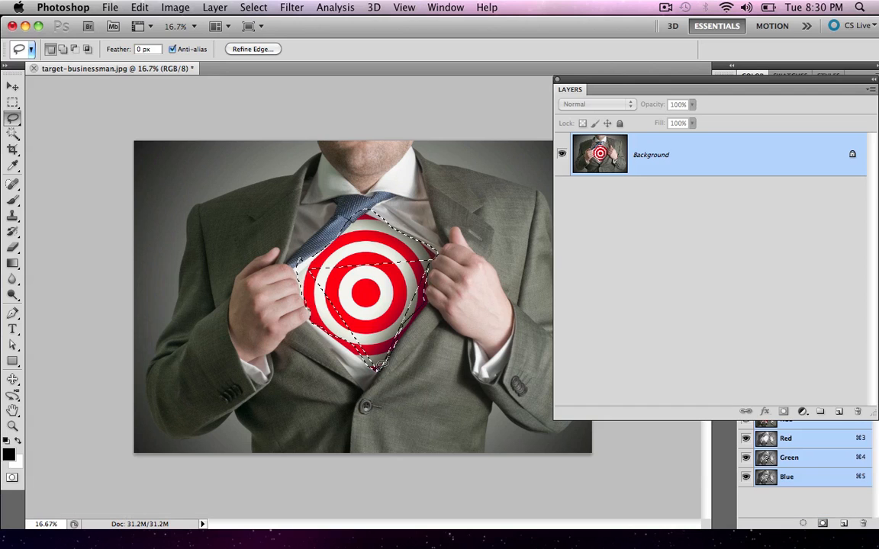
{"action": "key", "text": "cmd+z"}
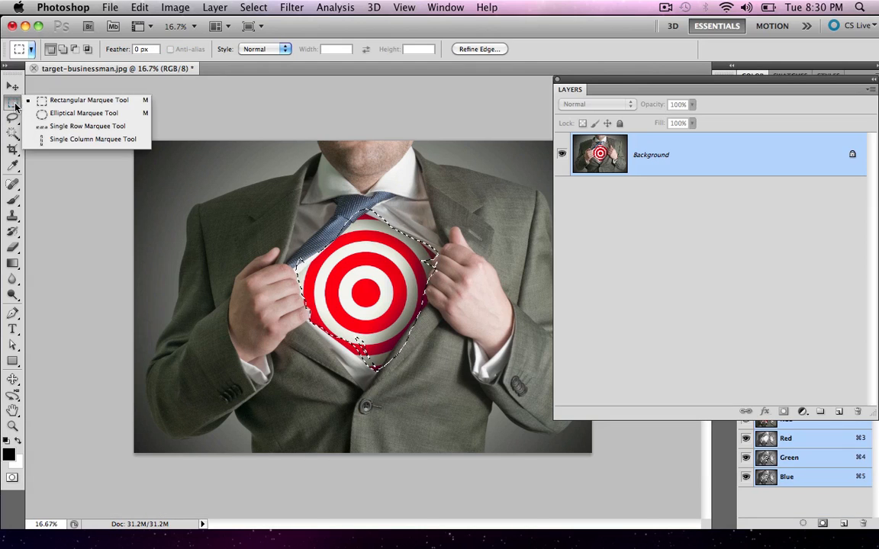
Switch to Magic Wand, undo the ring and shirt selections, and deselect everything
{"action": "left_click", "coordinate": [13, 136]}
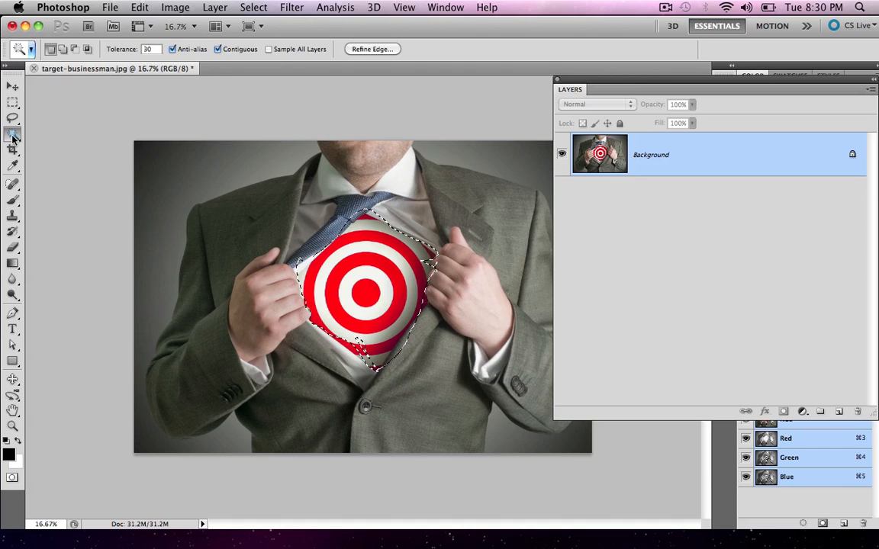
{"action": "key", "text": "cmd+d"}
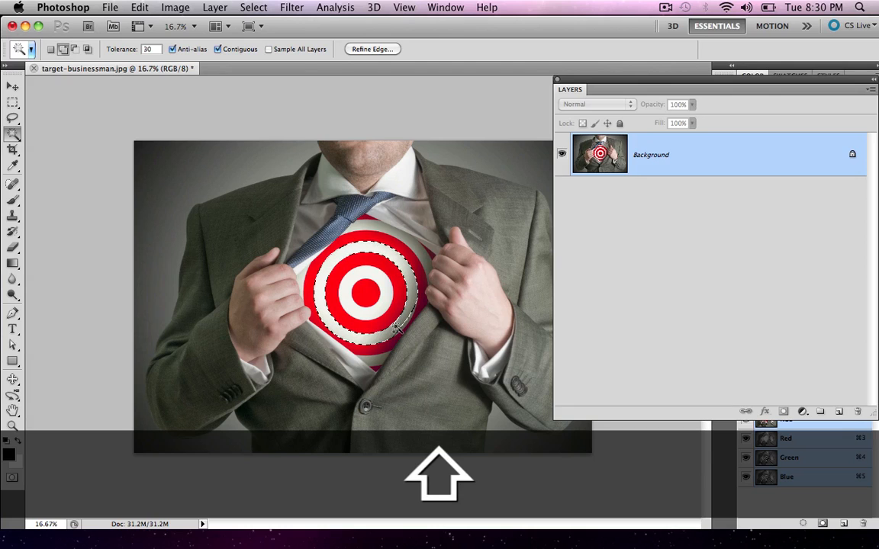
{"action": "key", "text": "cmd+z"}
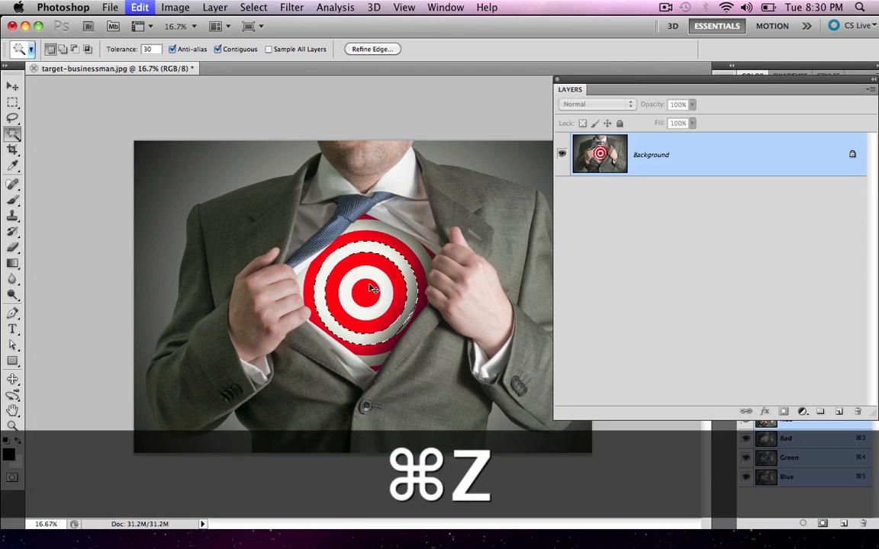
{"action": "key", "text": "cmd+z"}
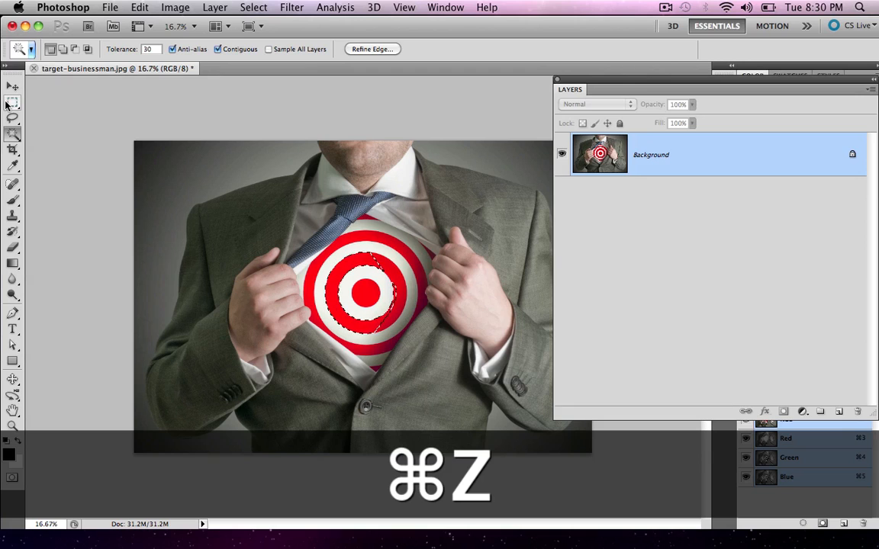
{"action": "key", "text": "cmd+d"}
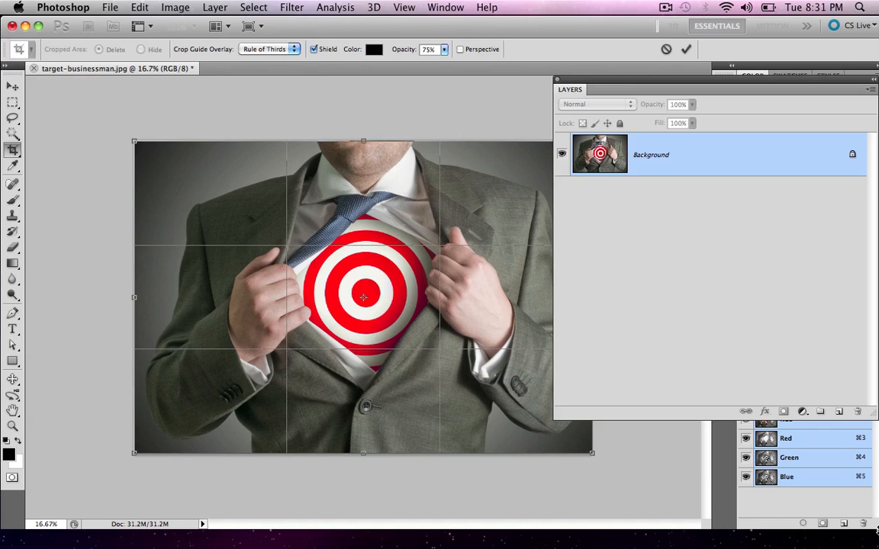
{"action": "left_click", "coordinate": [665, 49]}
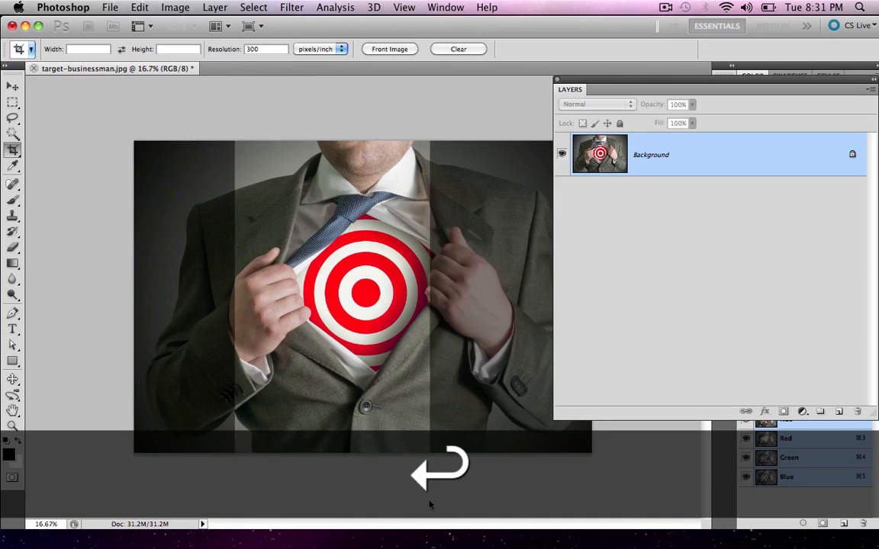
{"action": "key", "text": "cmd+z"}
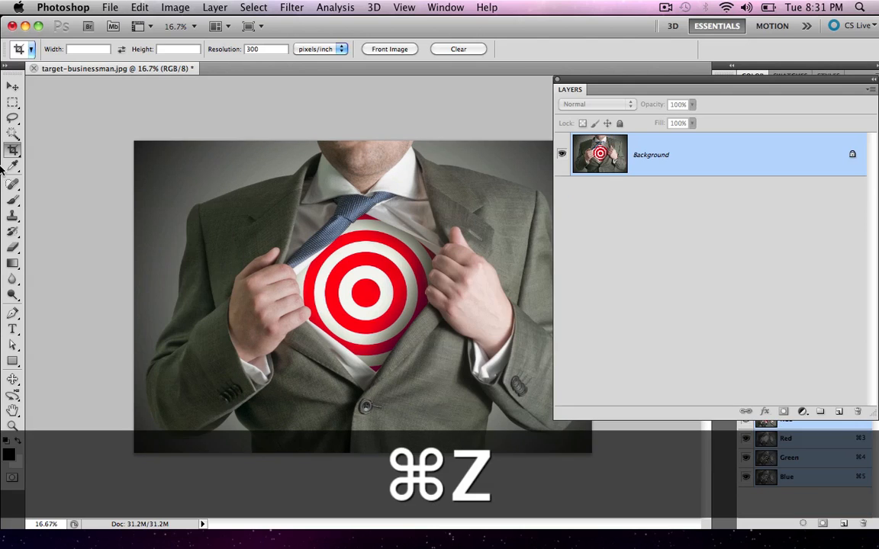
{"action": "key", "text": "cmd+z"}
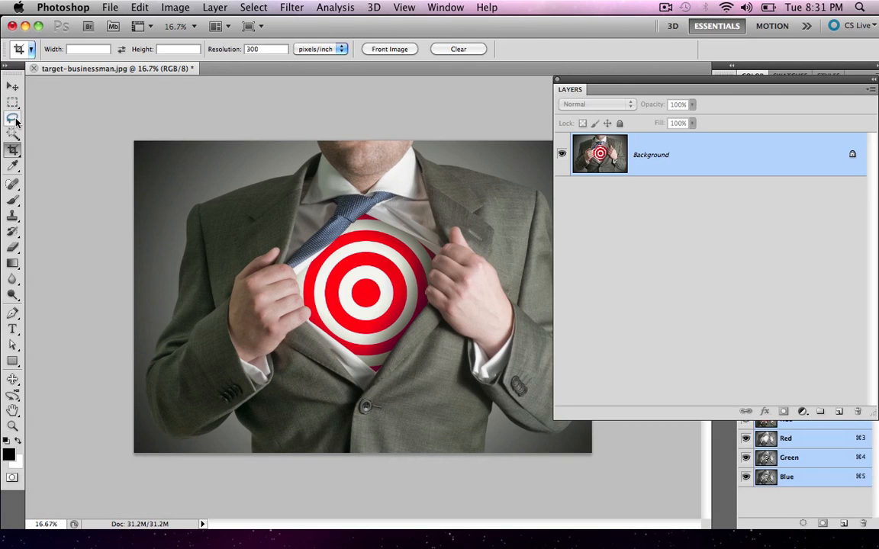
{"action": "mouse_move", "coordinate": [13, 132]}
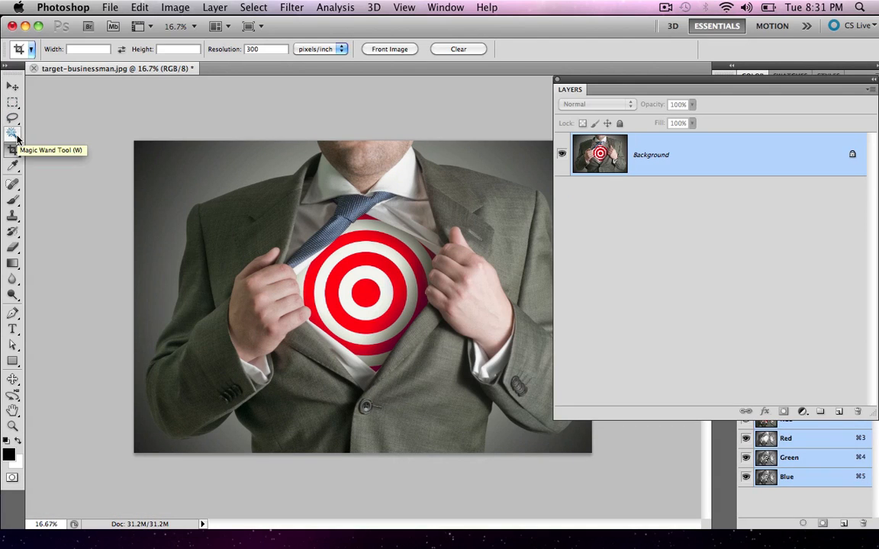
{"action": "mouse_move", "coordinate": [12, 151]}
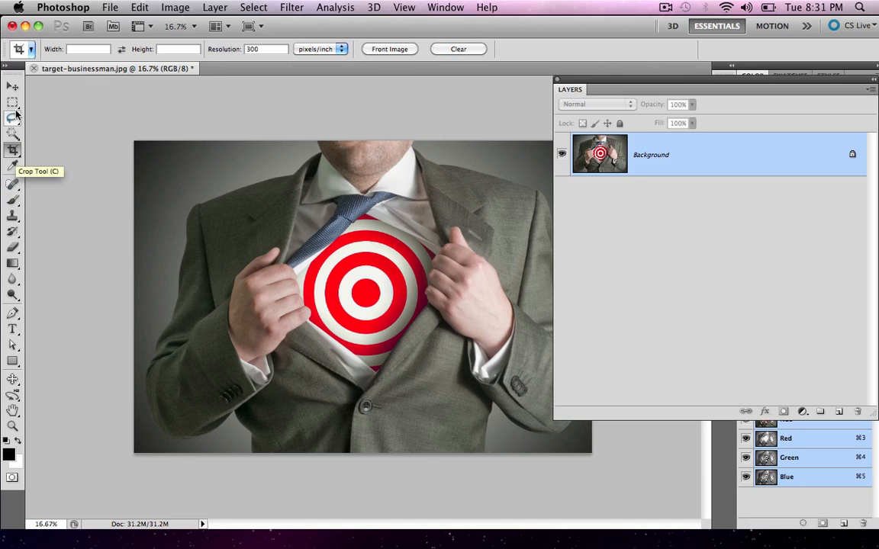
{"action": "mouse_move", "coordinate": [12, 200]}
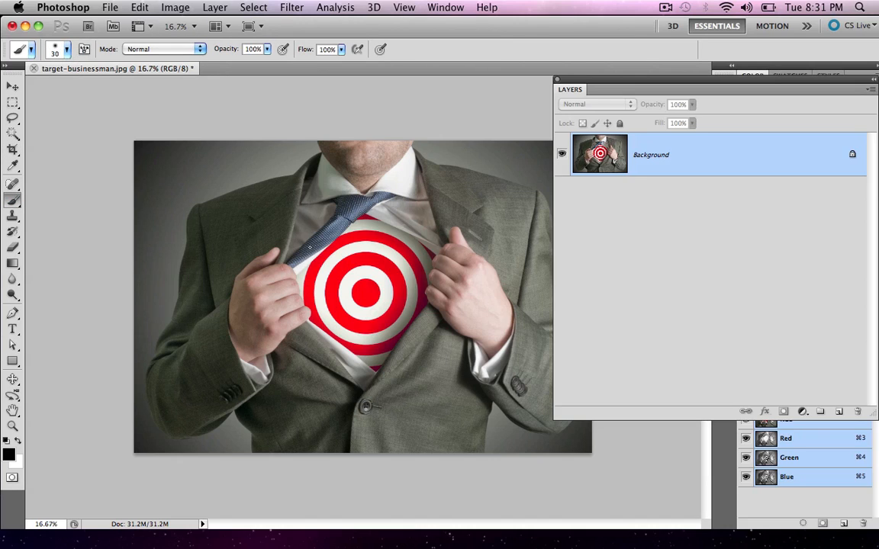
{"action": "mouse_move", "coordinate": [817, 323]}
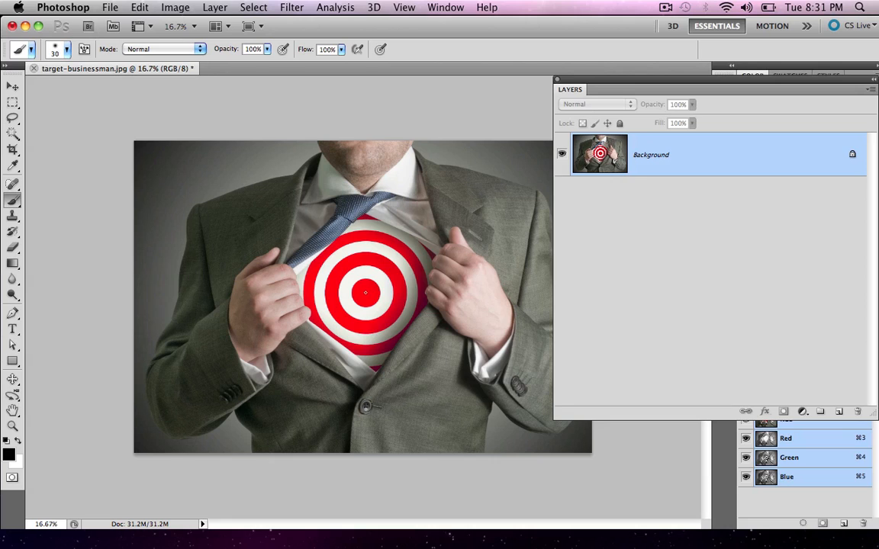
Enlarge the brush to 300 px via the bracket key and brush picker
{"action": "key", "text": "]"}
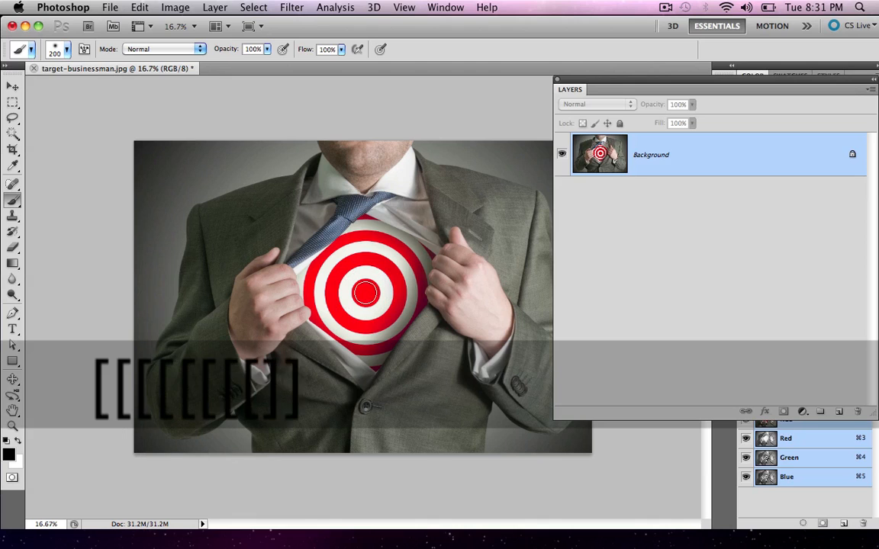
{"action": "left_click", "coordinate": [69, 49]}
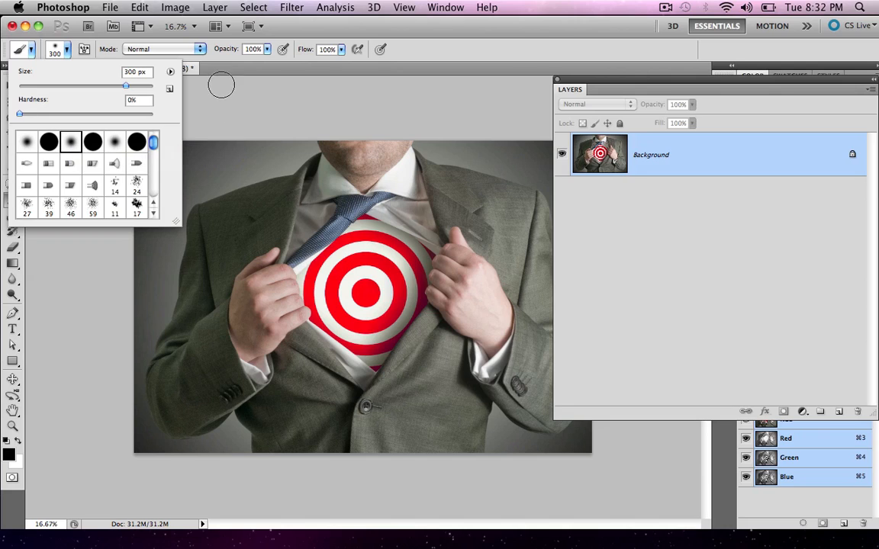
{"action": "left_click", "coordinate": [343, 190]}
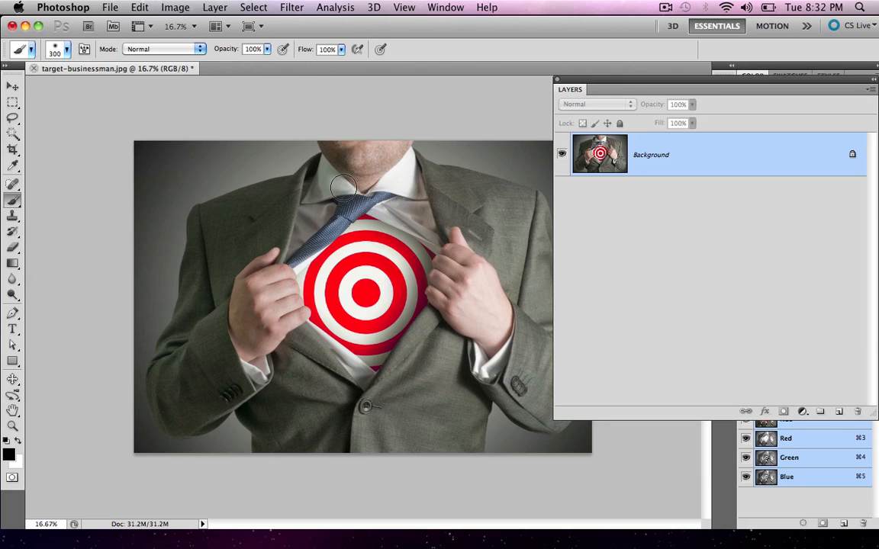
{"action": "mouse_move", "coordinate": [357, 287]}
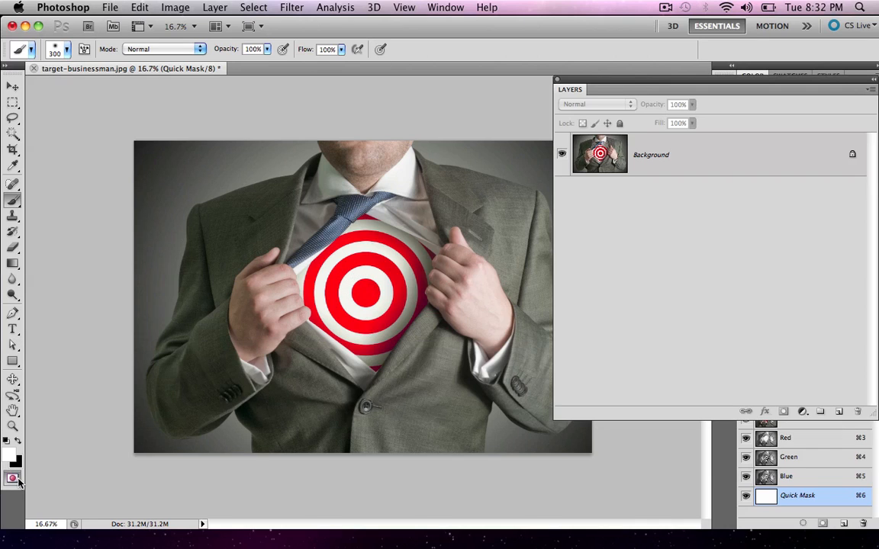
Enter Quick Mask mode and undo stray paint strokes over the target
{"action": "left_click", "coordinate": [12, 479]}
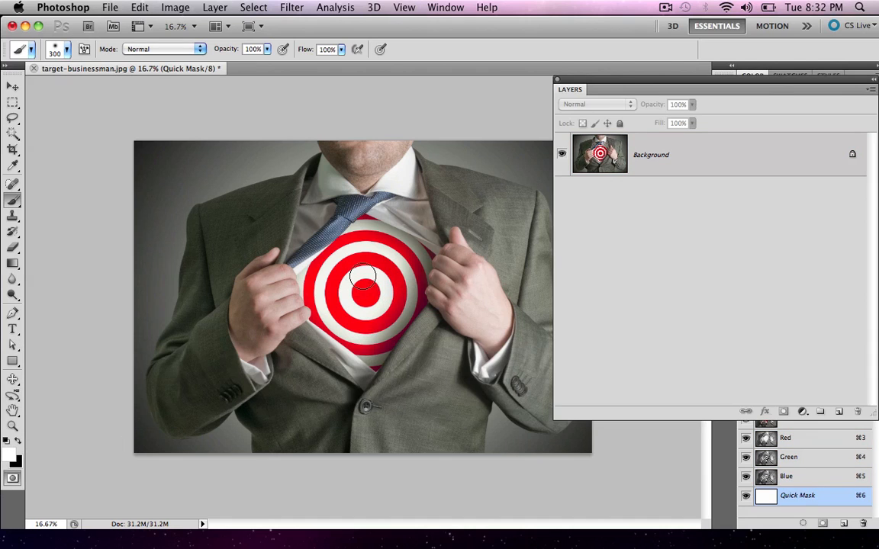
{"action": "mouse_move", "coordinate": [354, 260]}
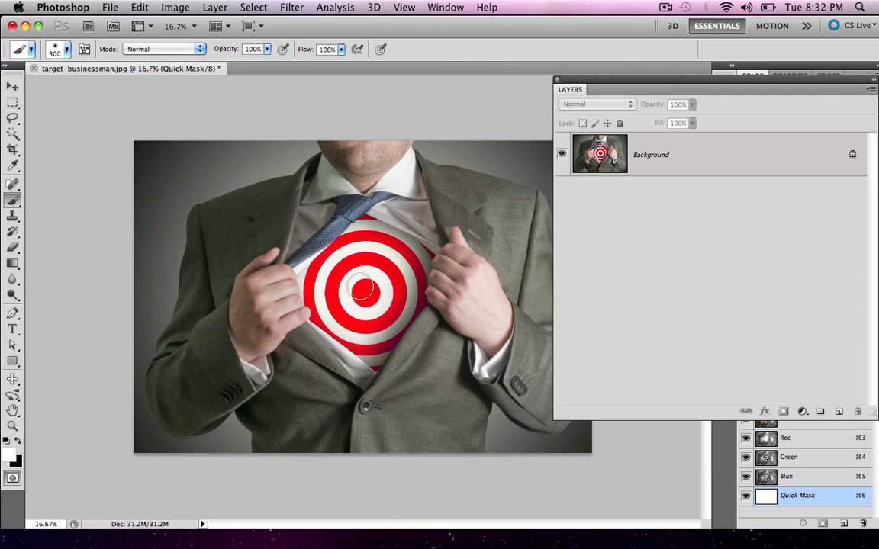
{"action": "key", "text": "cmd+z"}
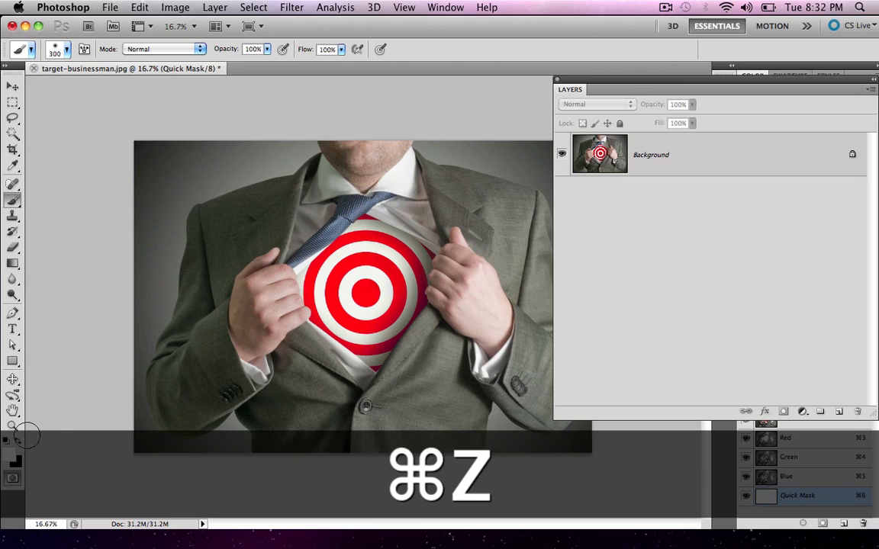
{"action": "key", "text": "cmd+z"}
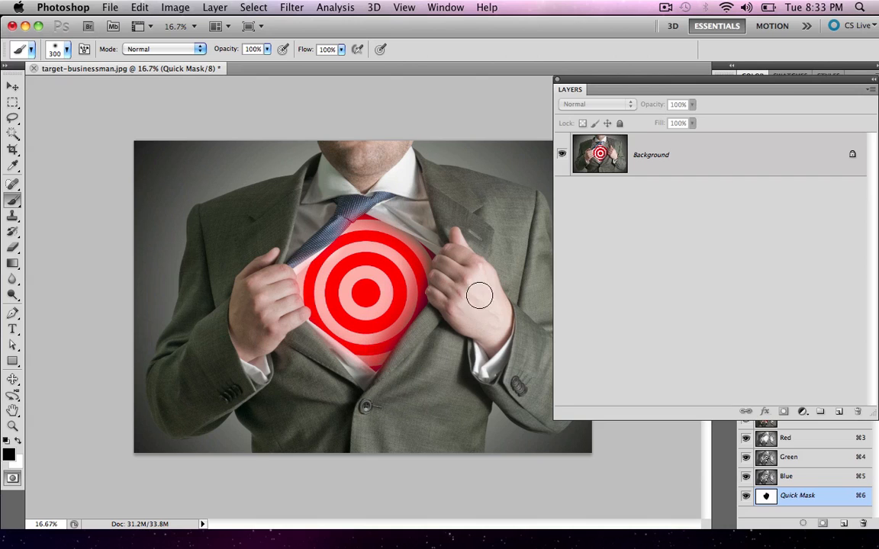
{"action": "mouse_move", "coordinate": [418, 293]}
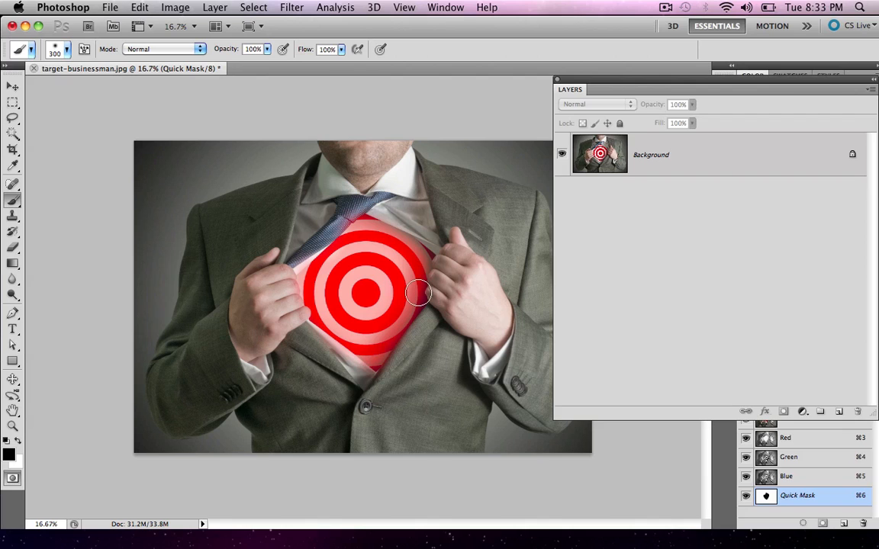
Leave Quick Mask mode before opening its options
{"action": "key", "text": "cmd+z"}
{"action": "type", "text": "75"}
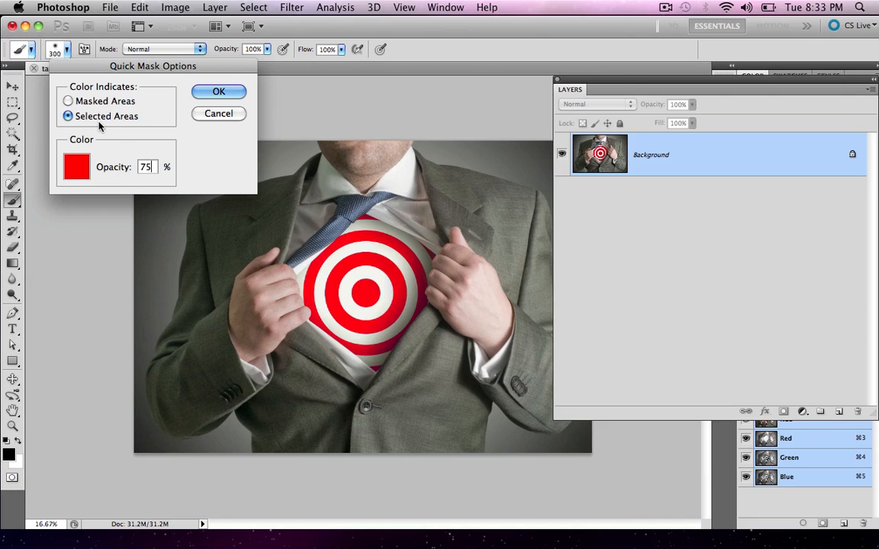
Paint the Quick Mask over the shirt opening around the target with a finer brush and convert it to a selection
{"action": "left_click", "coordinate": [218, 91]}
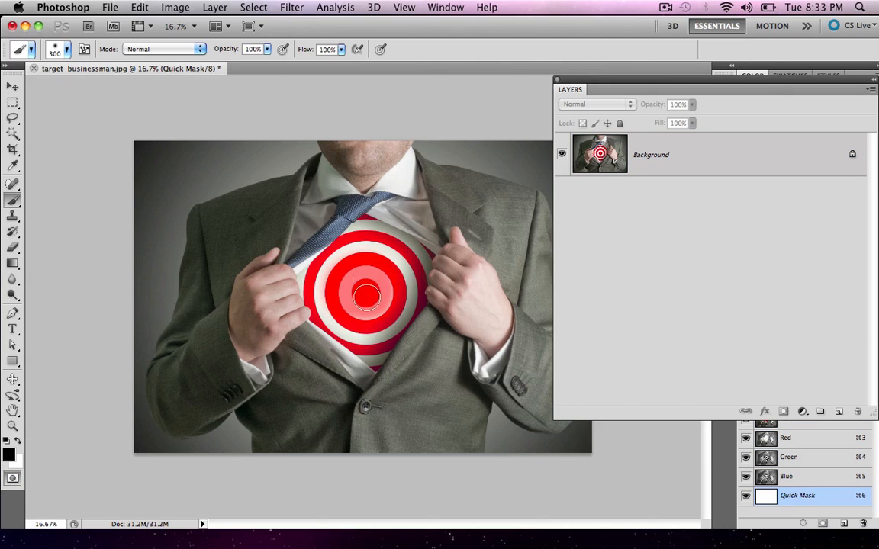
{"action": "left_click_drag", "start_coordinate": [366, 298], "coordinate": [366, 238]}
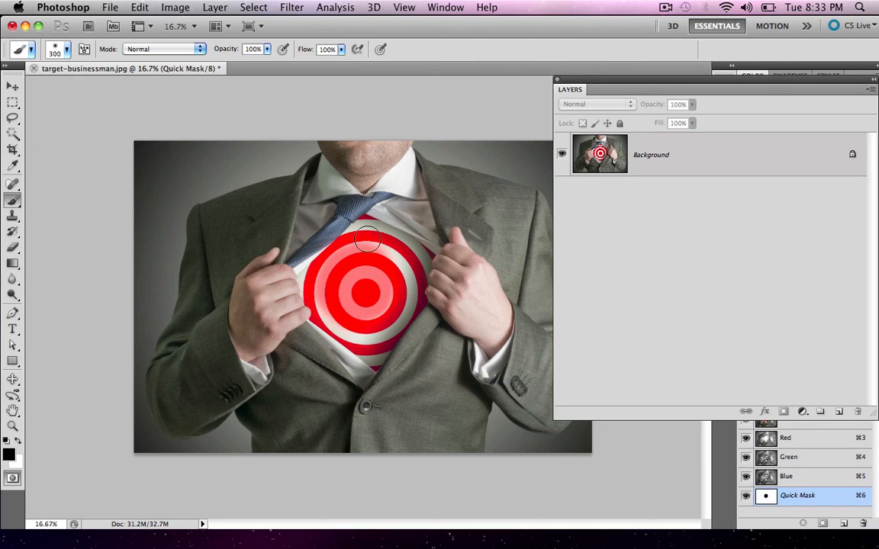
{"action": "key", "text": "["}
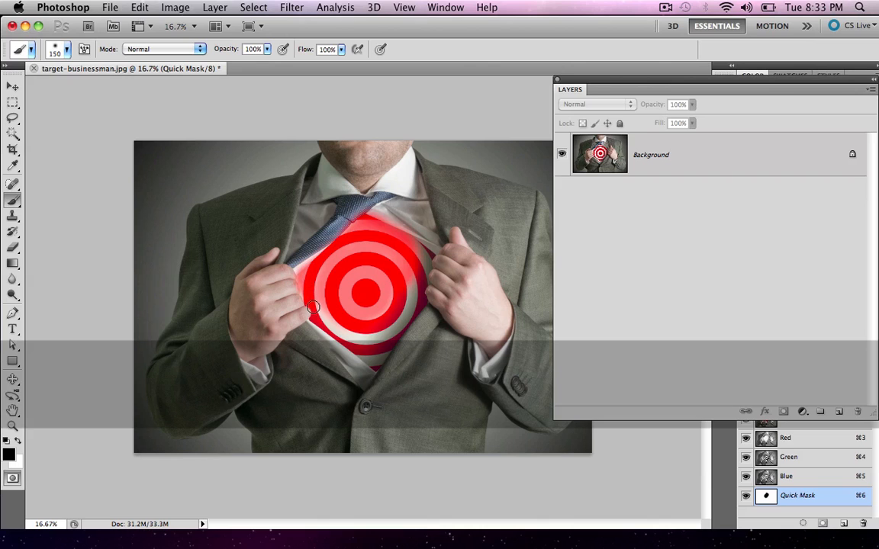
{"action": "left_click_drag", "start_coordinate": [308, 305], "coordinate": [382, 354]}
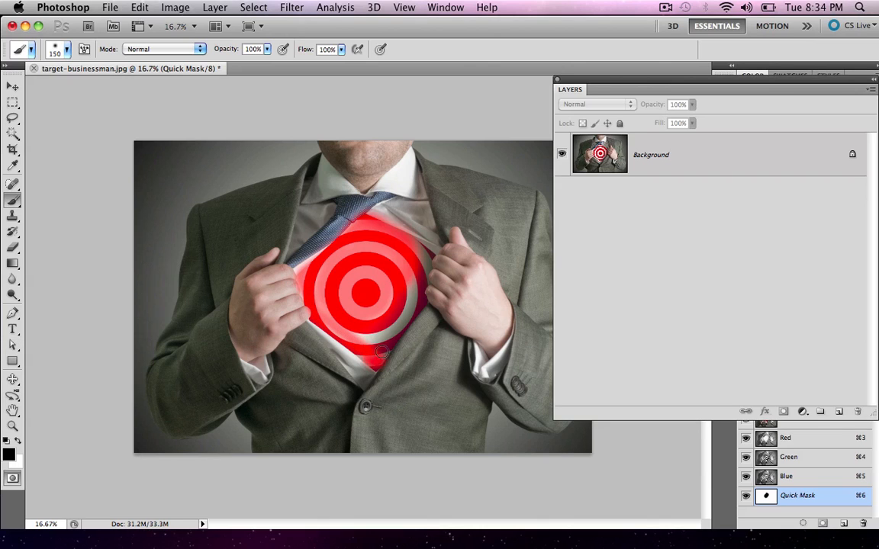
{"action": "left_click_drag", "start_coordinate": [381, 354], "coordinate": [400, 241]}
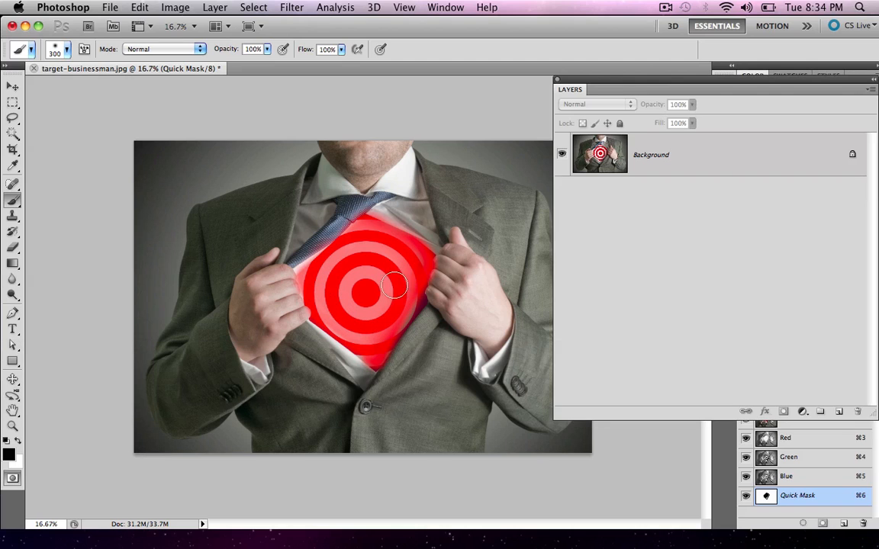
{"action": "mouse_move", "coordinate": [399, 297]}
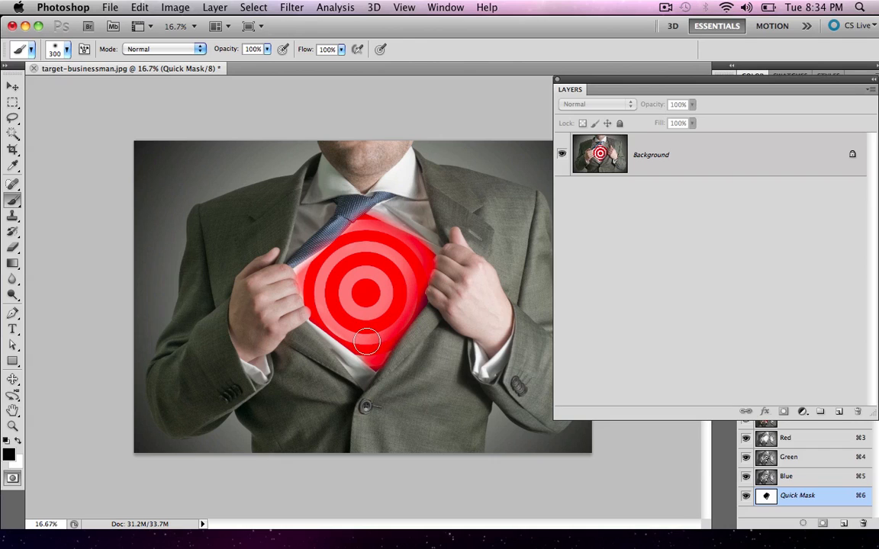
{"action": "left_click_drag", "start_coordinate": [366, 342], "coordinate": [354, 245]}
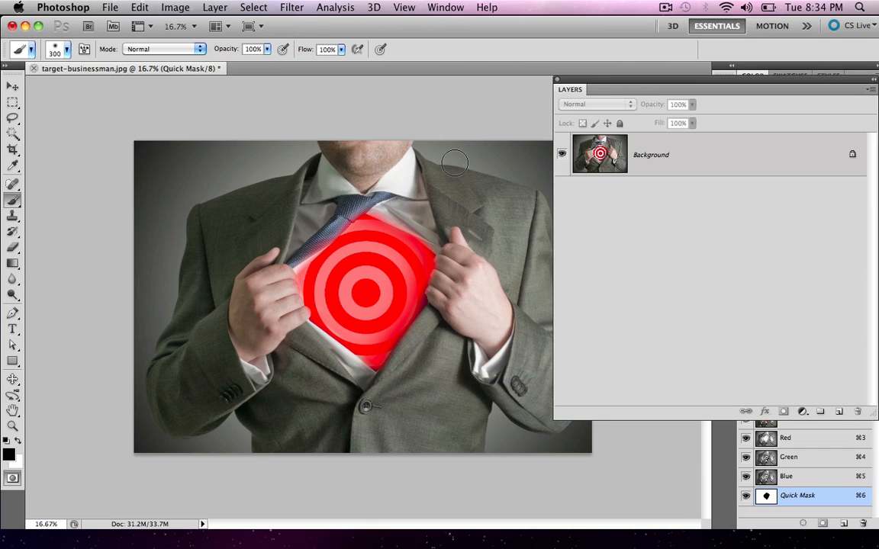
{"action": "key", "text": "q"}
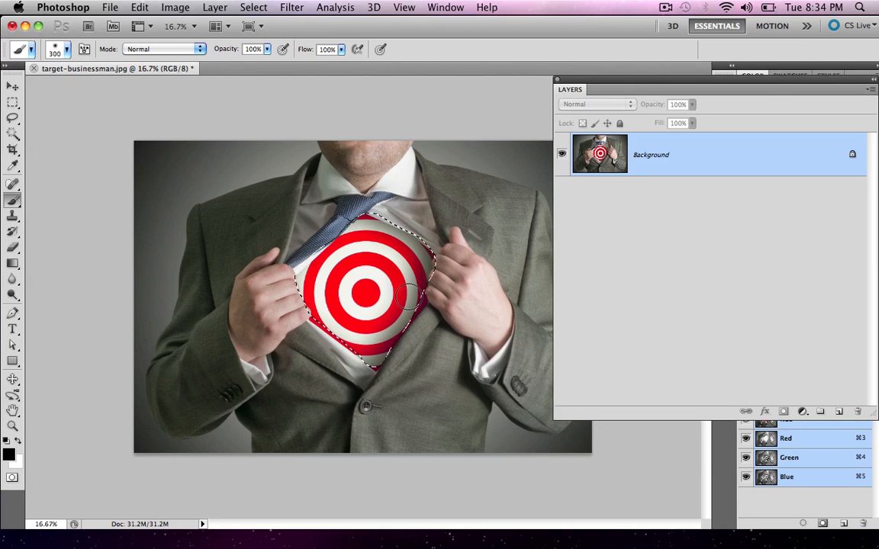
{"action": "mouse_move", "coordinate": [244, 104]}
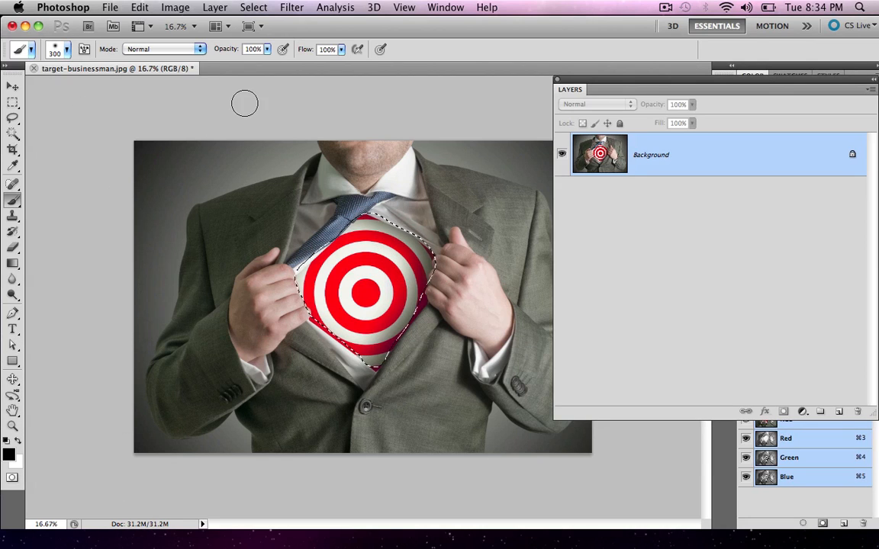
Switch from the Lasso to the Elliptical Marquee Tool, leaving the target selection intact
{"action": "left_click", "coordinate": [12, 119]}
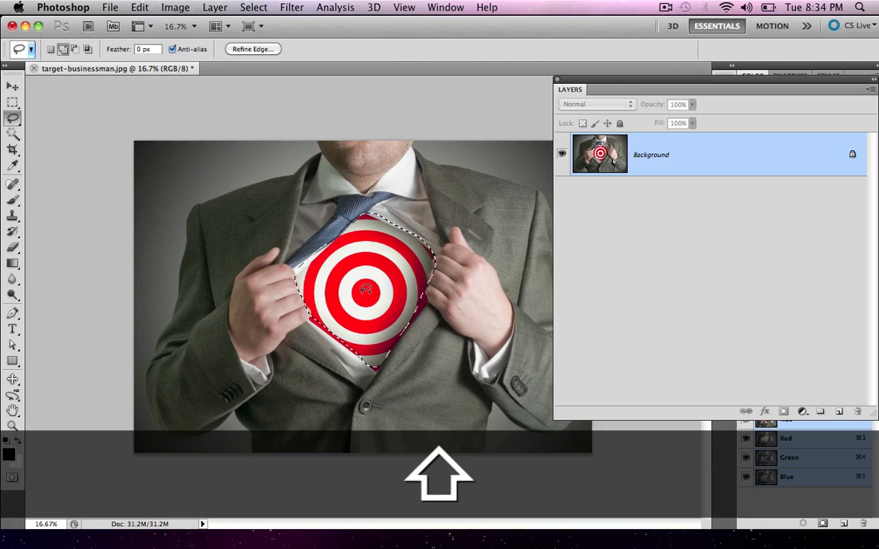
{"action": "left_click", "coordinate": [12, 103]}
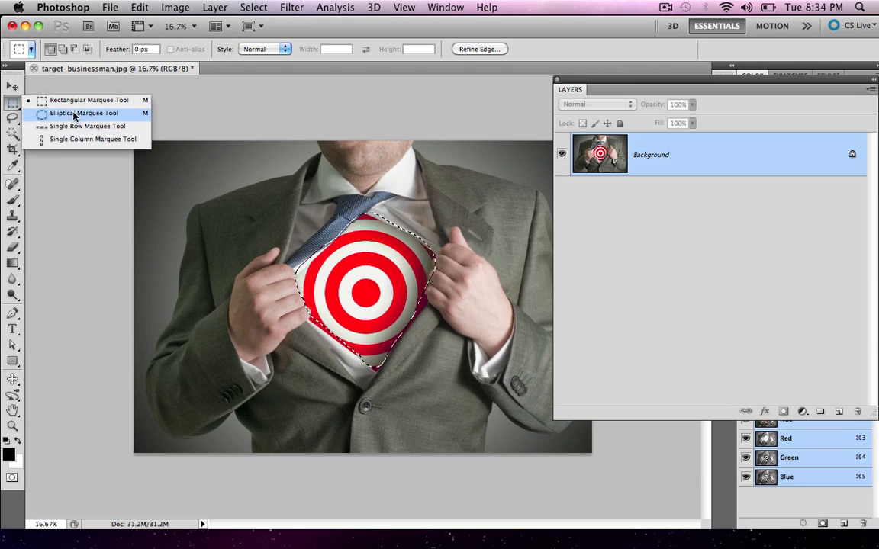
{"action": "left_click", "coordinate": [85, 113]}
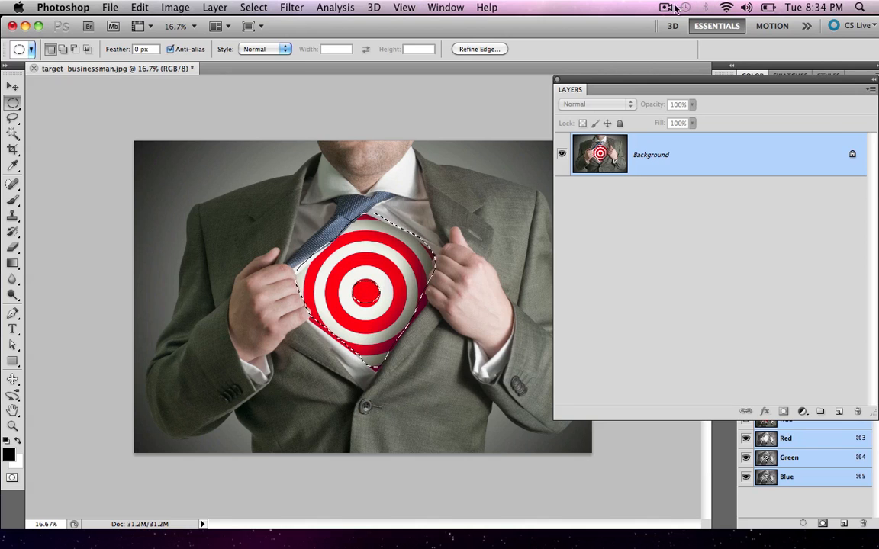
{"action": "left_click", "coordinate": [665, 6]}
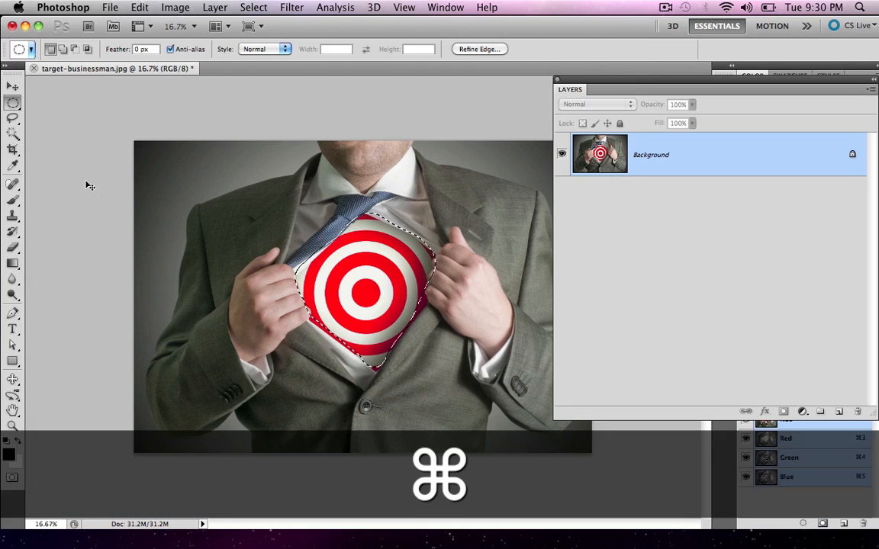
Invert the selection via Select > Inverse, then deselect everything with Cmd+D
{"action": "left_click", "coordinate": [253, 6]}
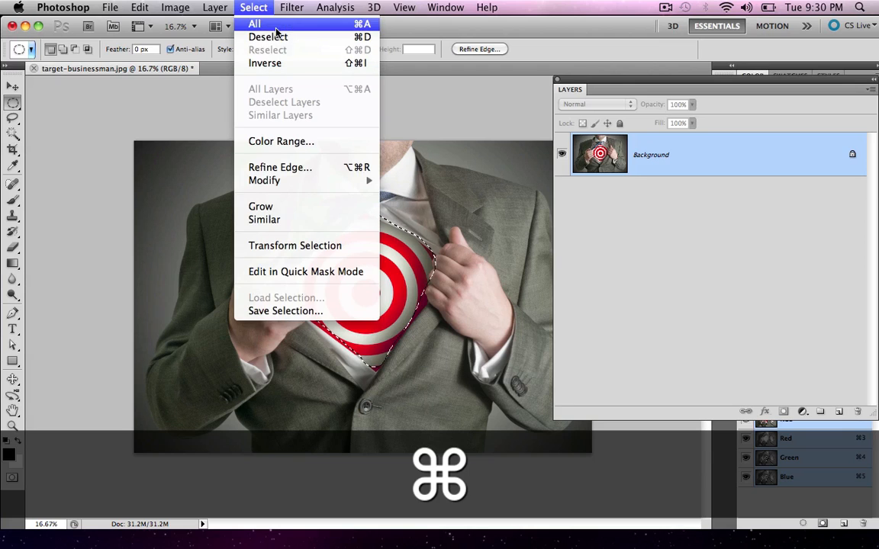
{"action": "mouse_move", "coordinate": [266, 63]}
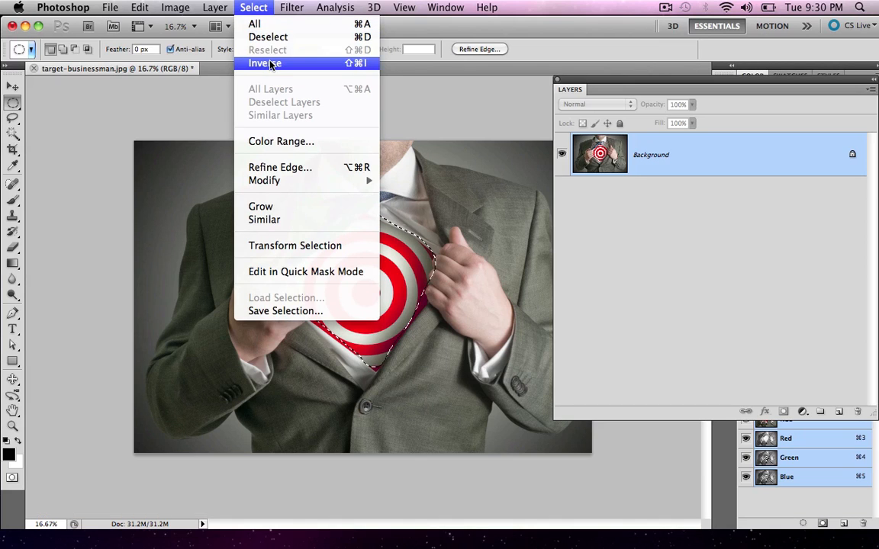
{"action": "left_click", "coordinate": [265, 62]}
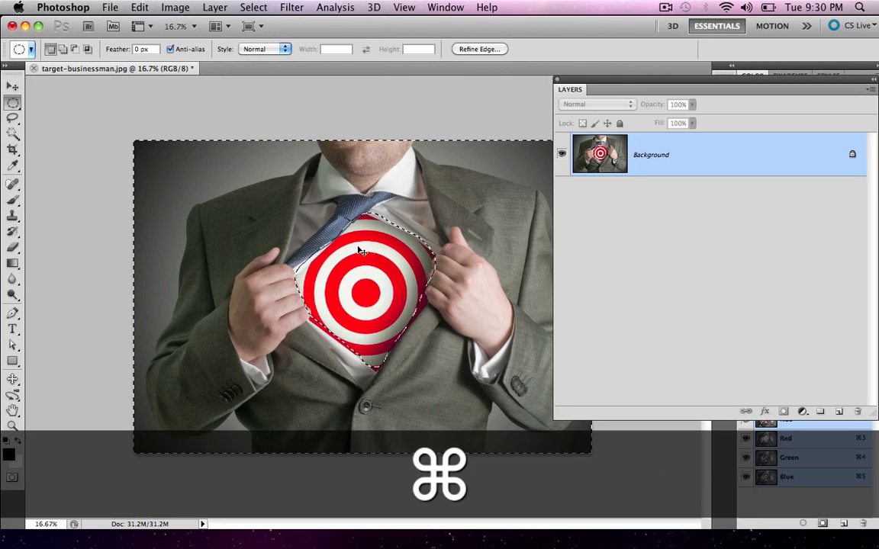
{"action": "key", "text": "cmd+d"}
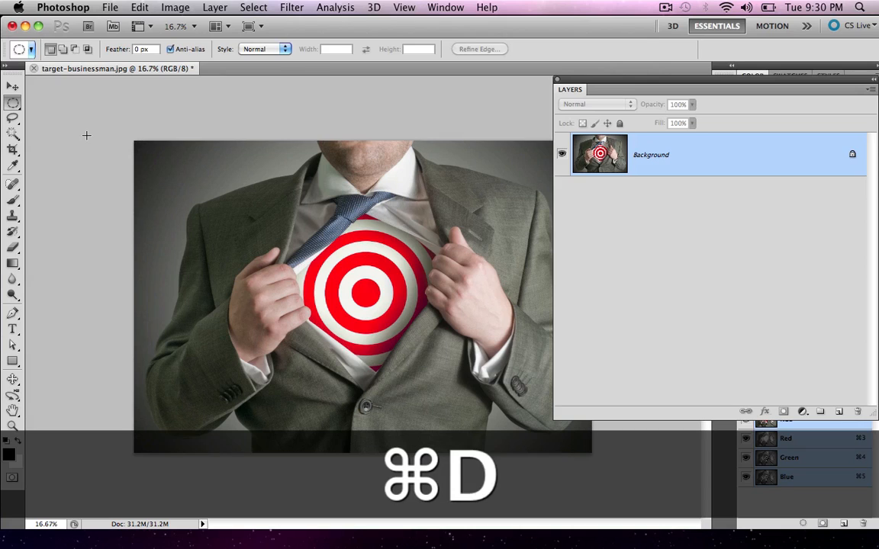
{"action": "key", "text": "cmd+d"}
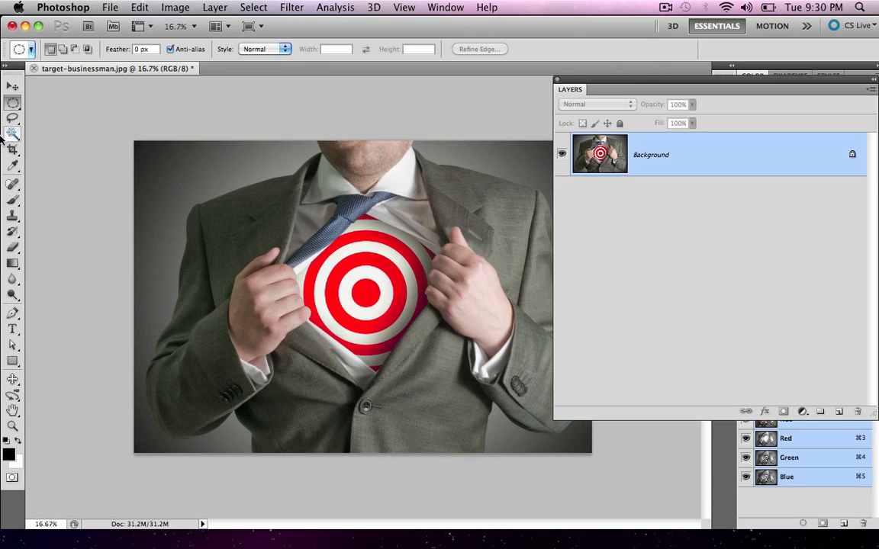
Activate the Lasso Tool to select around the shirt opening
{"action": "left_click", "coordinate": [13, 119]}
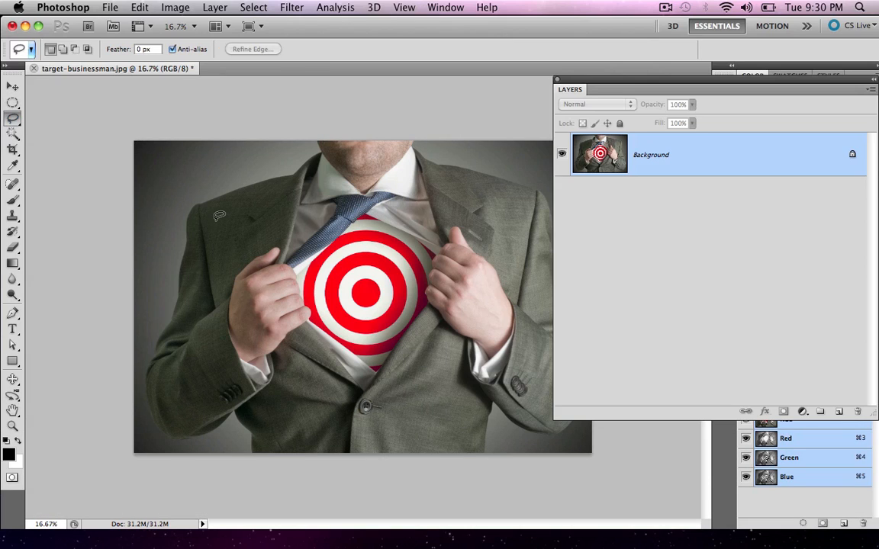
{"action": "mouse_move", "coordinate": [376, 367]}
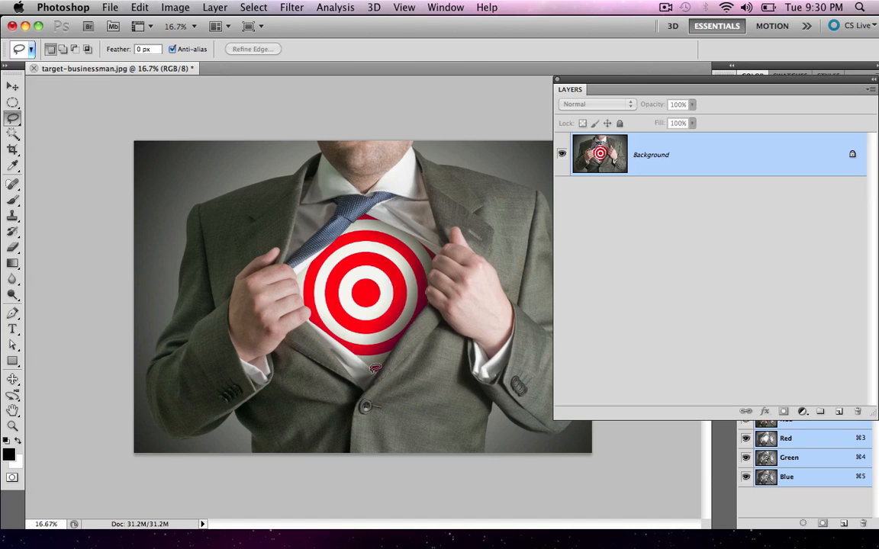
{"action": "mouse_move", "coordinate": [314, 312]}
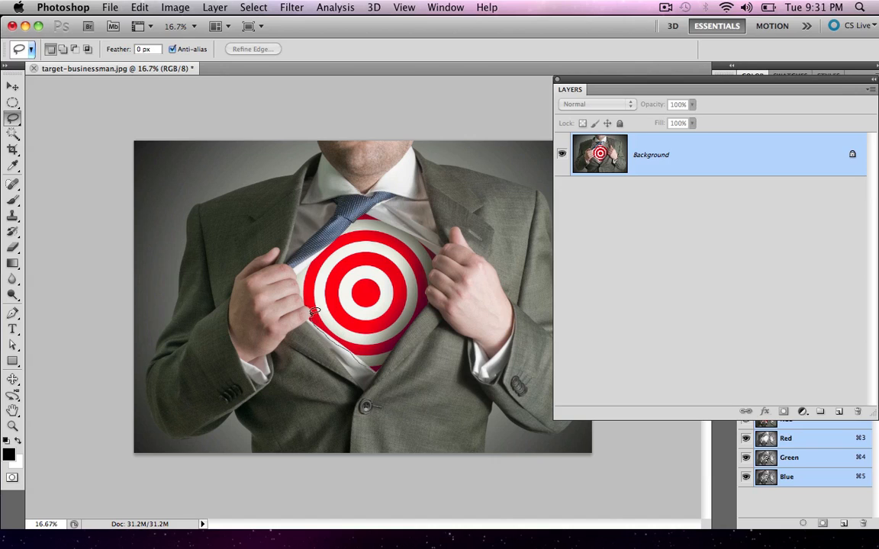
{"action": "mouse_move", "coordinate": [366, 202]}
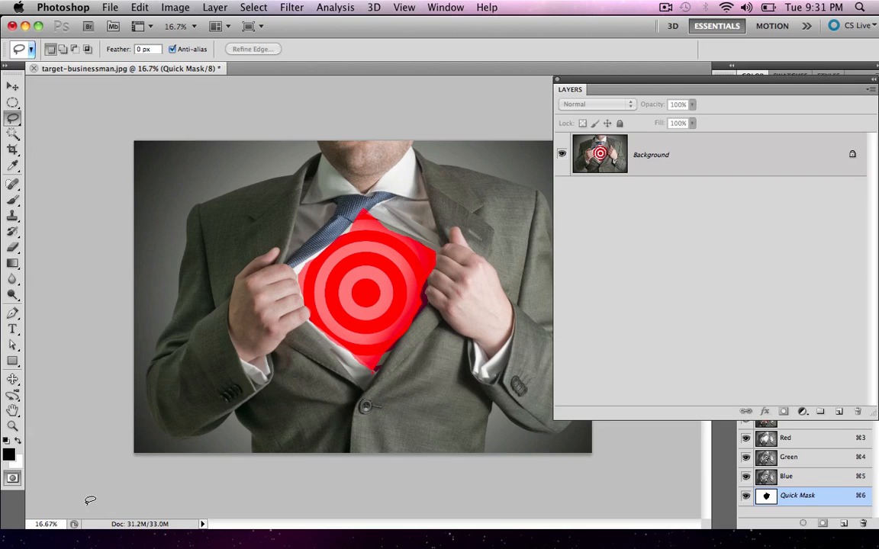
{"action": "left_click", "coordinate": [12, 201]}
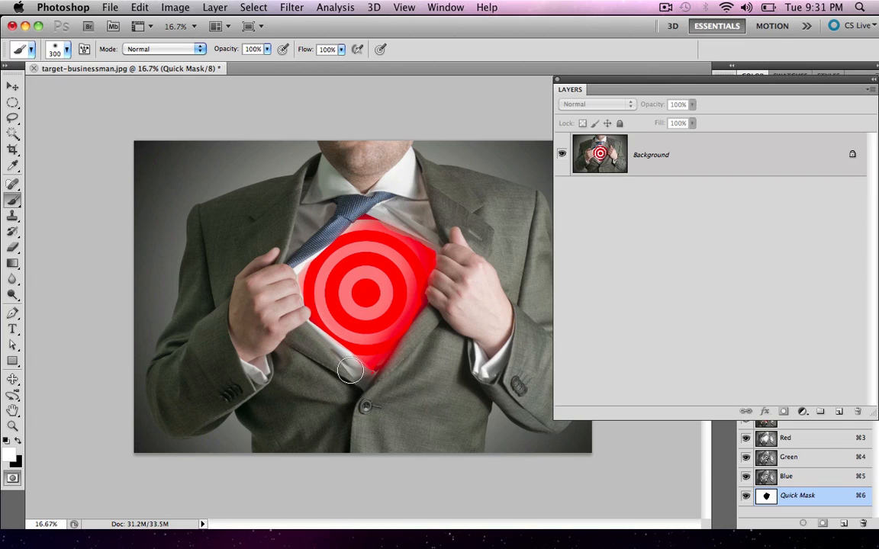
{"action": "mouse_move", "coordinate": [427, 333]}
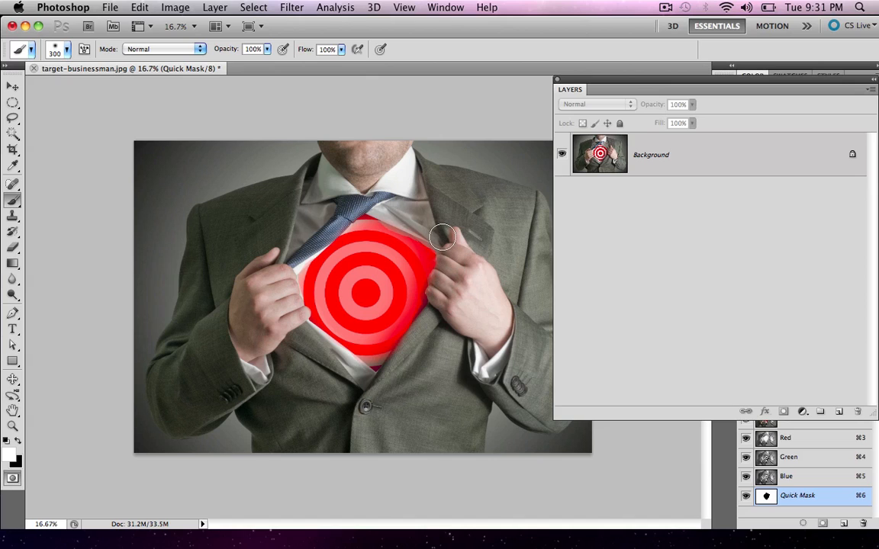
{"action": "mouse_move", "coordinate": [451, 243]}
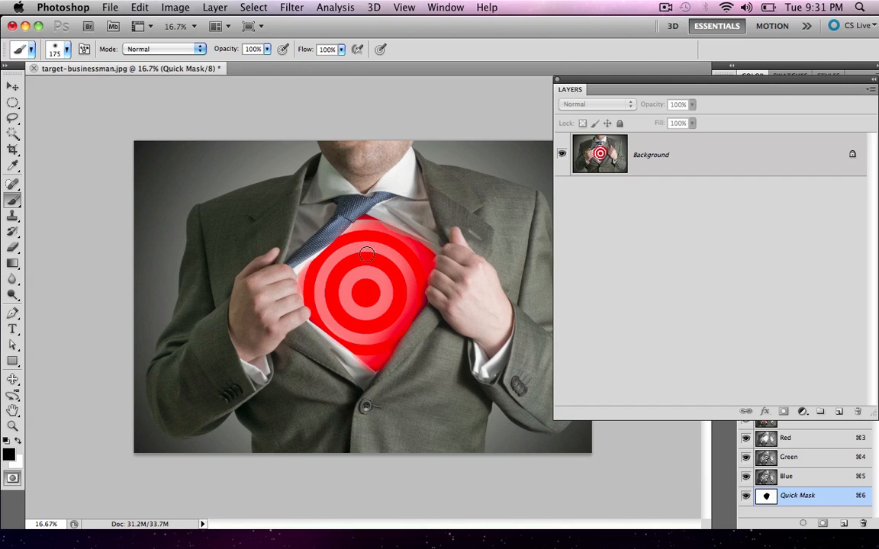
{"action": "key", "text": "q"}
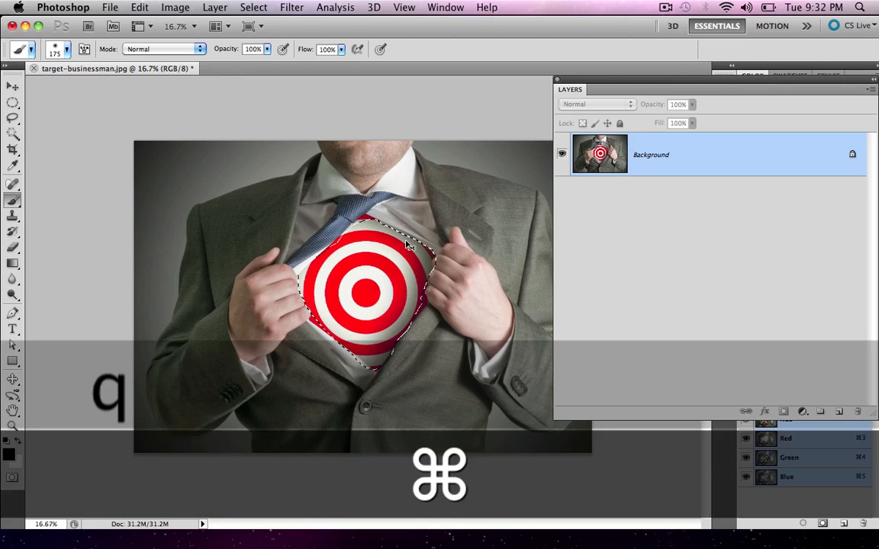
{"action": "key", "text": "cmd+d"}
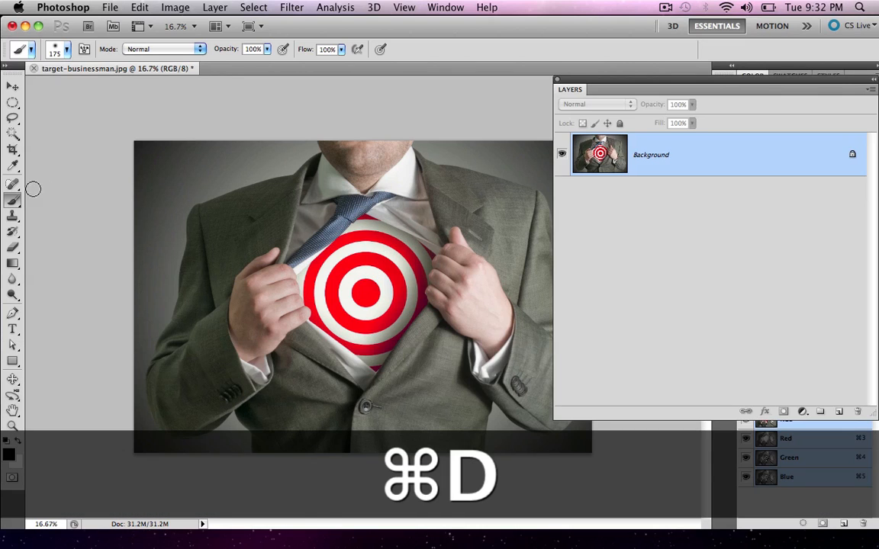
{"action": "key", "text": "cmd+d"}
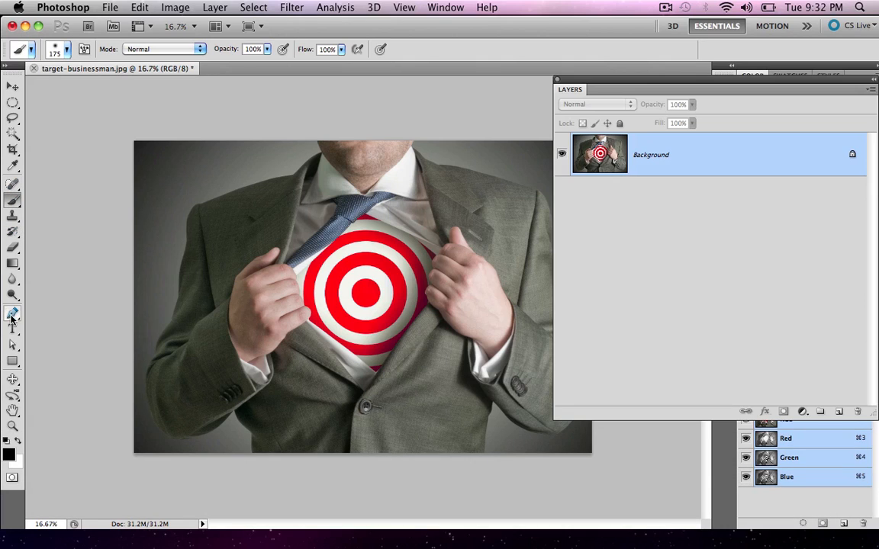
Activate the Pen Tool to trace a path around the shirt opening
{"action": "left_click", "coordinate": [12, 314]}
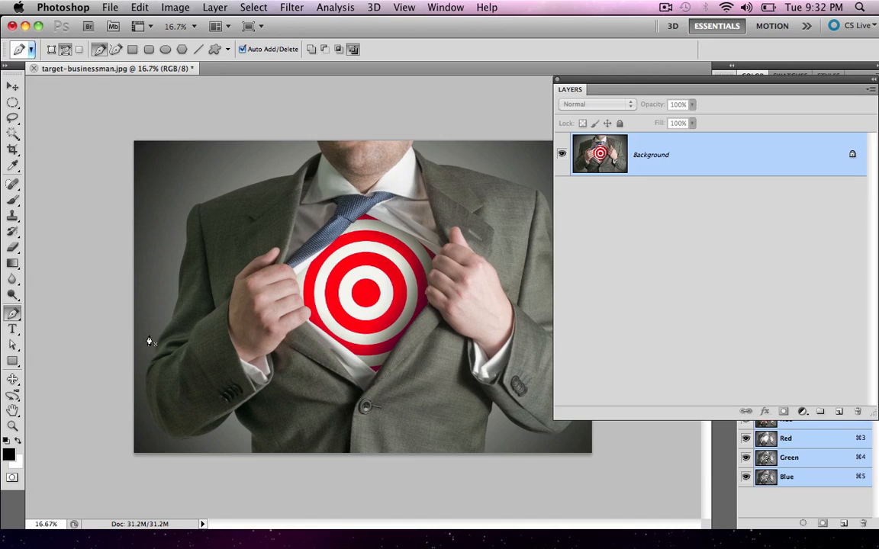
{"action": "mouse_move", "coordinate": [295, 279]}
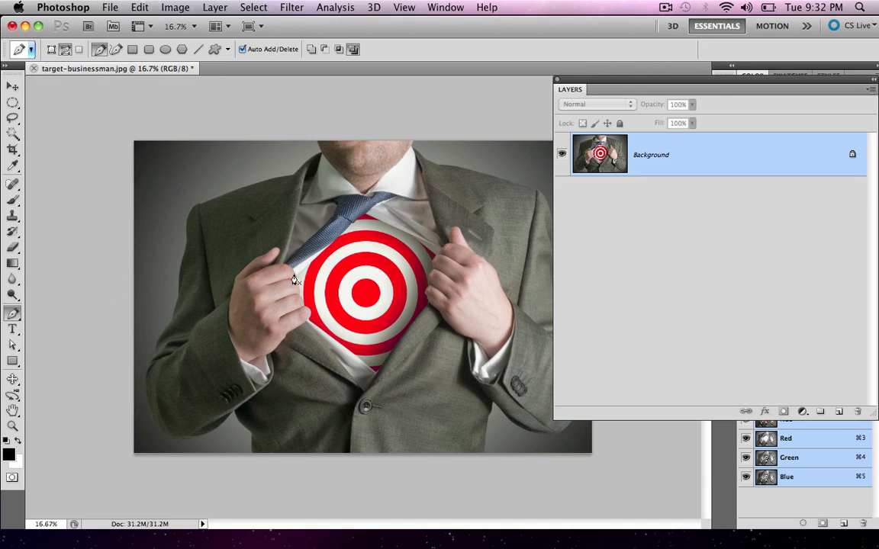
{"action": "mouse_move", "coordinate": [298, 281]}
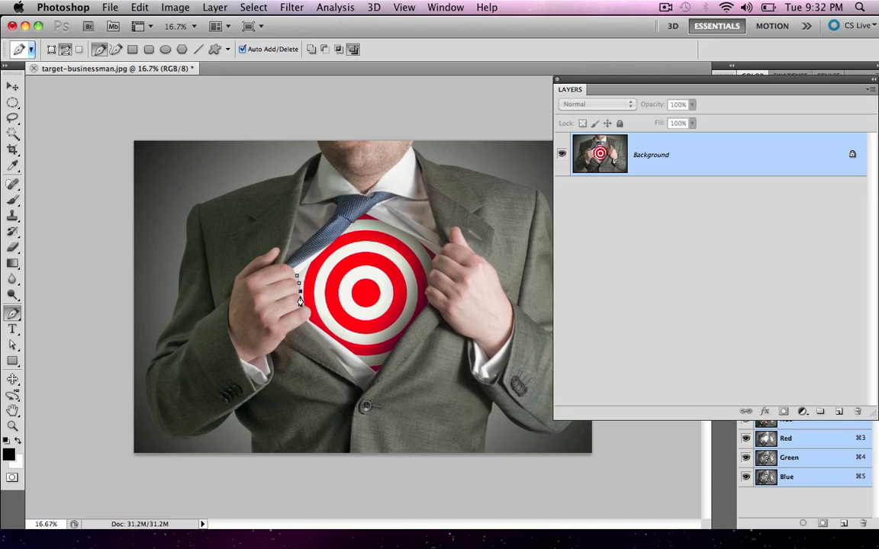
{"action": "mouse_move", "coordinate": [305, 313]}
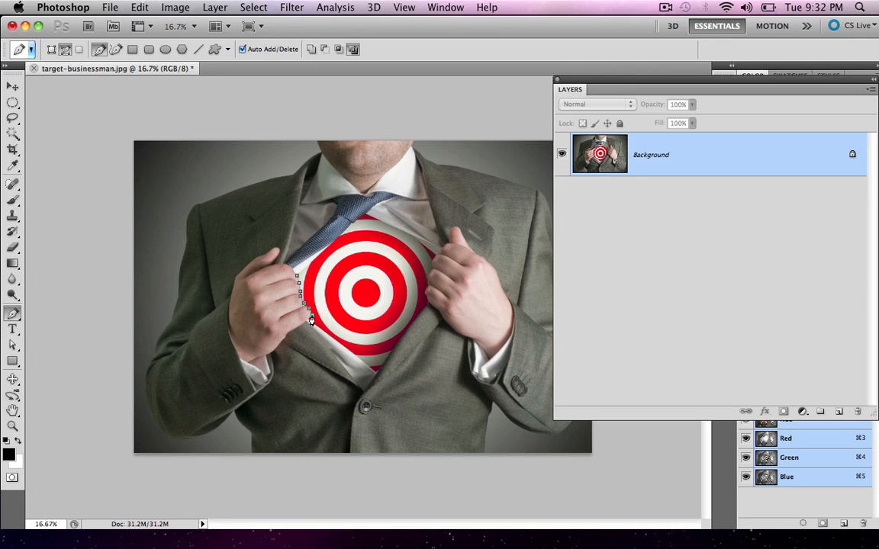
{"action": "mouse_move", "coordinate": [349, 363]}
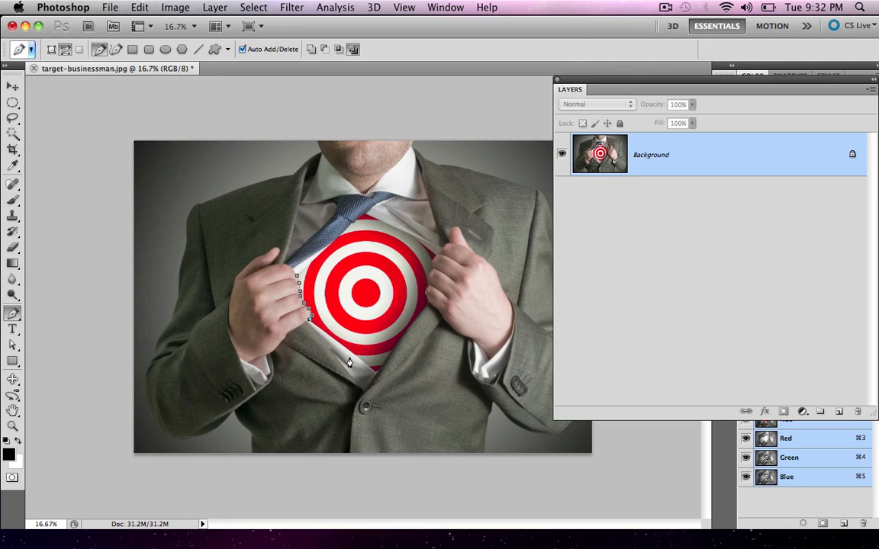
{"action": "mouse_move", "coordinate": [372, 375]}
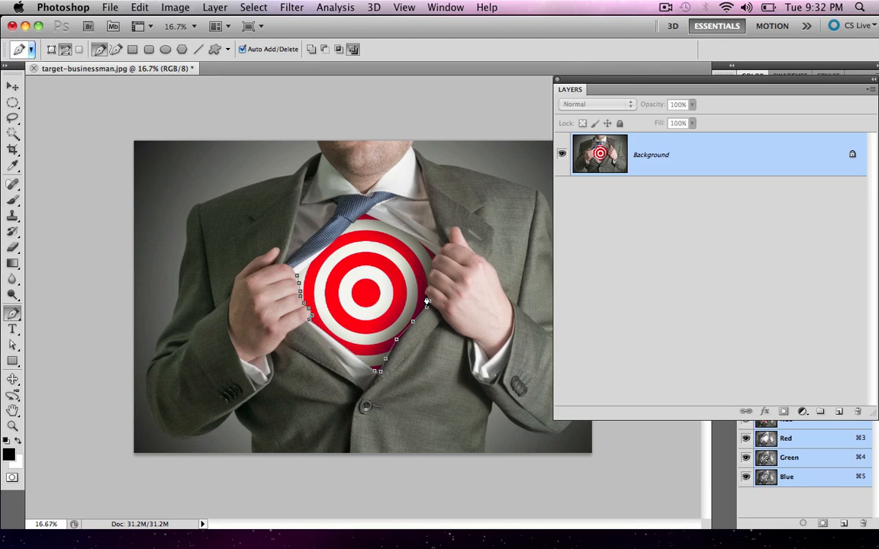
{"action": "mouse_move", "coordinate": [427, 288]}
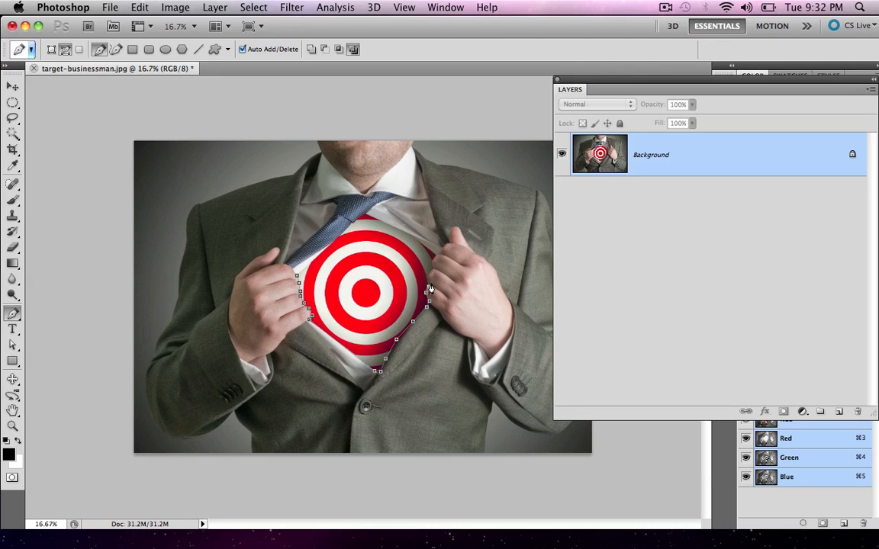
{"action": "mouse_move", "coordinate": [430, 278]}
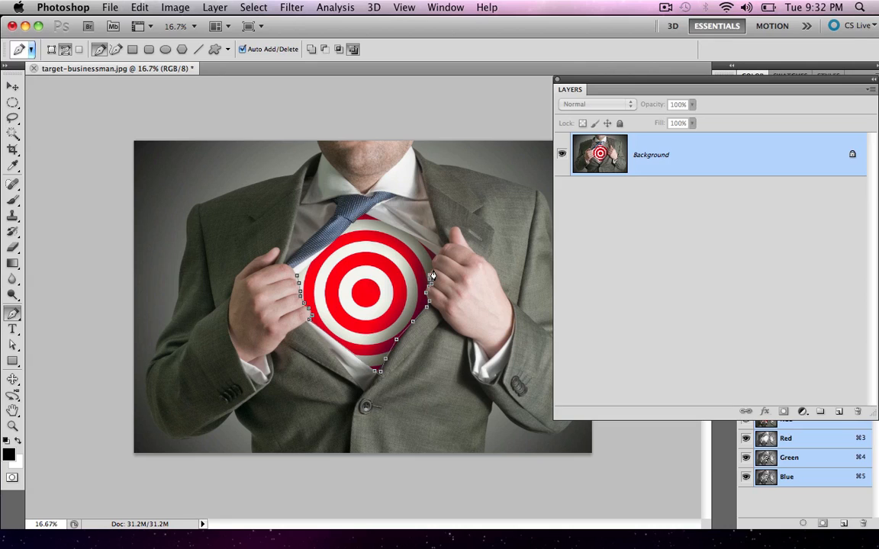
{"action": "mouse_move", "coordinate": [433, 266]}
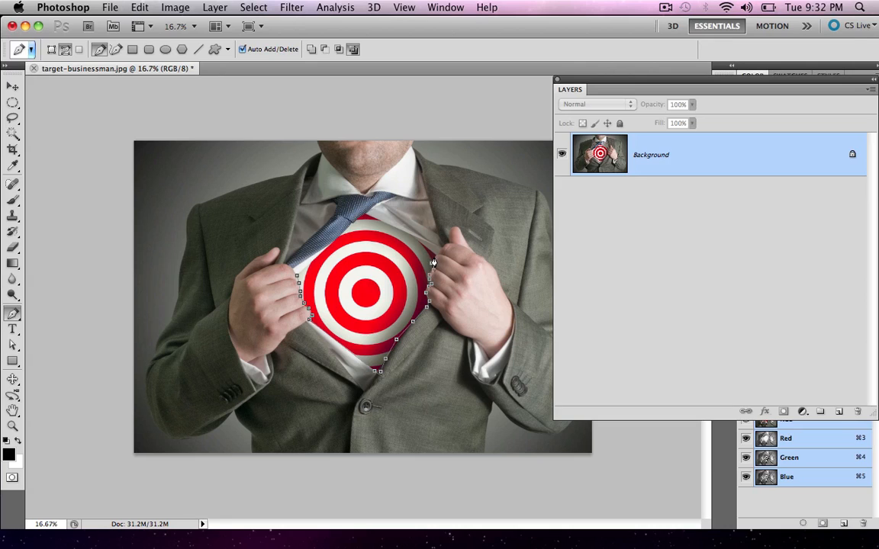
{"action": "mouse_move", "coordinate": [439, 259]}
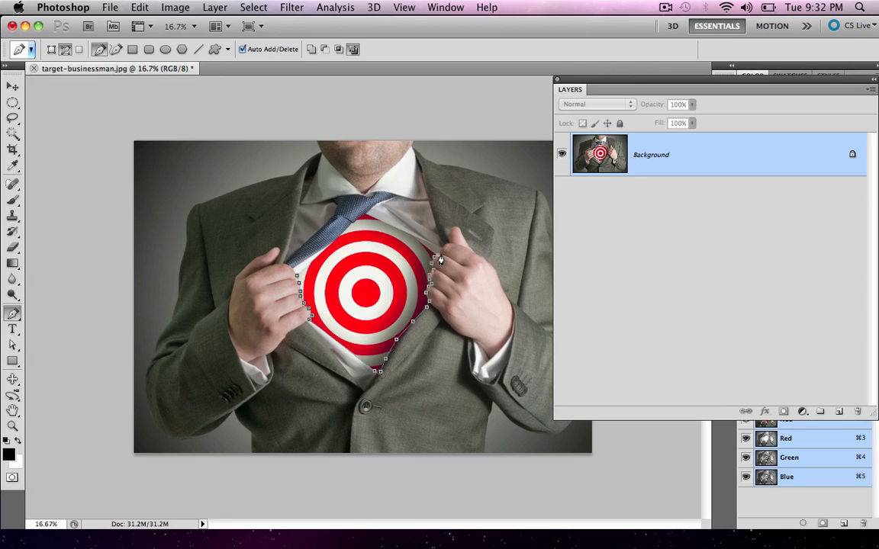
{"action": "mouse_move", "coordinate": [436, 256]}
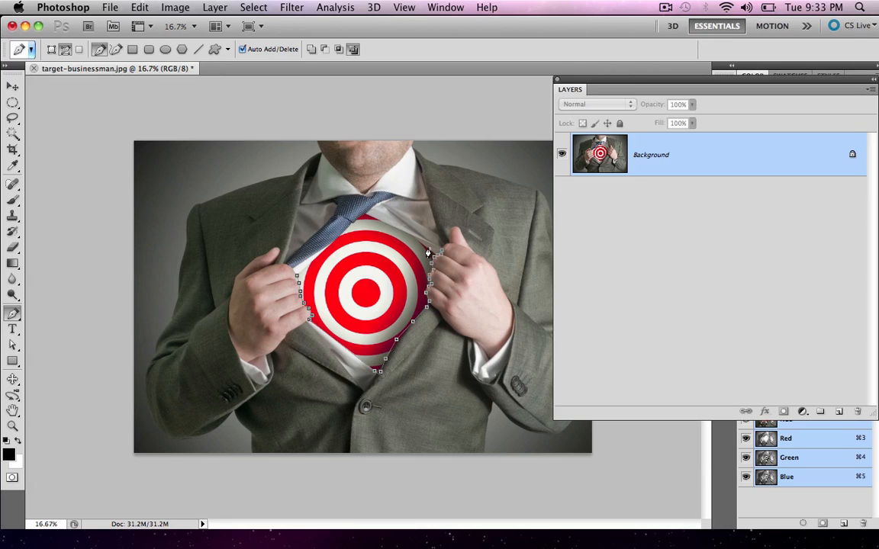
{"action": "mouse_move", "coordinate": [411, 241]}
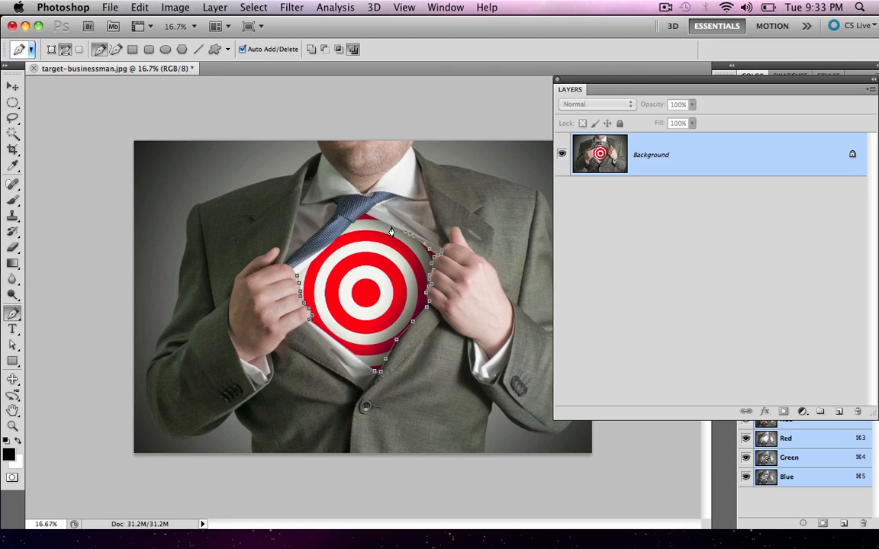
{"action": "mouse_move", "coordinate": [369, 222]}
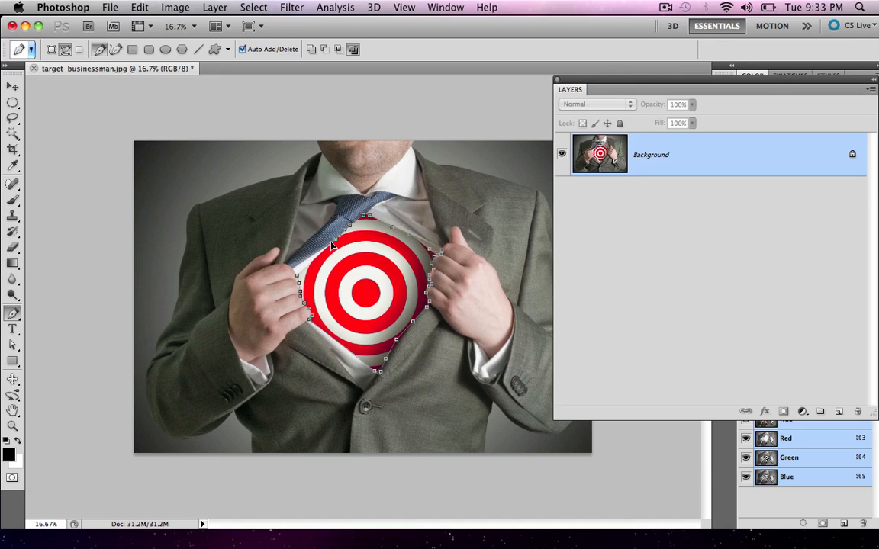
{"action": "mouse_move", "coordinate": [302, 266]}
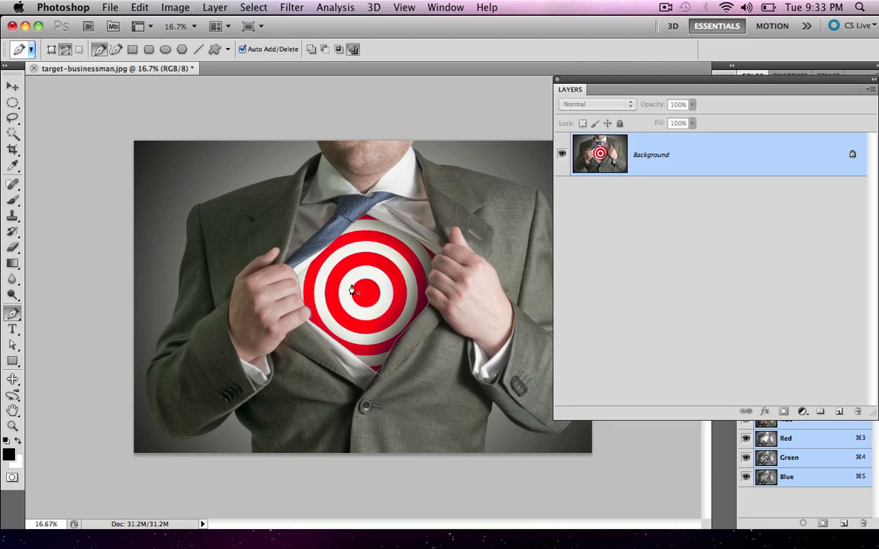
{"action": "mouse_move", "coordinate": [456, 293]}
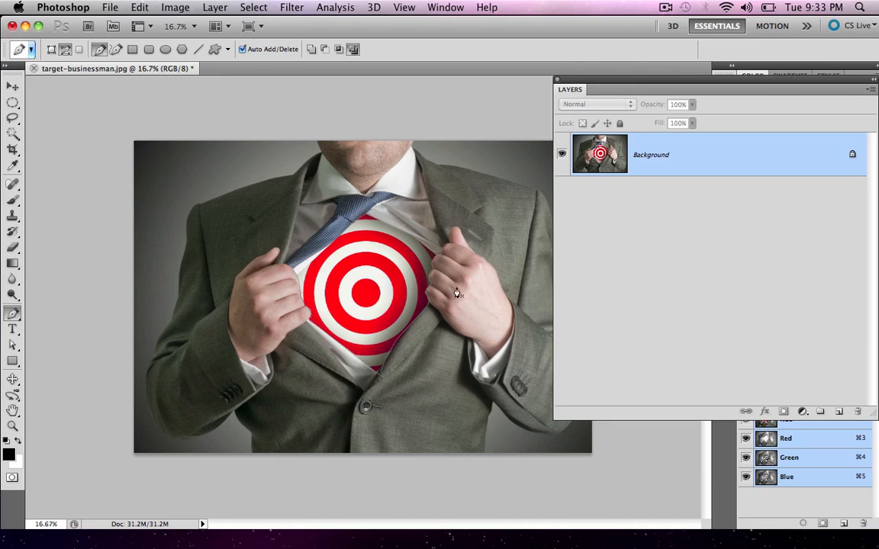
{"action": "mouse_move", "coordinate": [365, 287]}
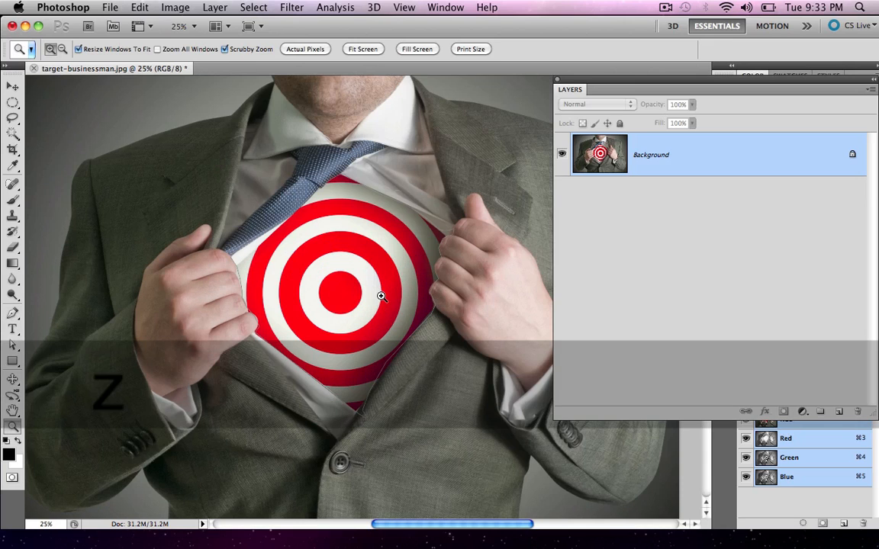
Zoom in on the target shirt area and undo to return to path drawing
{"action": "left_click", "coordinate": [381, 296]}
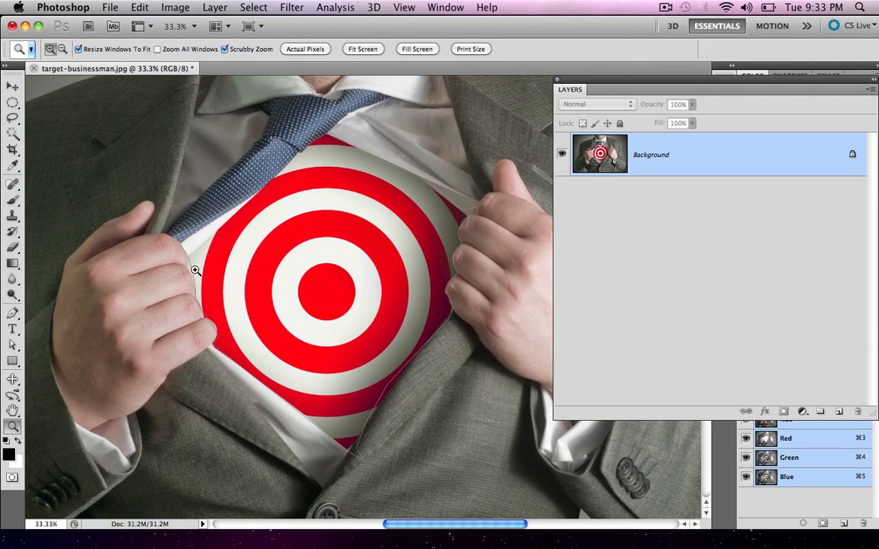
{"action": "mouse_move", "coordinate": [64, 354]}
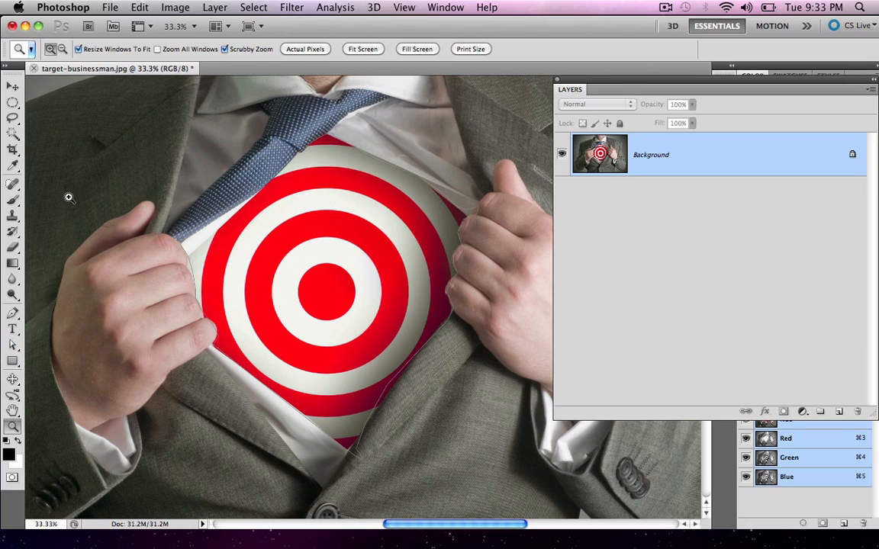
{"action": "mouse_move", "coordinate": [74, 238]}
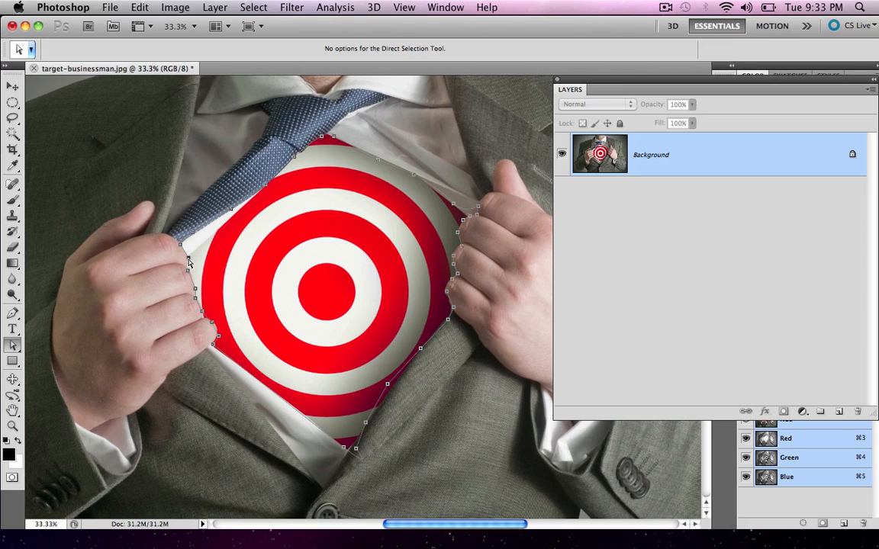
{"action": "mouse_move", "coordinate": [215, 323]}
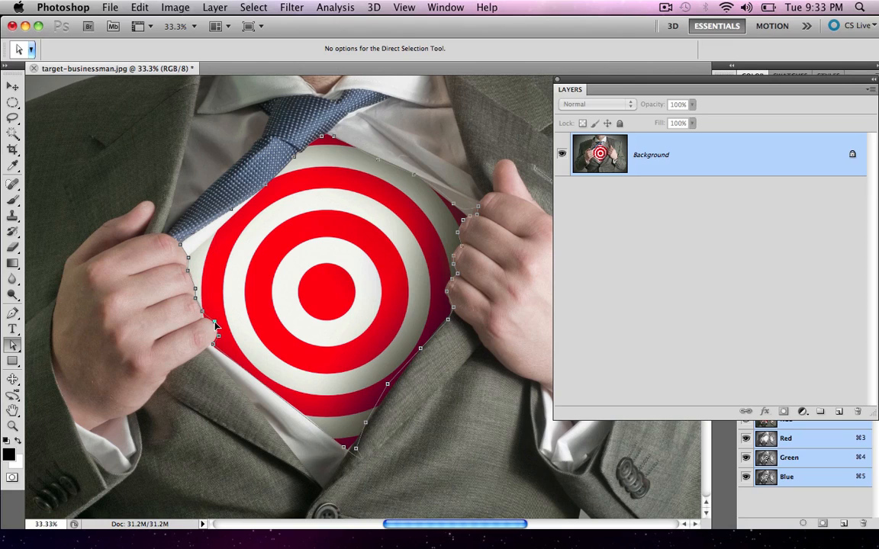
{"action": "mouse_move", "coordinate": [219, 342]}
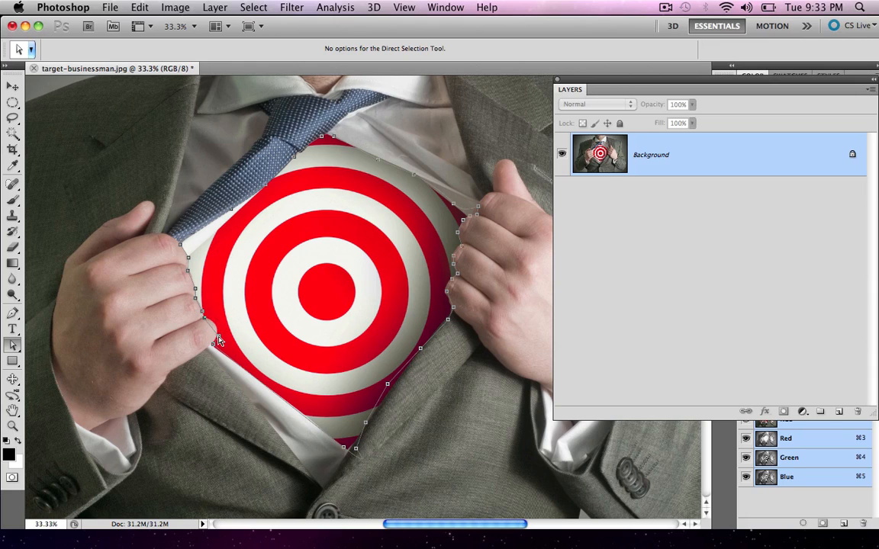
{"action": "mouse_move", "coordinate": [210, 323]}
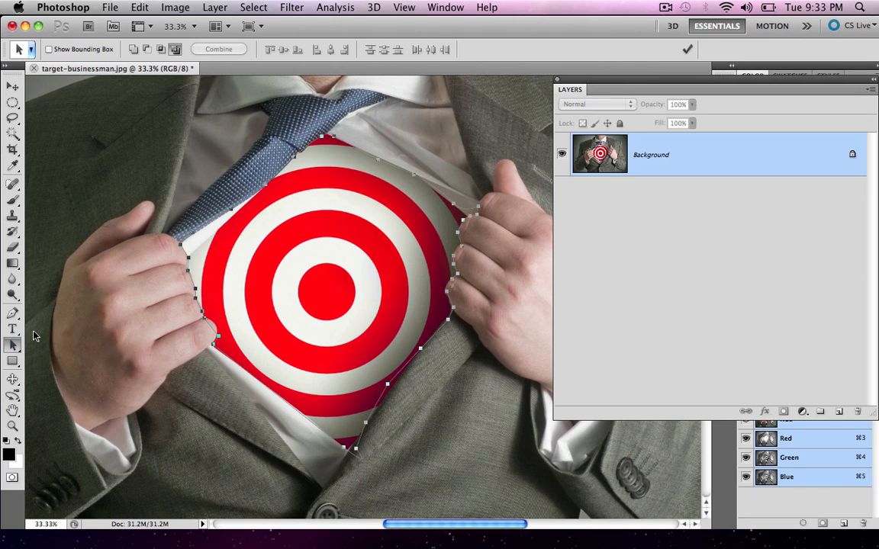
{"action": "mouse_move", "coordinate": [206, 321]}
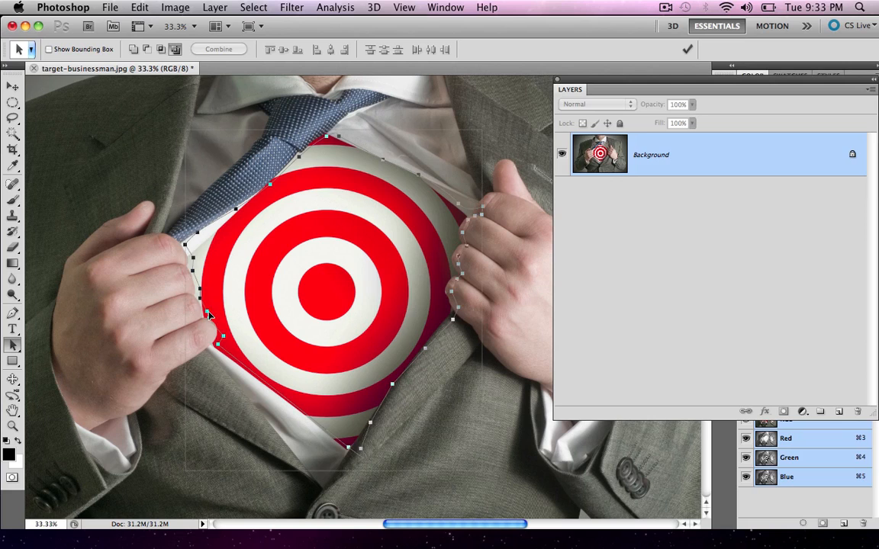
{"action": "key", "text": "cmd+z"}
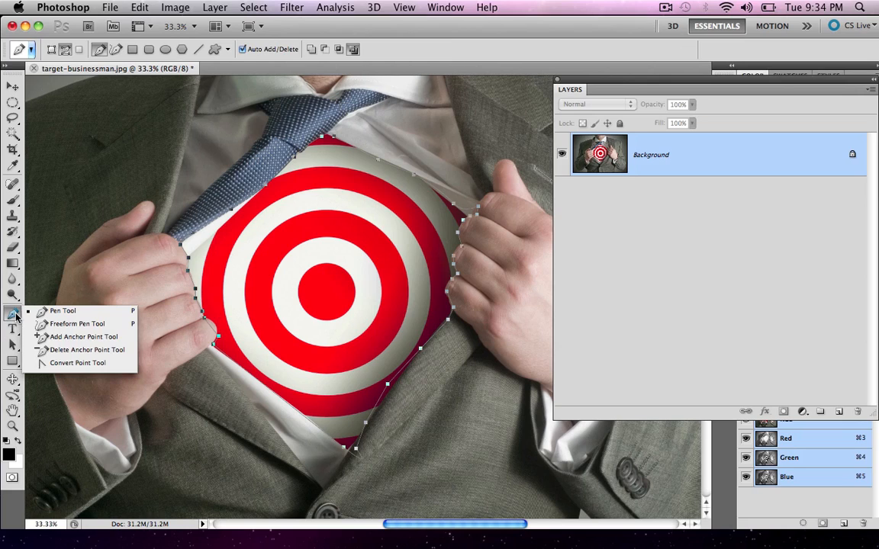
{"action": "mouse_move", "coordinate": [76, 363]}
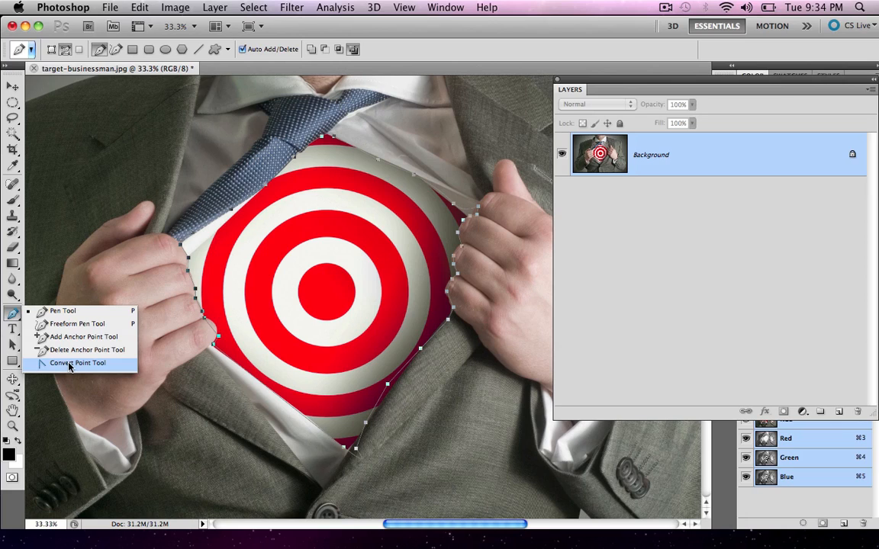
{"action": "mouse_move", "coordinate": [86, 371]}
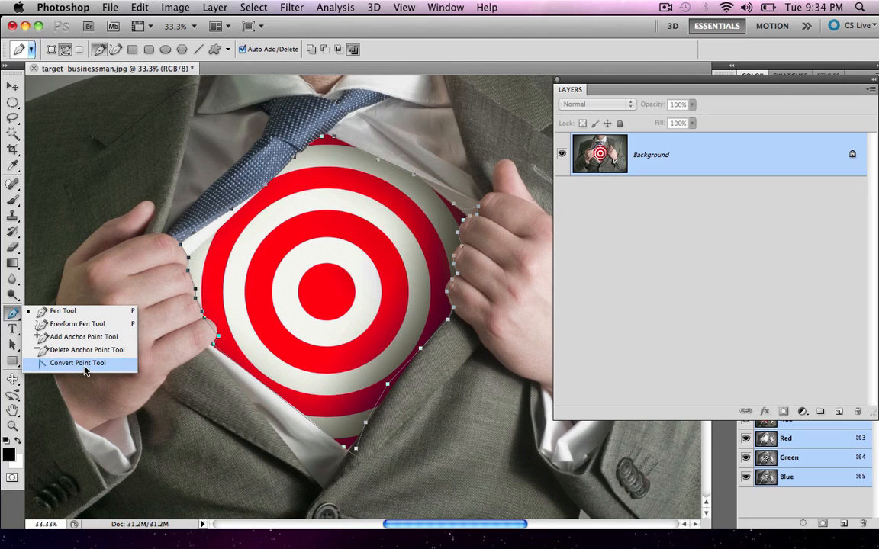
Choose the Convert Point Tool from the Pen tool flyout
{"action": "left_click", "coordinate": [76, 363]}
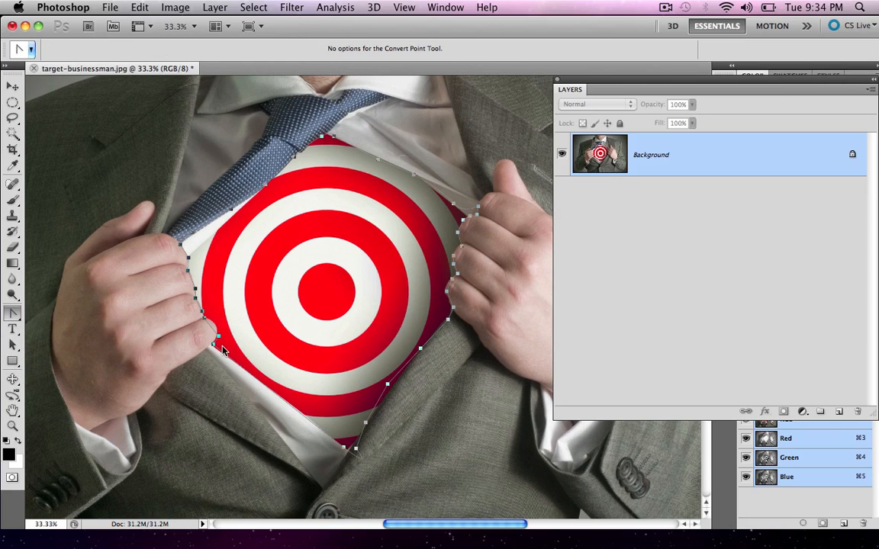
{"action": "mouse_move", "coordinate": [226, 345]}
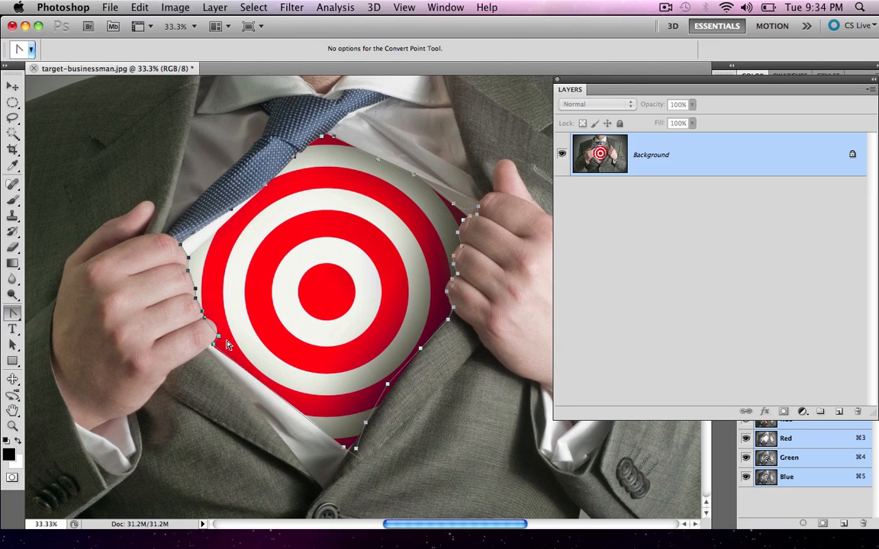
{"action": "mouse_move", "coordinate": [221, 335]}
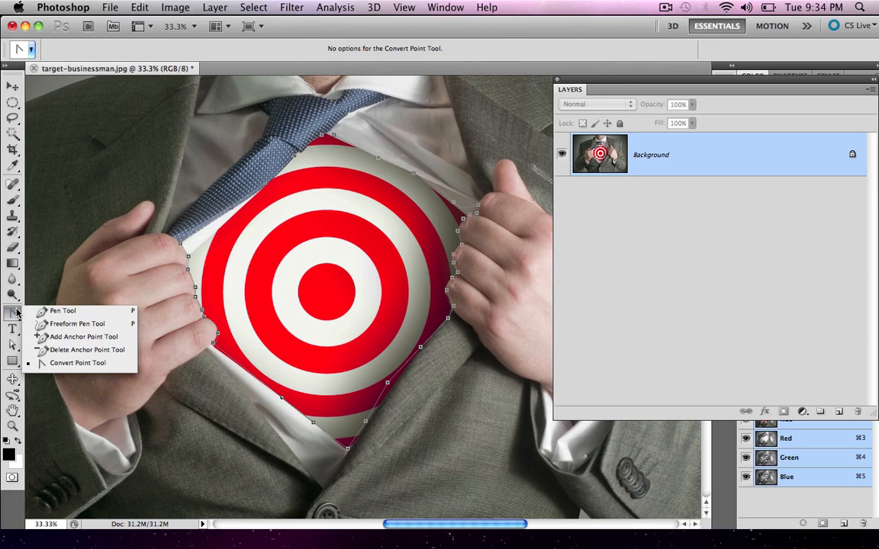
Choose the Direct Selection Tool for adjusting individual path points
{"action": "left_click", "coordinate": [83, 337]}
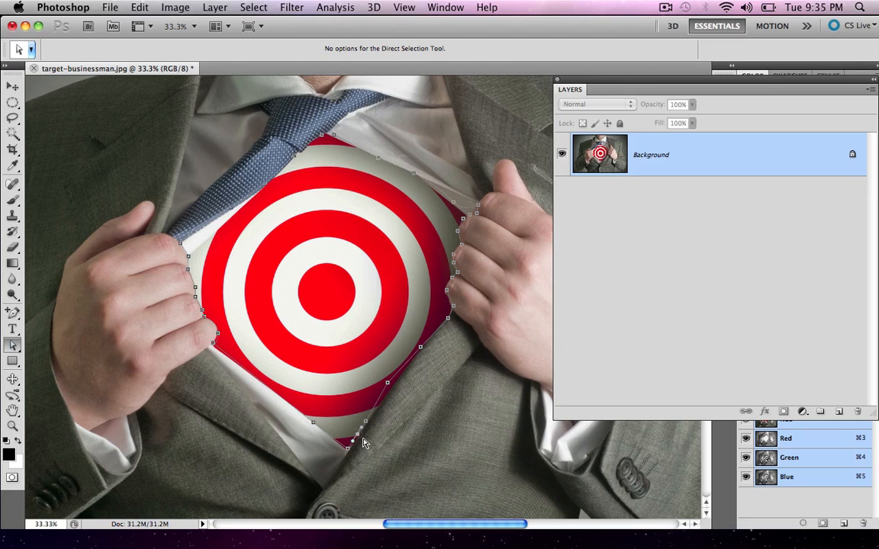
{"action": "mouse_move", "coordinate": [363, 440]}
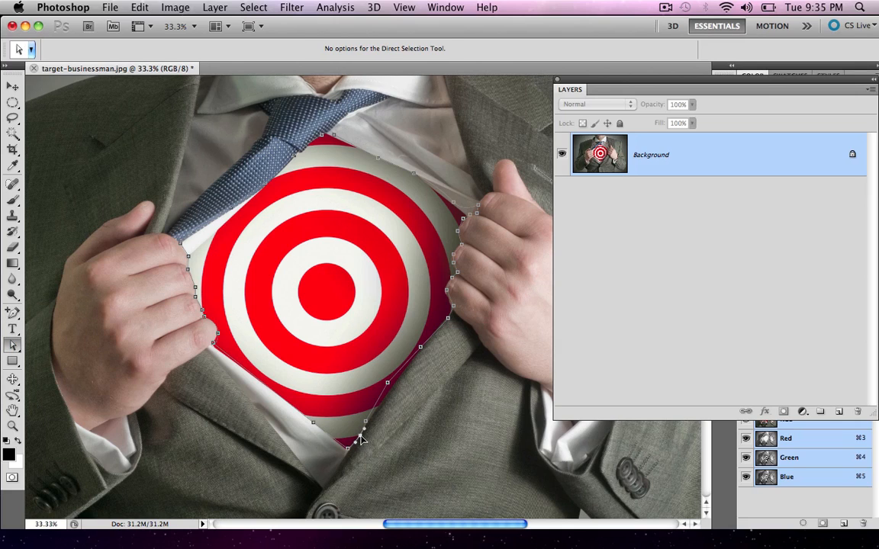
{"action": "mouse_move", "coordinate": [374, 421]}
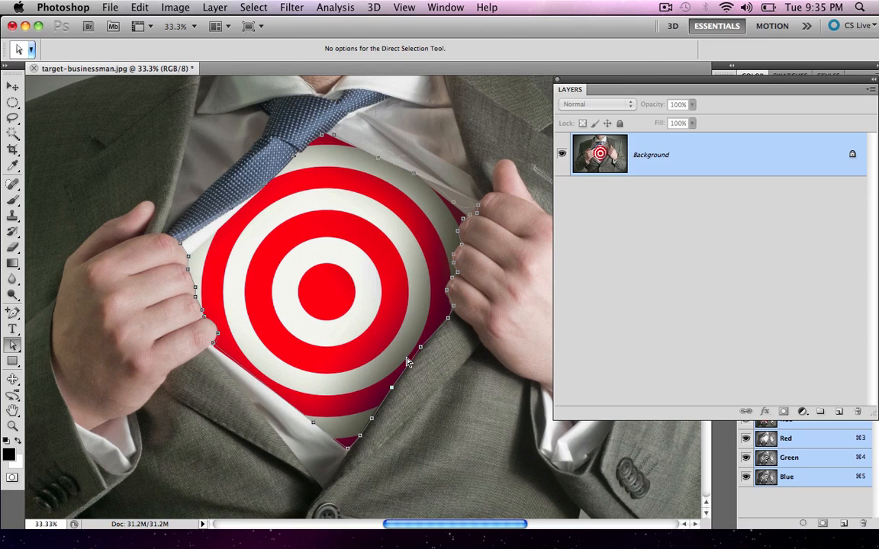
{"action": "mouse_move", "coordinate": [450, 296]}
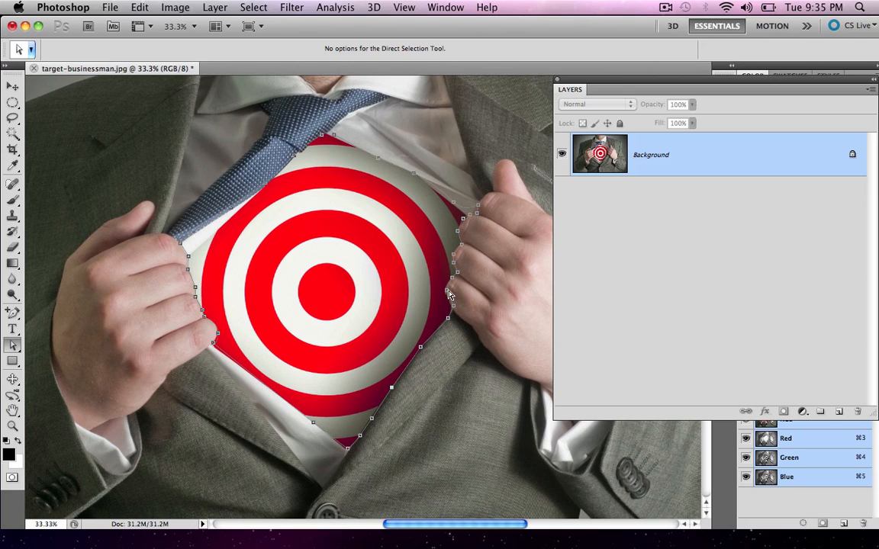
{"action": "mouse_move", "coordinate": [461, 205]}
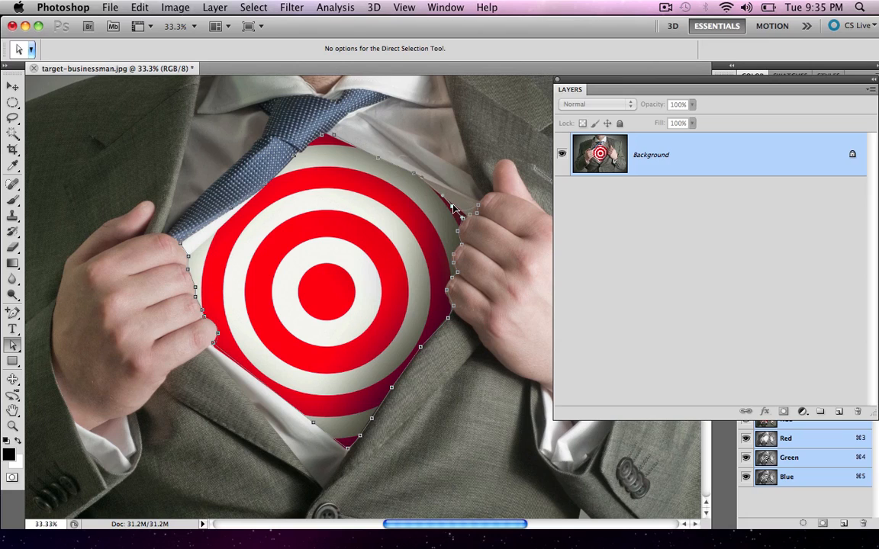
{"action": "mouse_move", "coordinate": [436, 201]}
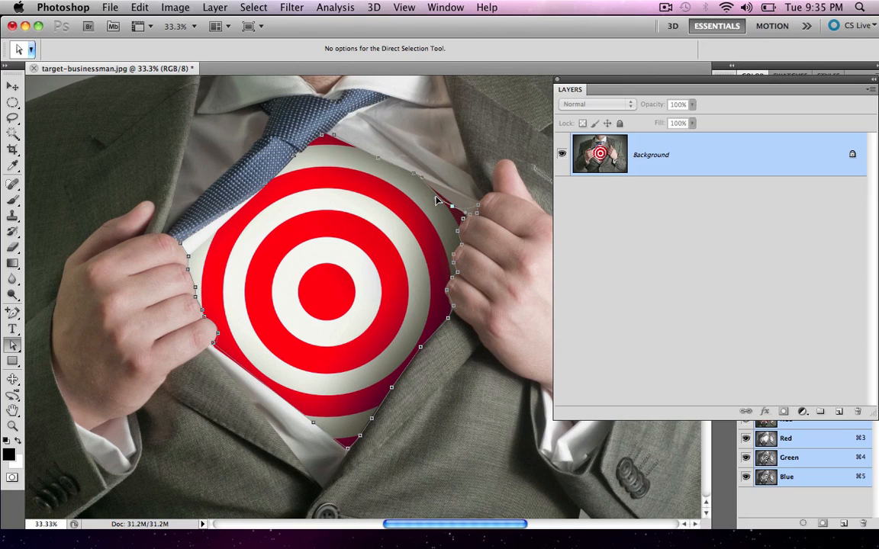
{"action": "mouse_move", "coordinate": [466, 216]}
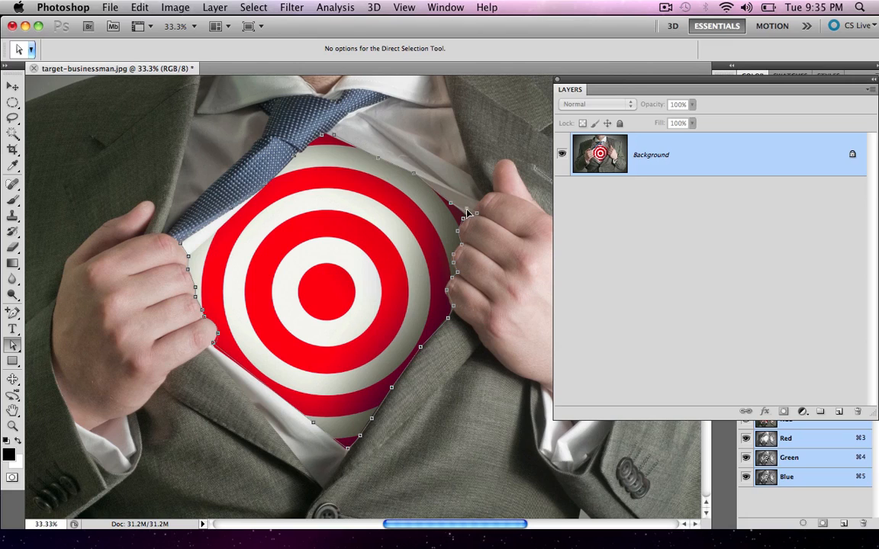
{"action": "mouse_move", "coordinate": [461, 212]}
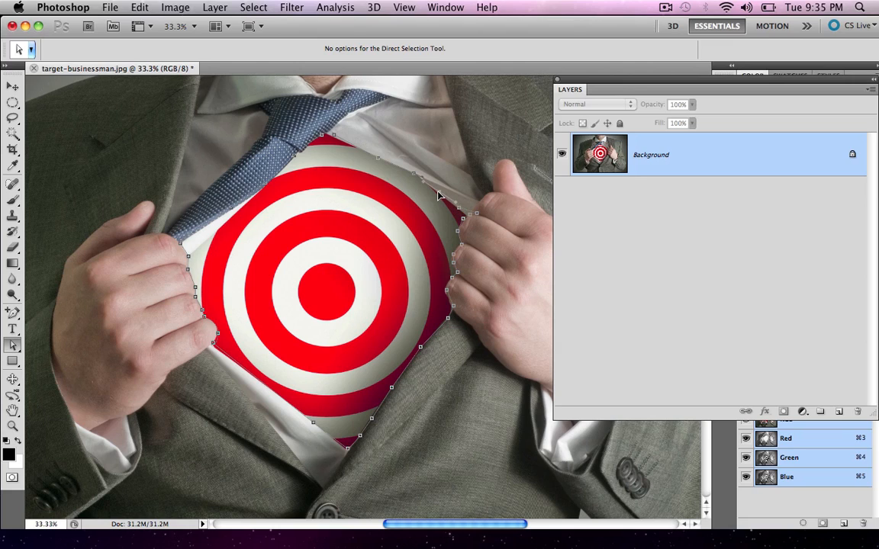
{"action": "mouse_move", "coordinate": [451, 205]}
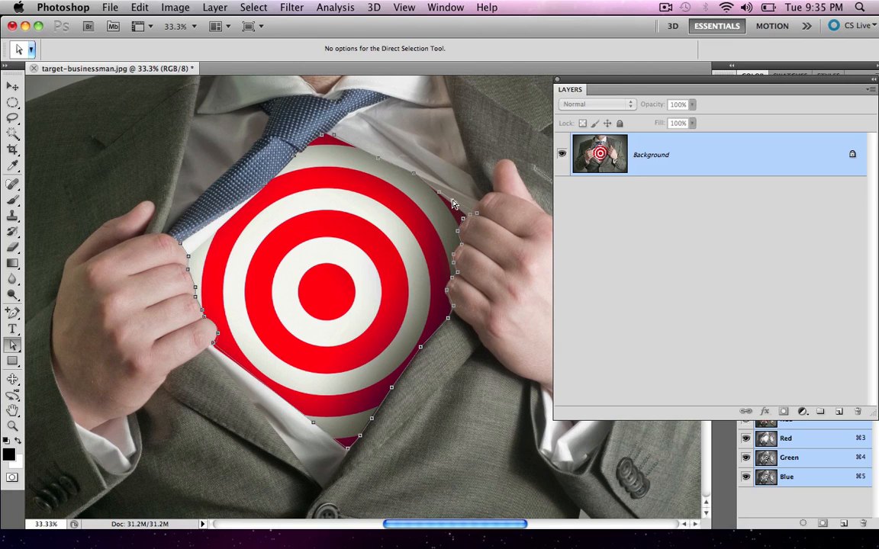
{"action": "mouse_move", "coordinate": [458, 212]}
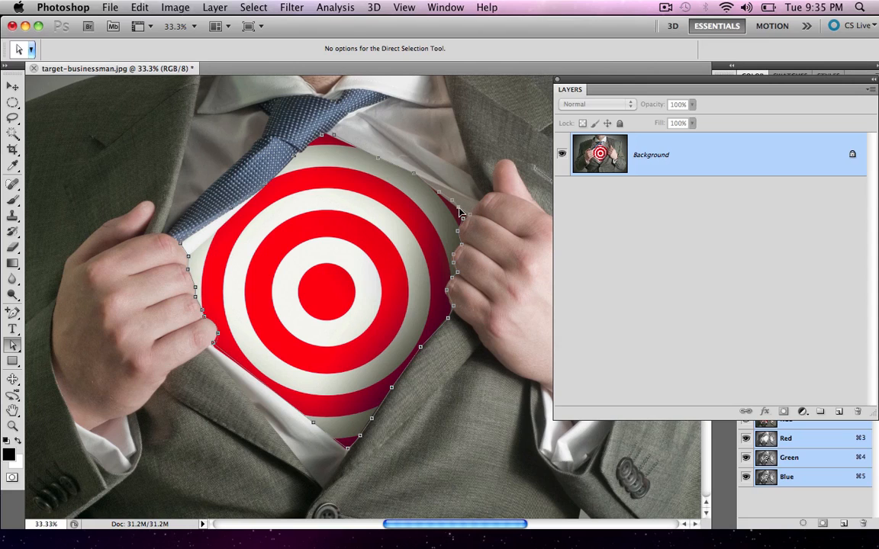
{"action": "mouse_move", "coordinate": [222, 250]}
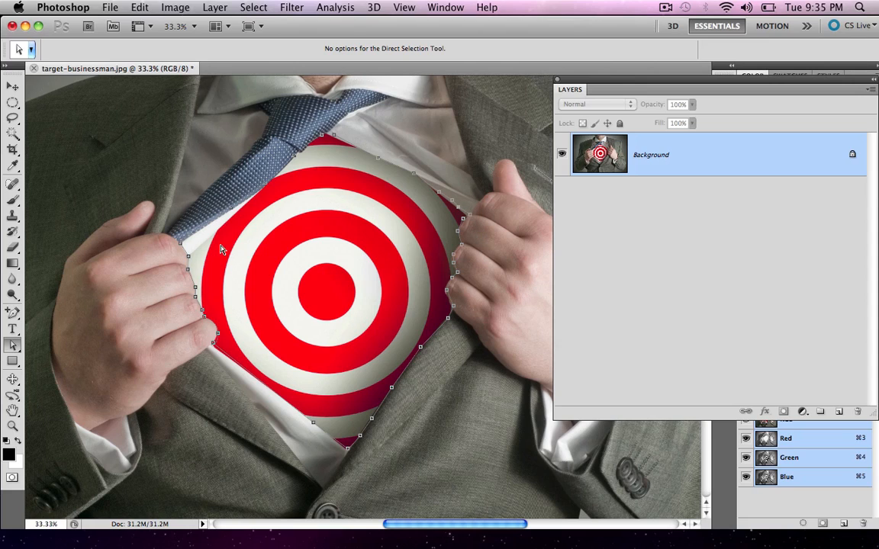
{"action": "mouse_move", "coordinate": [183, 246]}
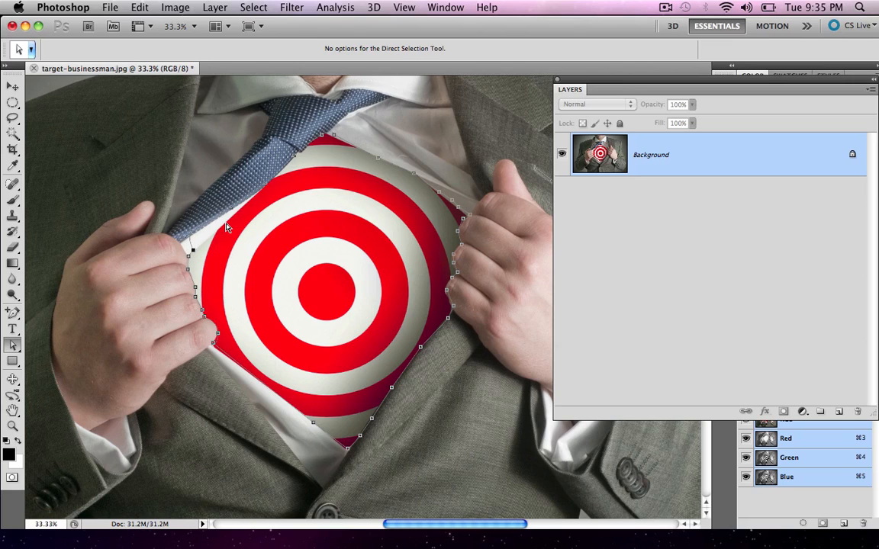
{"action": "mouse_move", "coordinate": [216, 235]}
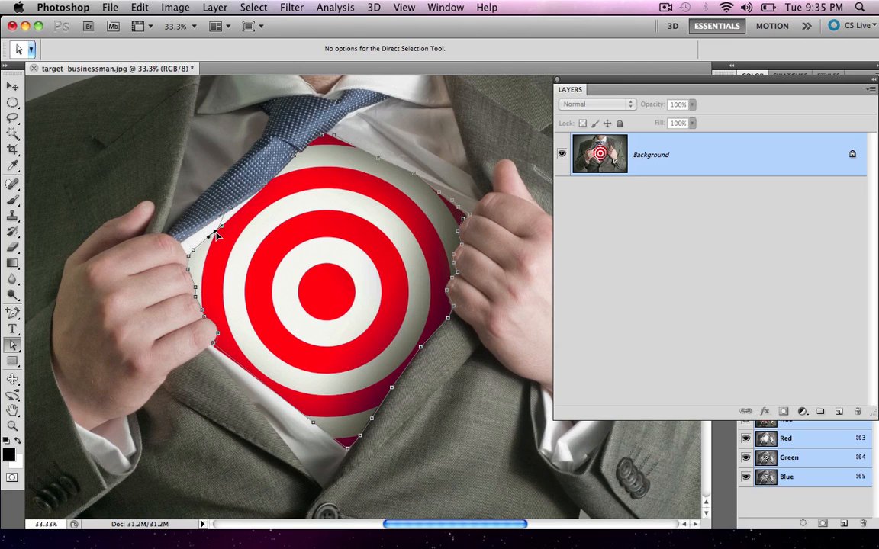
{"action": "mouse_move", "coordinate": [241, 214]}
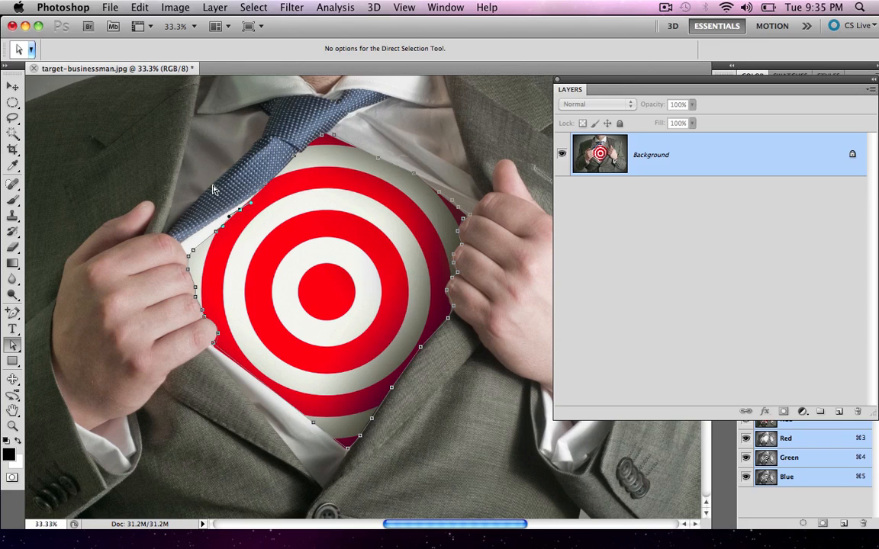
Show the Paths panel via Window, cancel saving the path, and view the Work Path options
{"action": "left_click", "coordinate": [446, 6]}
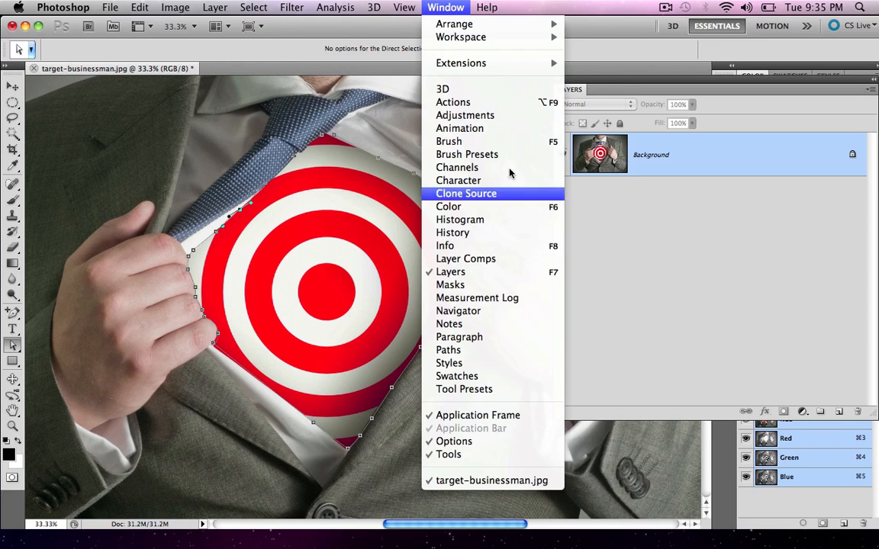
{"action": "mouse_move", "coordinate": [470, 350]}
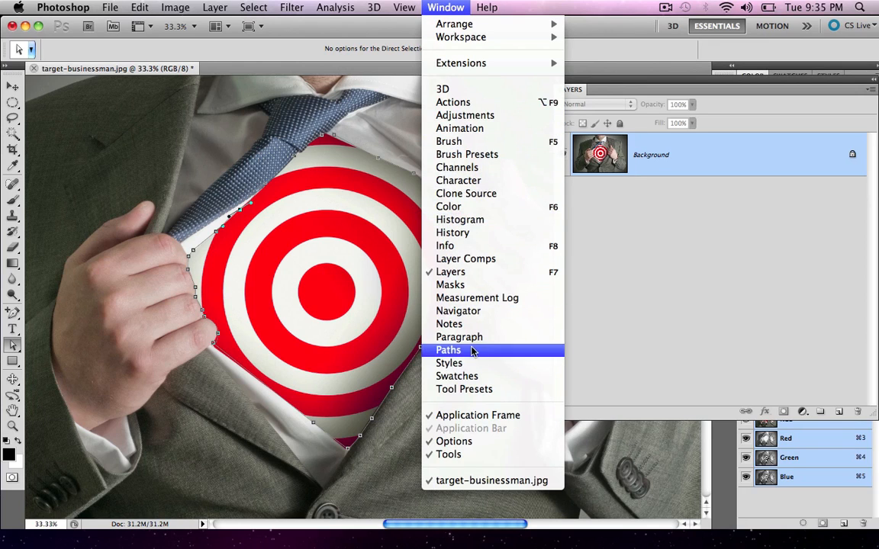
{"action": "left_click", "coordinate": [449, 349]}
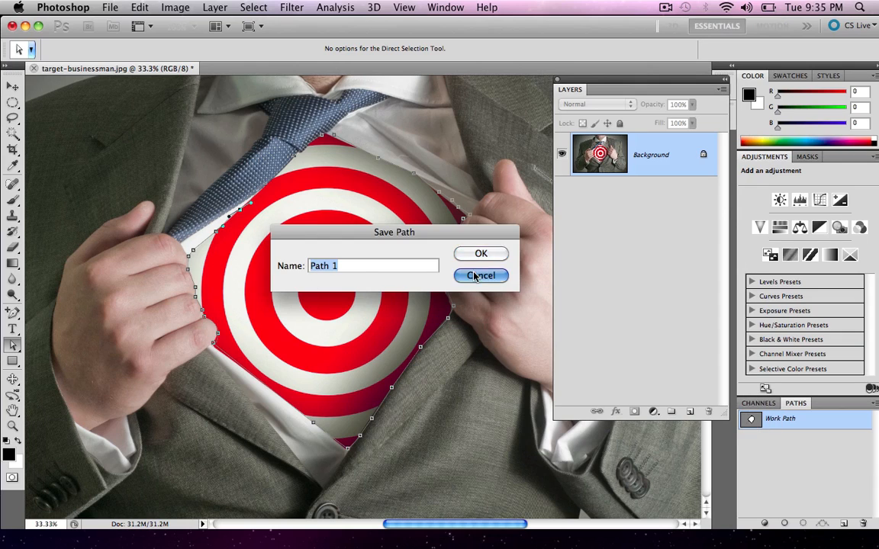
{"action": "left_click", "coordinate": [482, 274]}
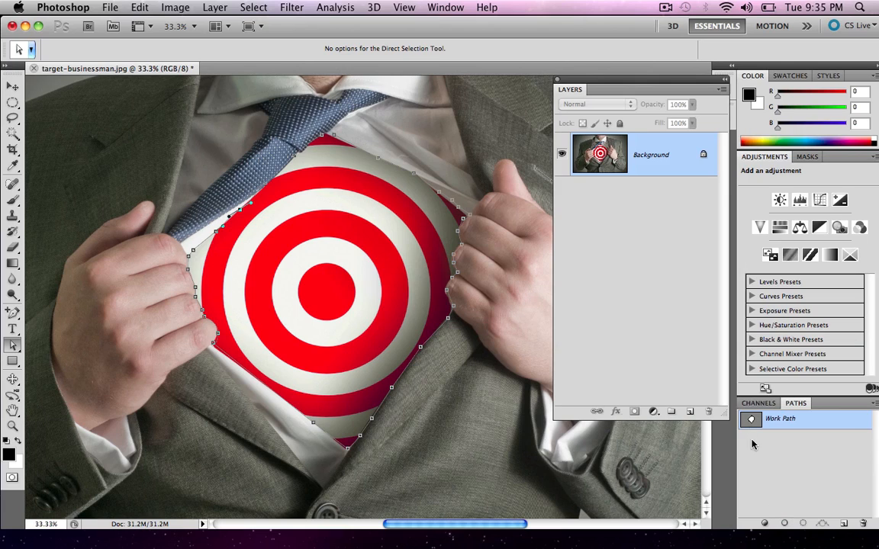
{"action": "right_click", "coordinate": [779, 418]}
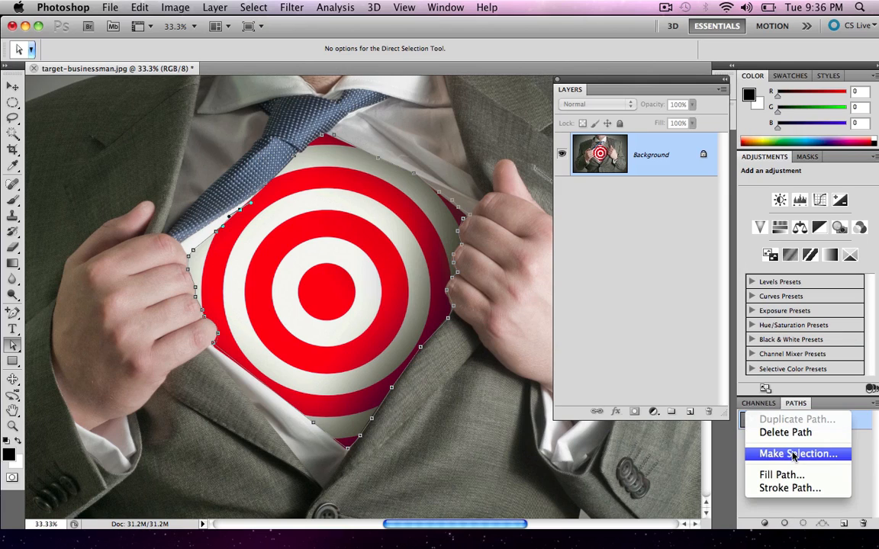
{"action": "mouse_move", "coordinate": [790, 488]}
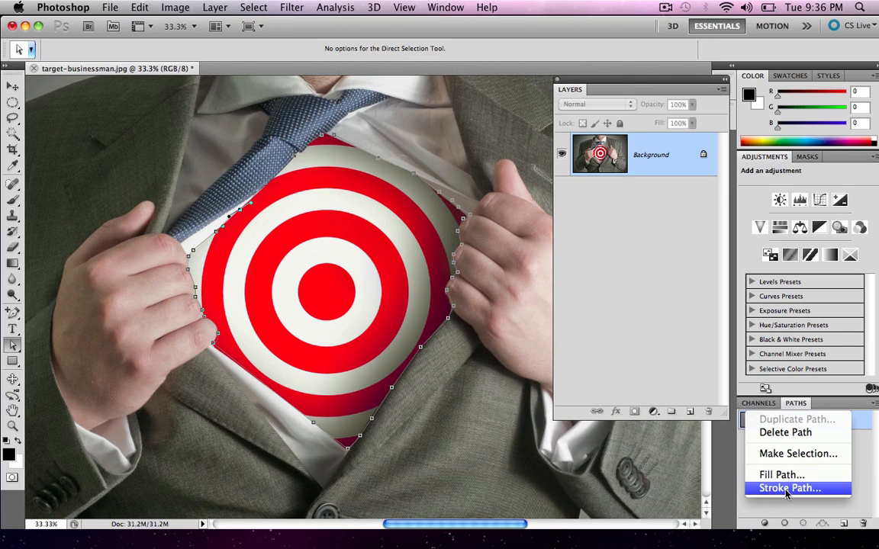
{"action": "mouse_move", "coordinate": [538, 285]}
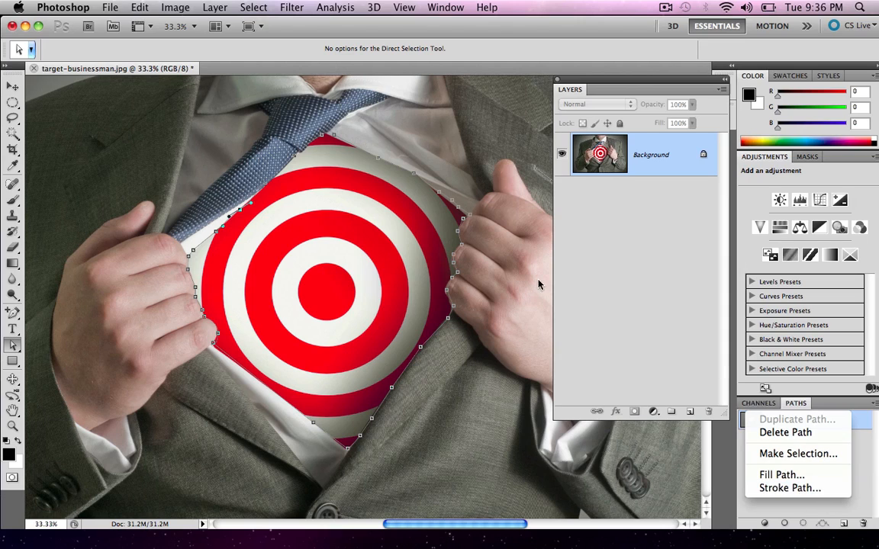
{"action": "mouse_move", "coordinate": [306, 224]}
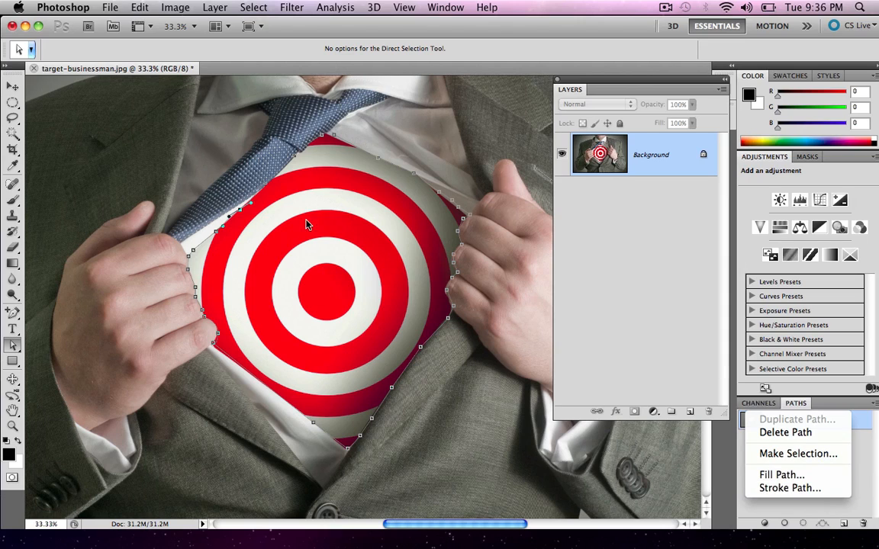
{"action": "mouse_move", "coordinate": [760, 474]}
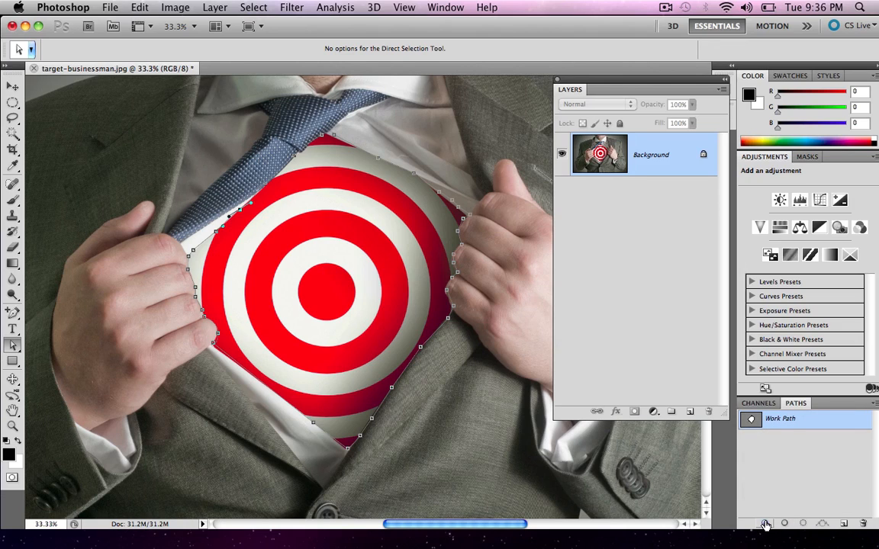
{"action": "mouse_move", "coordinate": [765, 523]}
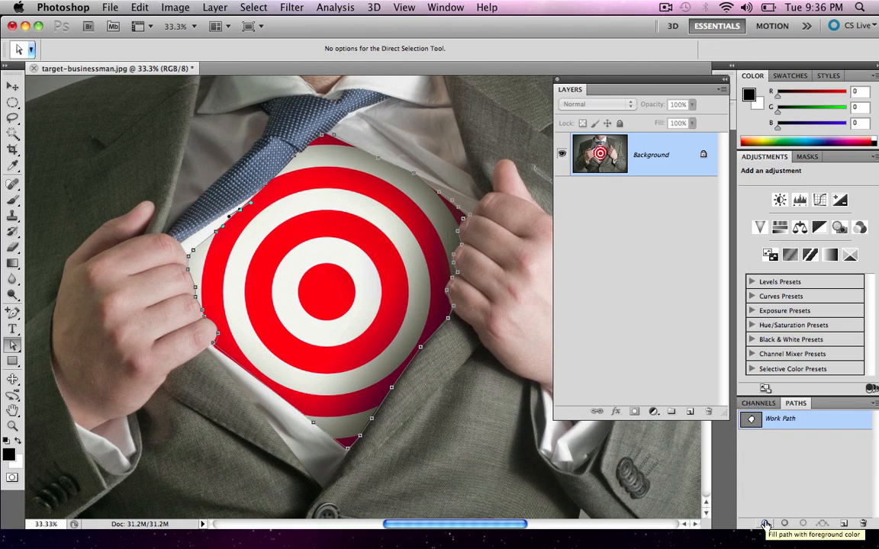
{"action": "mouse_move", "coordinate": [802, 523]}
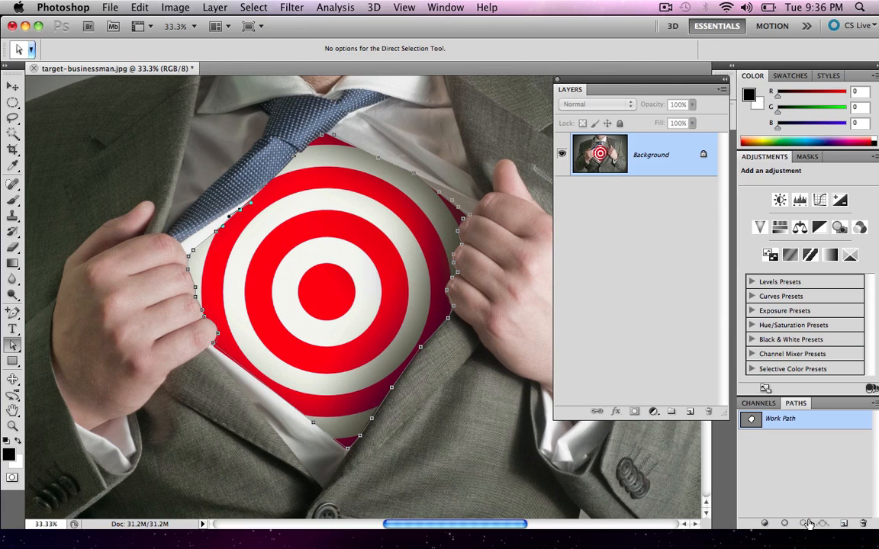
Load the work path as a selection, deselect it, and begin converting the Background to a regular layer
{"action": "left_click", "coordinate": [807, 523]}
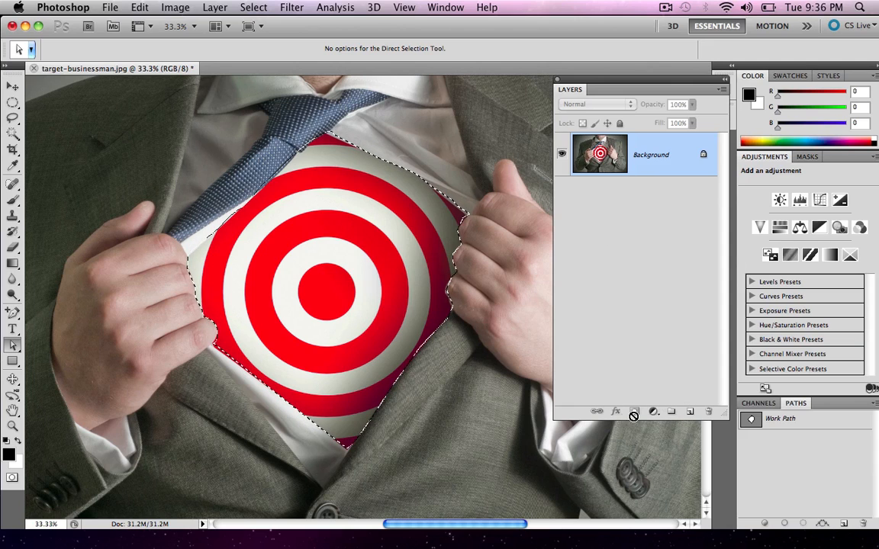
{"action": "mouse_move", "coordinate": [638, 376]}
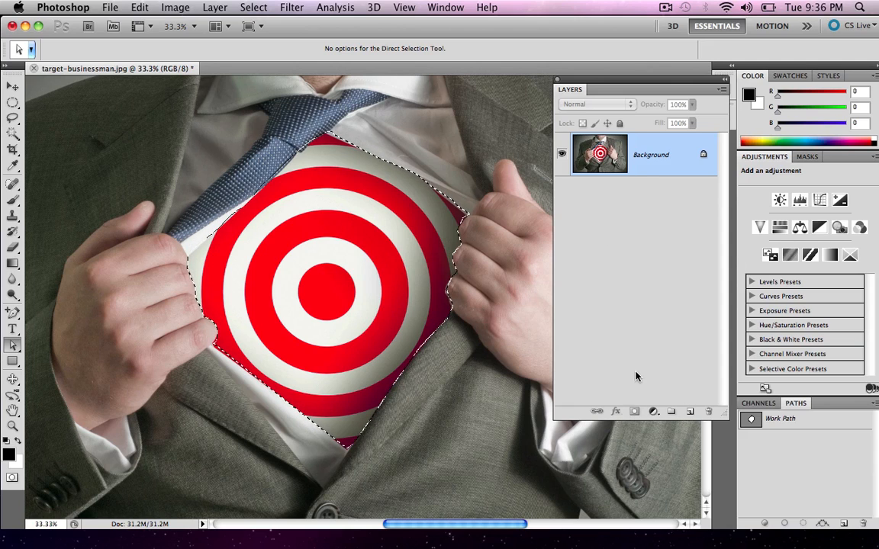
{"action": "mouse_move", "coordinate": [396, 235]}
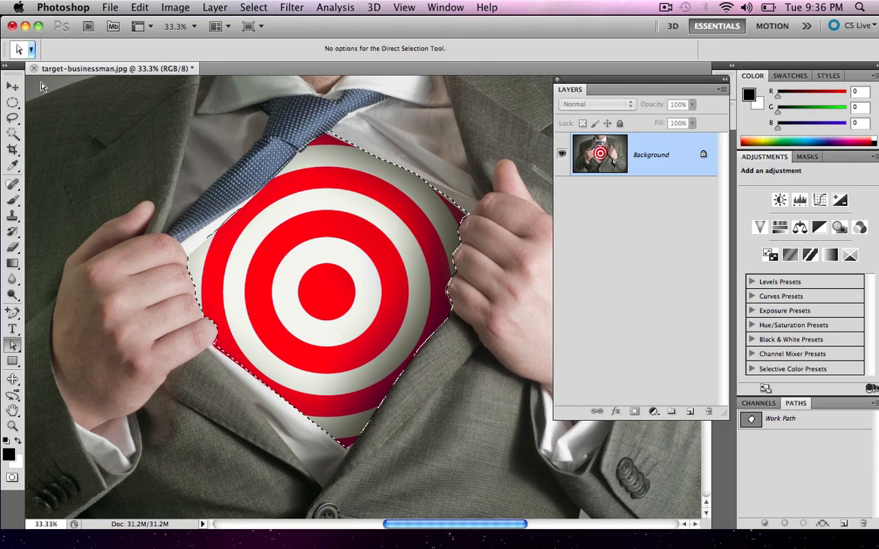
{"action": "key", "text": "cmd+d"}
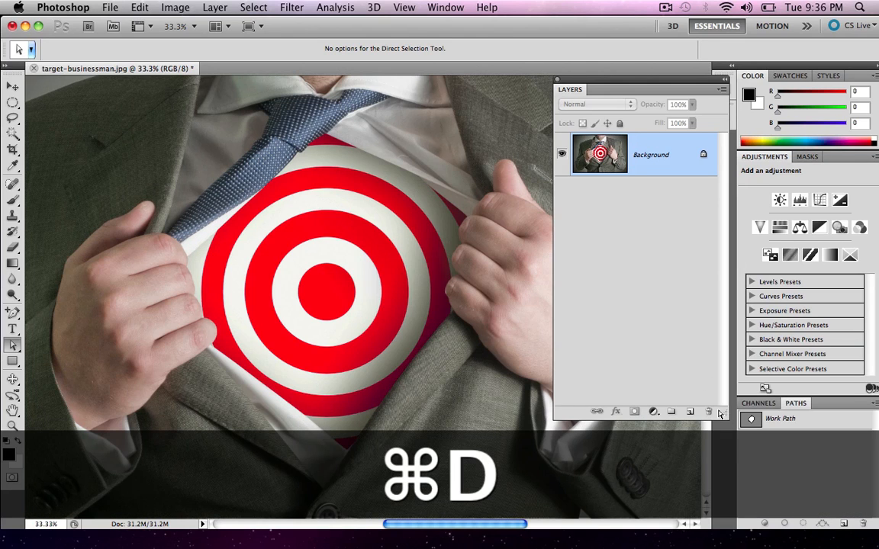
{"action": "key", "text": "cmd+d"}
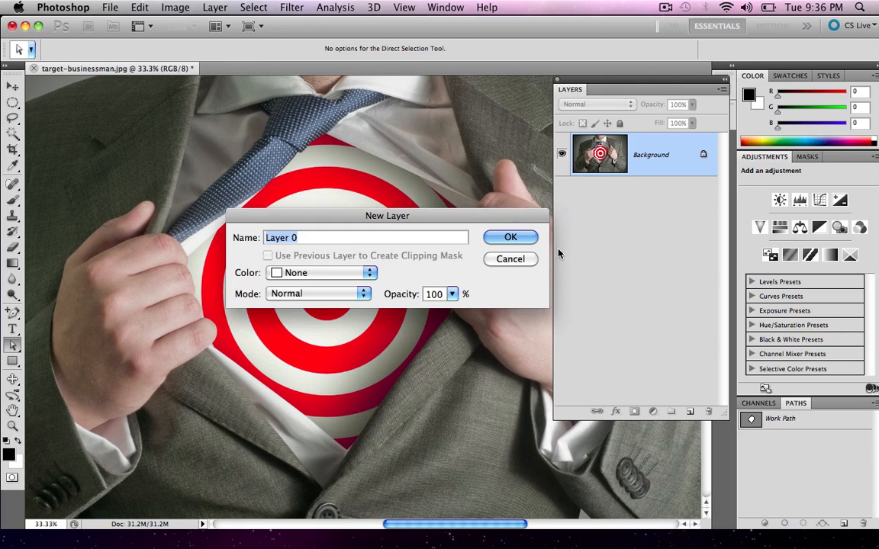
Convert the background to a layer named Org and rename its duplicate to Mask
{"action": "left_click", "coordinate": [509, 236]}
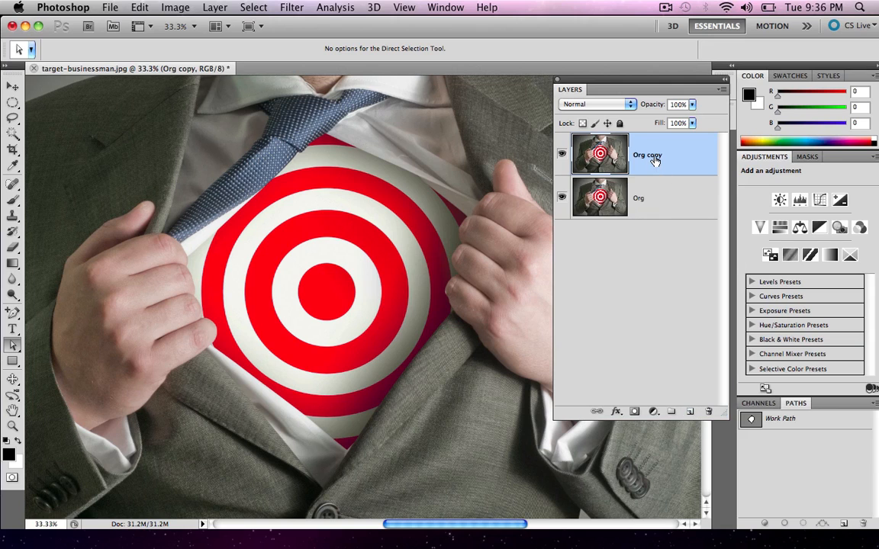
{"action": "double_click", "coordinate": [647, 155]}
{"action": "type", "text": "Mask"}
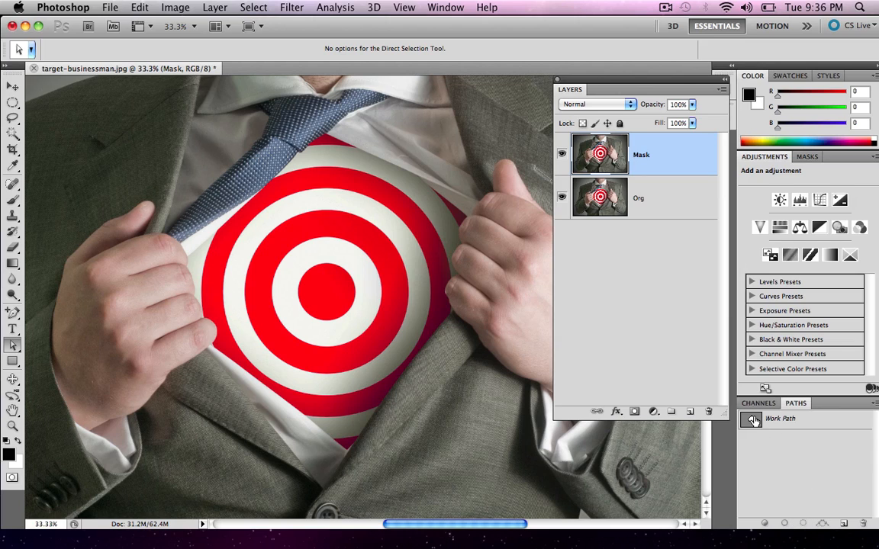
Load the Work Path as a selection with Feather Radius 0
{"action": "left_click", "coordinate": [779, 418]}
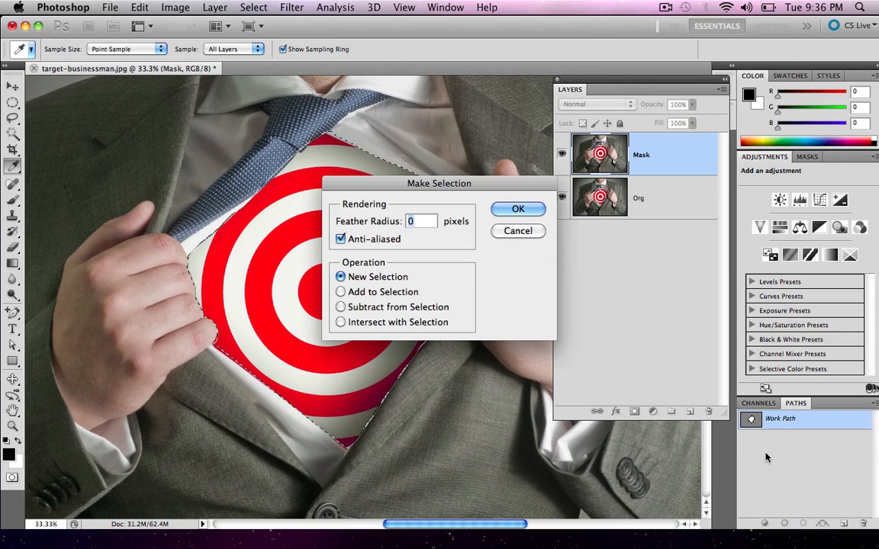
{"action": "left_click", "coordinate": [519, 207]}
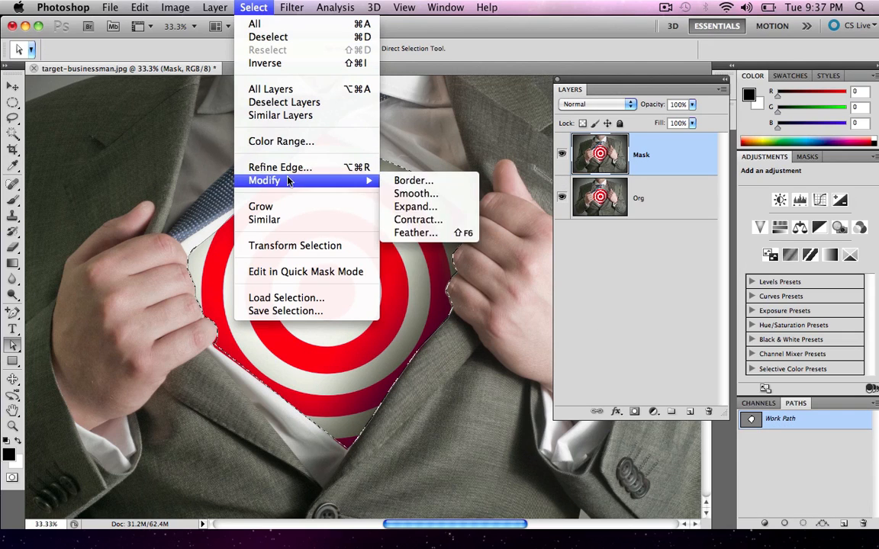
{"action": "mouse_move", "coordinate": [413, 179]}
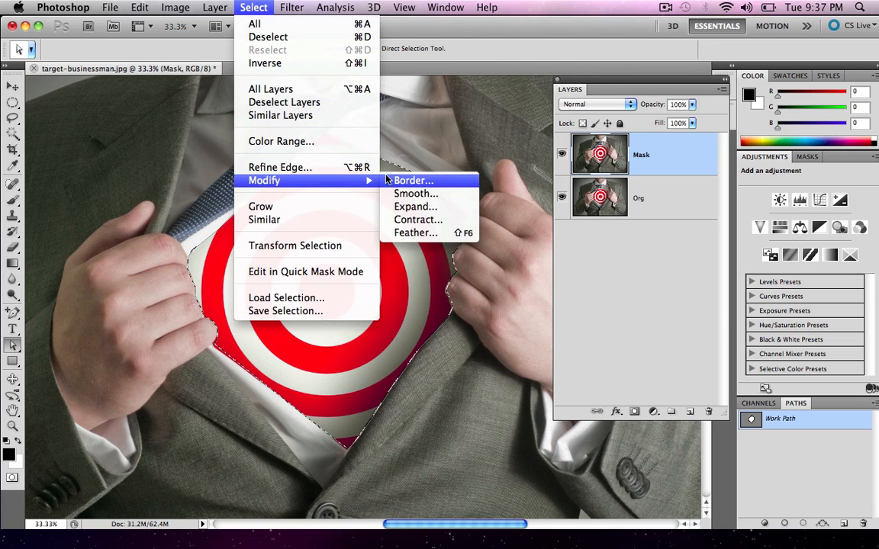
{"action": "mouse_move", "coordinate": [415, 232]}
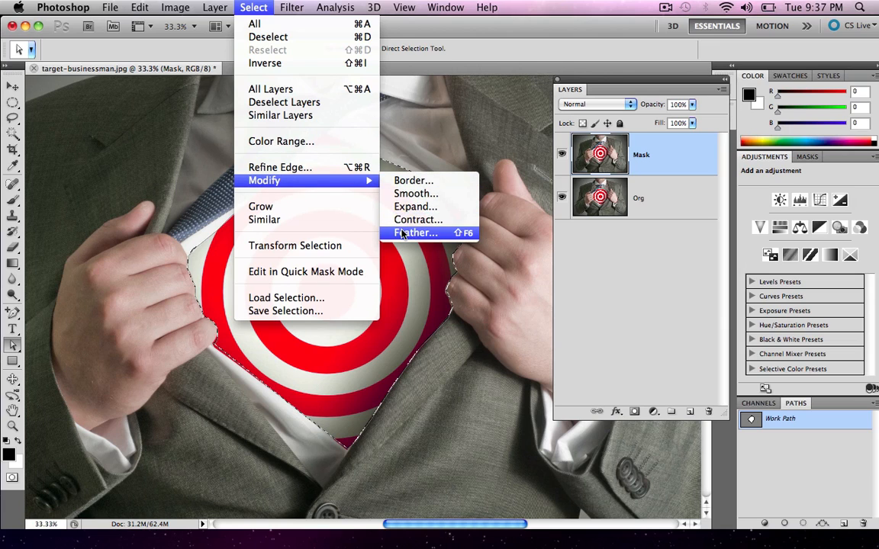
Refine Edge with radius 0 and a small outward Shift Edge, output as the selection
{"action": "left_click", "coordinate": [279, 167]}
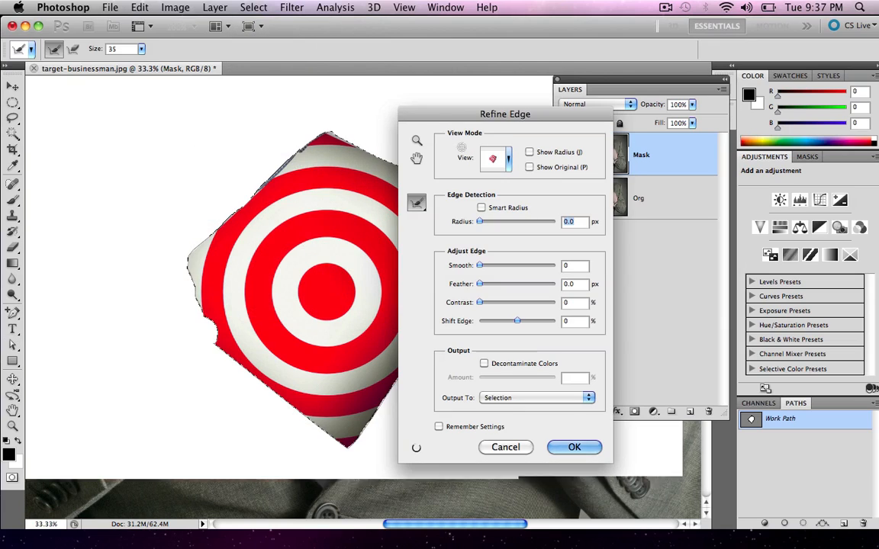
{"action": "left_click_drag", "start_coordinate": [503, 113], "coordinate": [637, 61]}
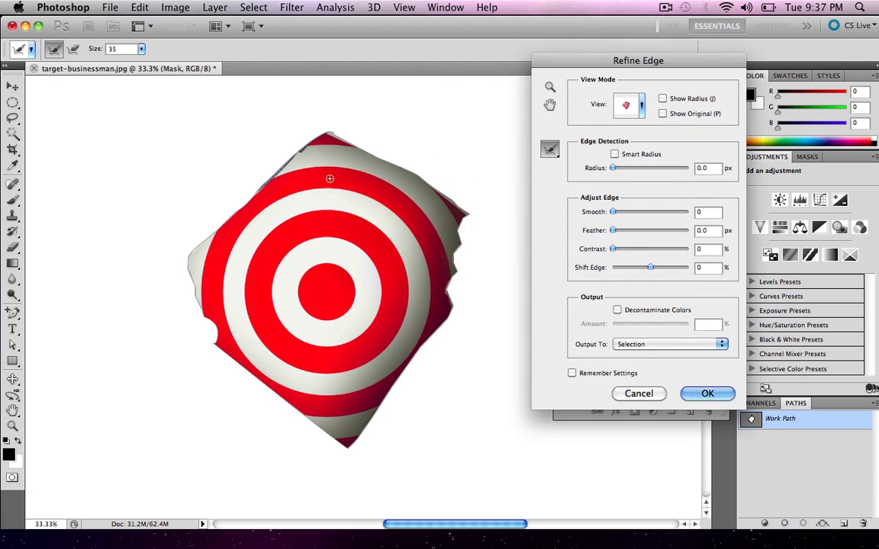
{"action": "mouse_move", "coordinate": [638, 113]}
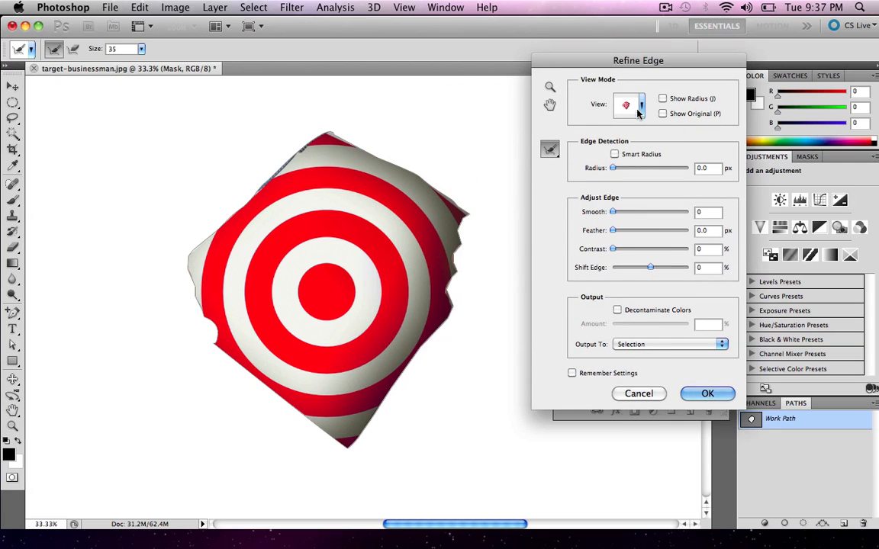
{"action": "left_click_drag", "start_coordinate": [612, 168], "coordinate": [624, 168]}
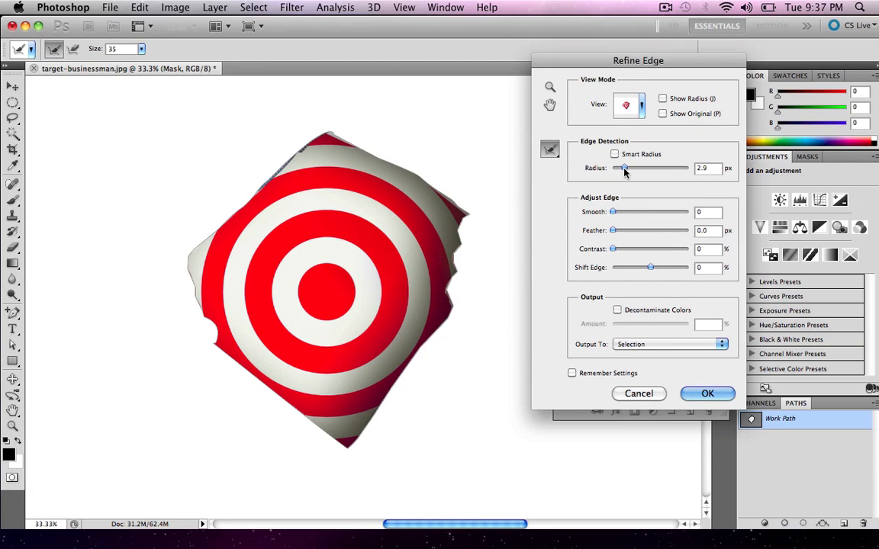
{"action": "left_click_drag", "start_coordinate": [624, 168], "coordinate": [611, 168]}
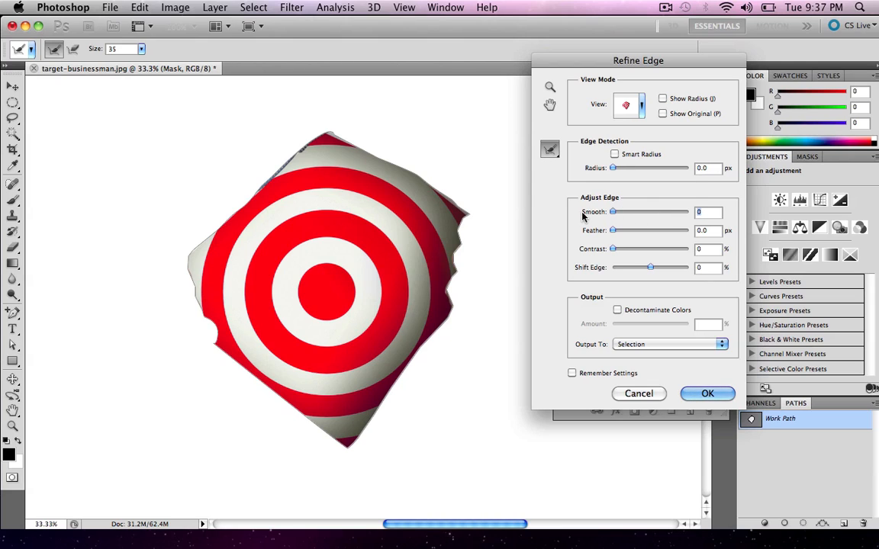
{"action": "left_click_drag", "start_coordinate": [613, 230], "coordinate": [649, 231]}
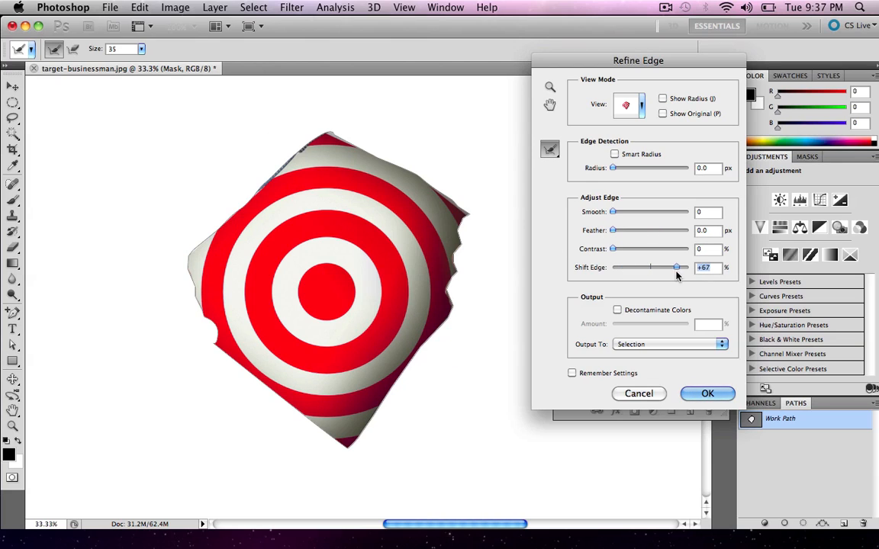
{"action": "left_click_drag", "start_coordinate": [675, 267], "coordinate": [650, 267]}
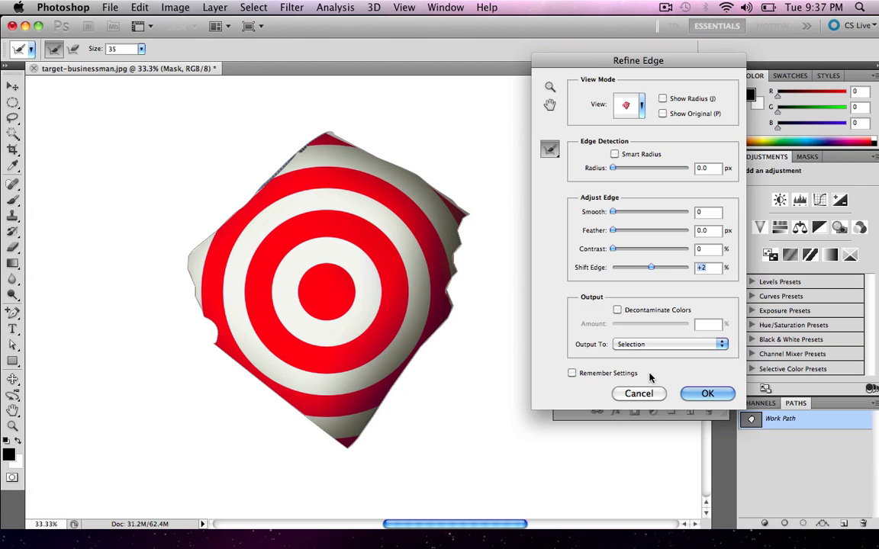
{"action": "left_click", "coordinate": [708, 394]}
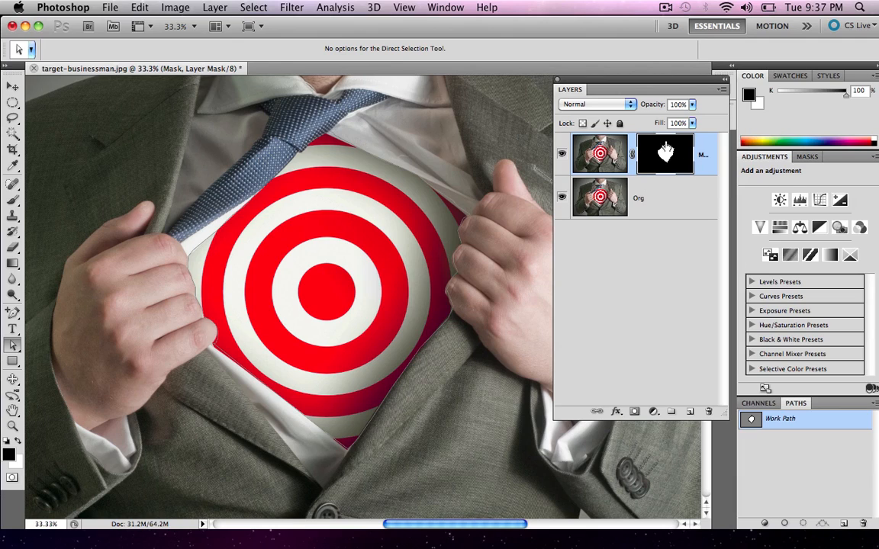
{"action": "mouse_move", "coordinate": [646, 160]}
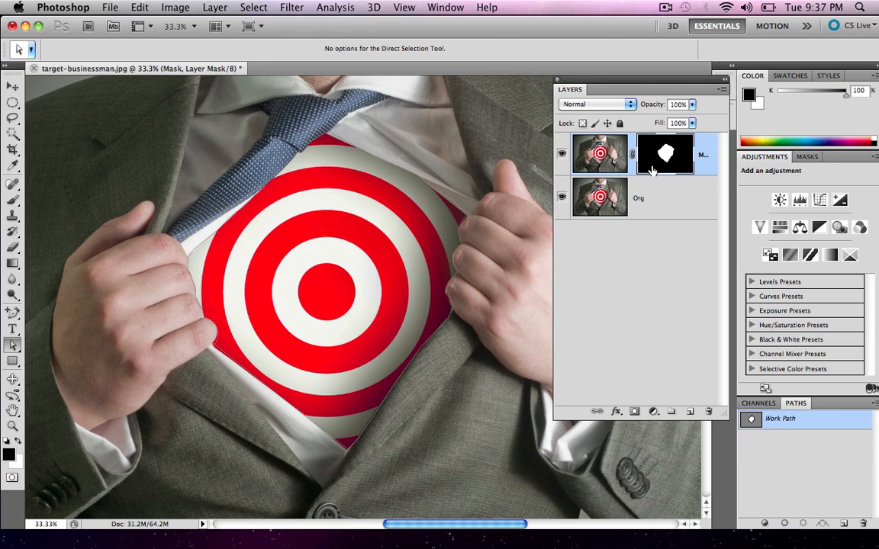
{"action": "mouse_move", "coordinate": [574, 212]}
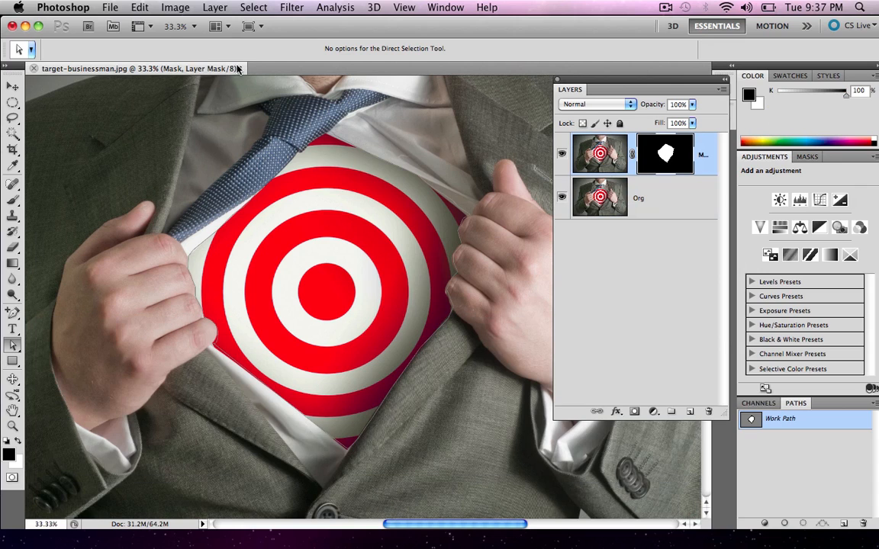
Invert the Mask layer's mask so the shirt opening is hidden instead of revealed
{"action": "left_click", "coordinate": [139, 7]}
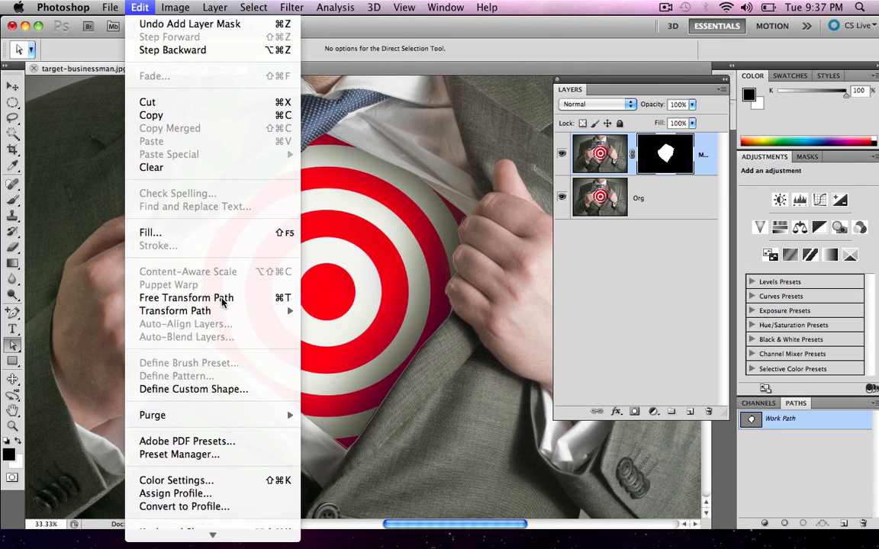
{"action": "left_click", "coordinate": [174, 6]}
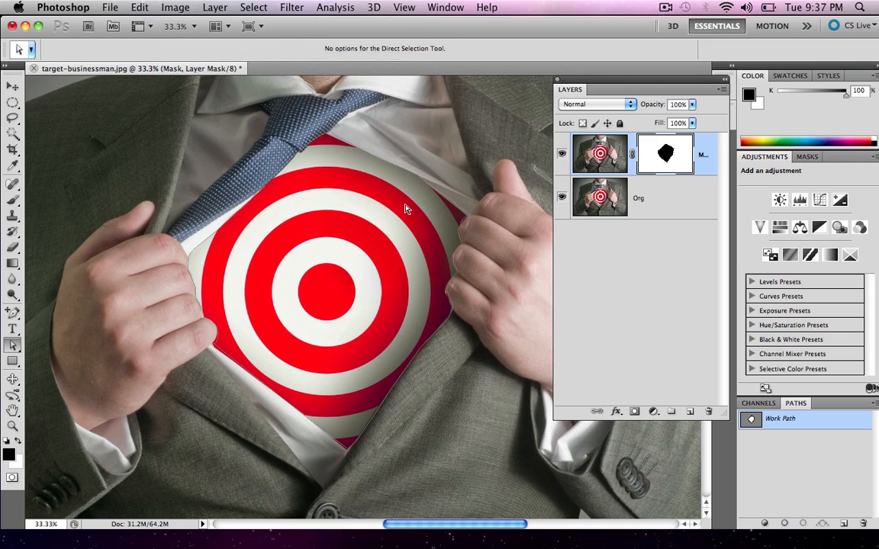
{"action": "left_click", "coordinate": [562, 197]}
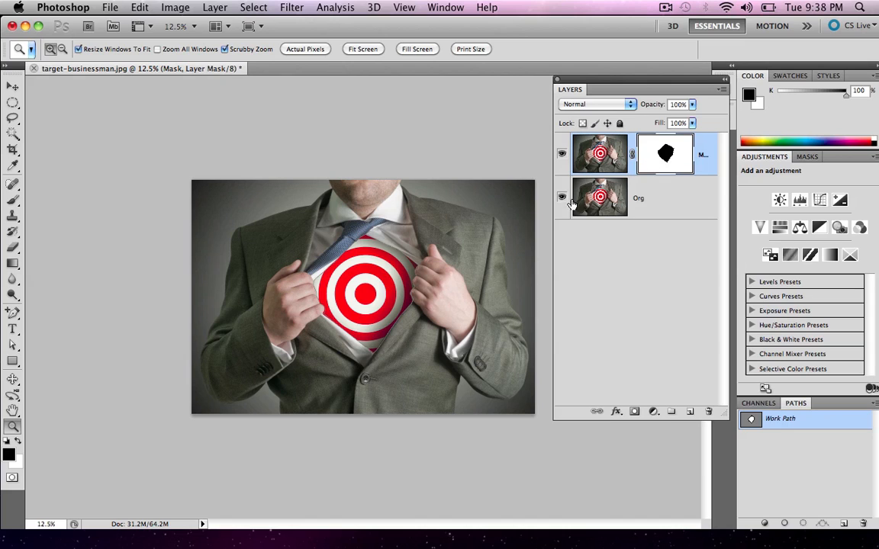
Hide Org and add a new Color layer below Mask, painted black through the opening
{"action": "left_click", "coordinate": [562, 199]}
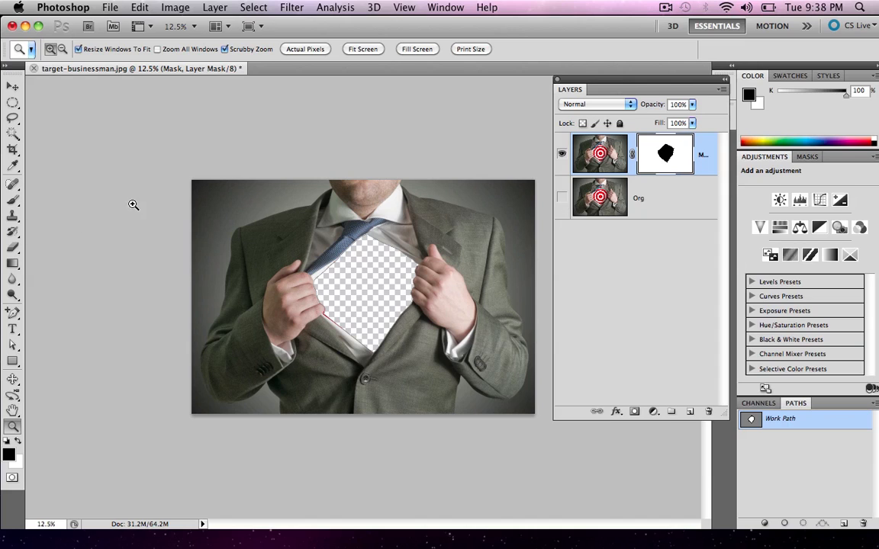
{"action": "mouse_move", "coordinate": [384, 313]}
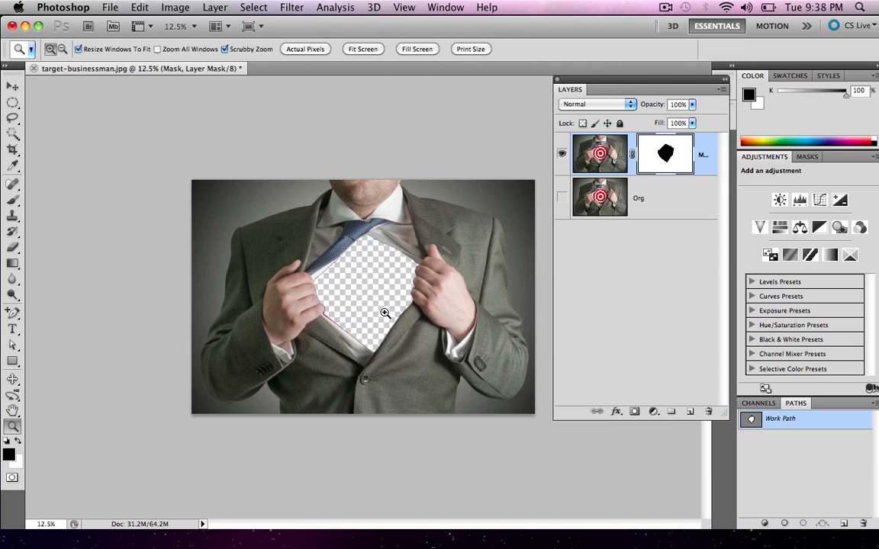
{"action": "left_click", "coordinate": [12, 183]}
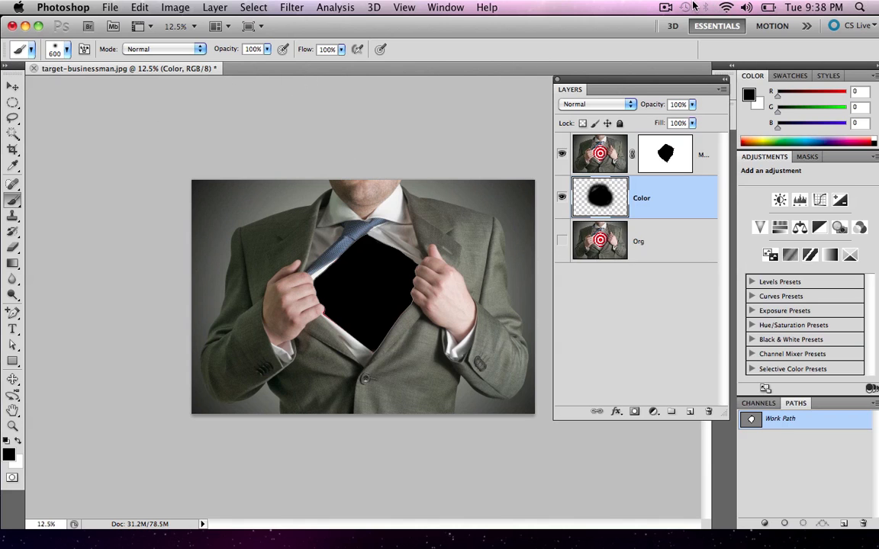
{"action": "left_click", "coordinate": [665, 6]}
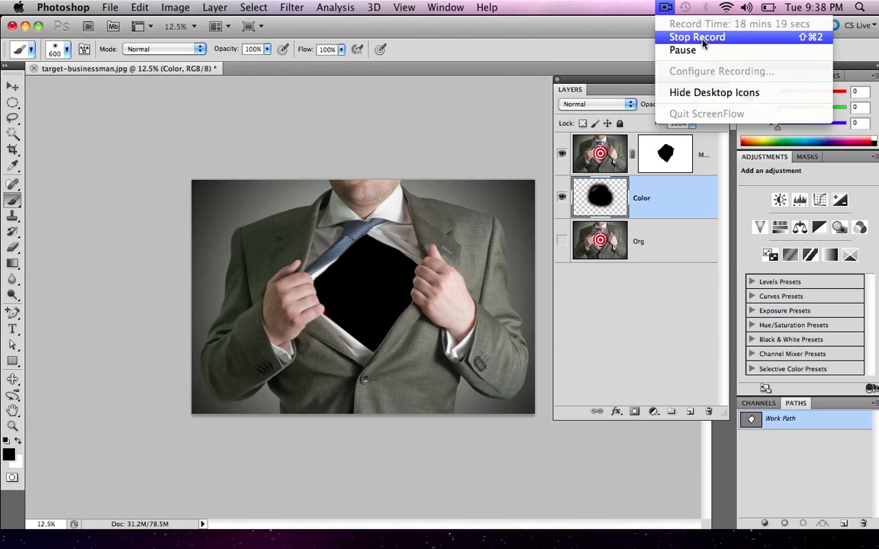